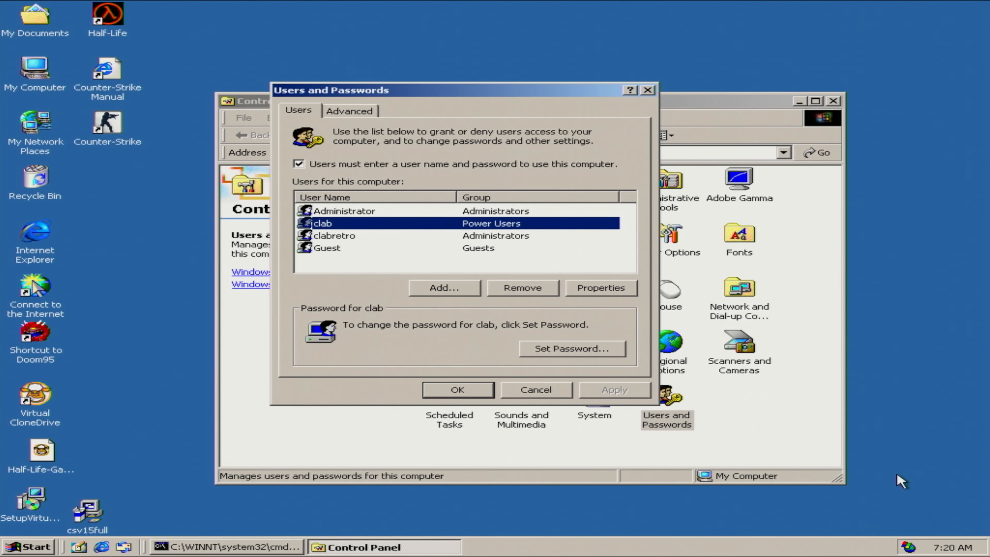
mouse_move(829, 334)
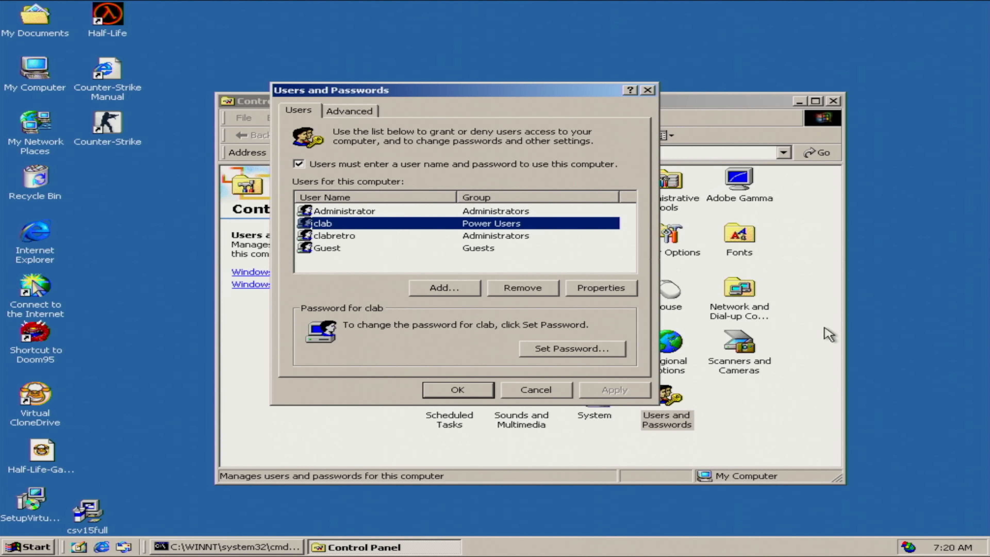
mouse_move(339, 229)
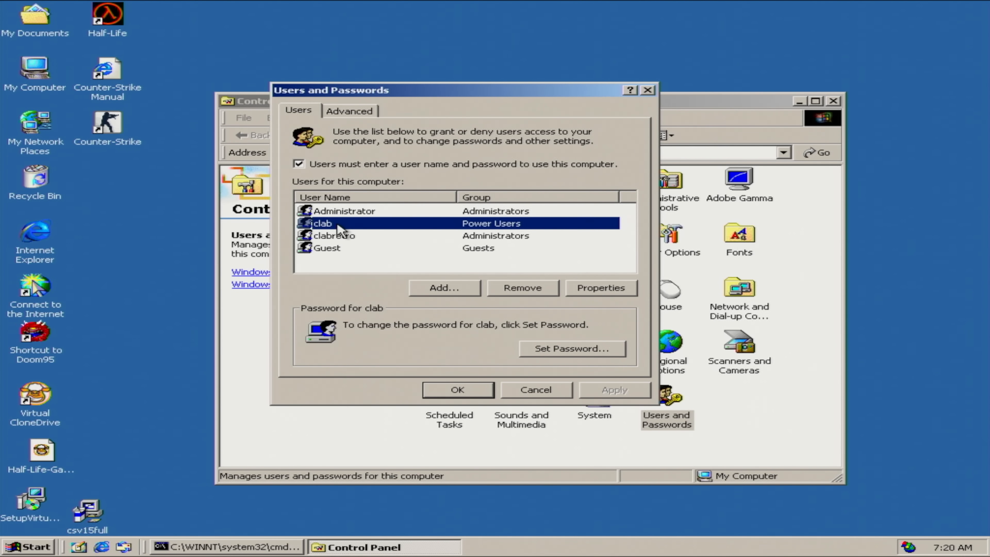
mouse_move(511, 229)
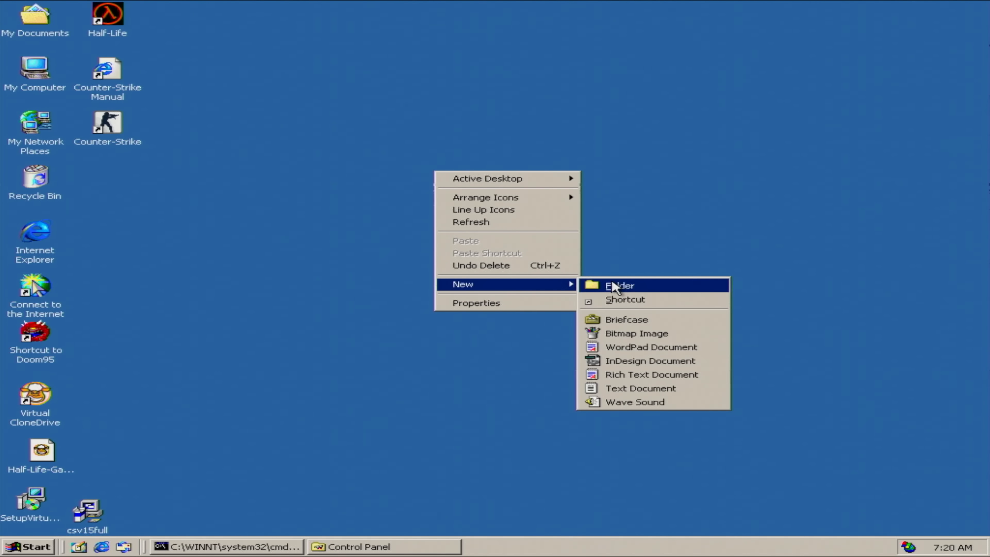
Create the win95 desktop folder and grant clab permissions on its Security tab
click(619, 285)
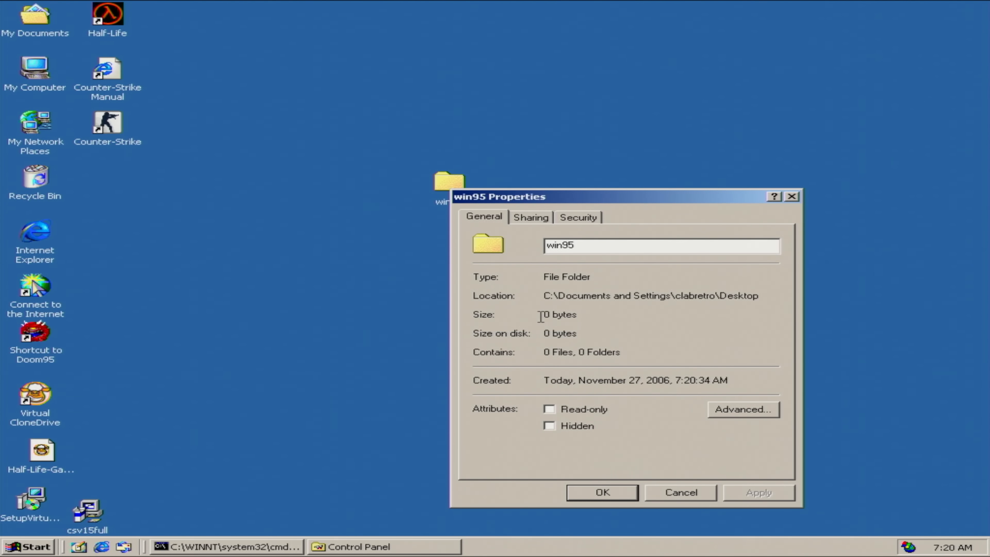
click(531, 216)
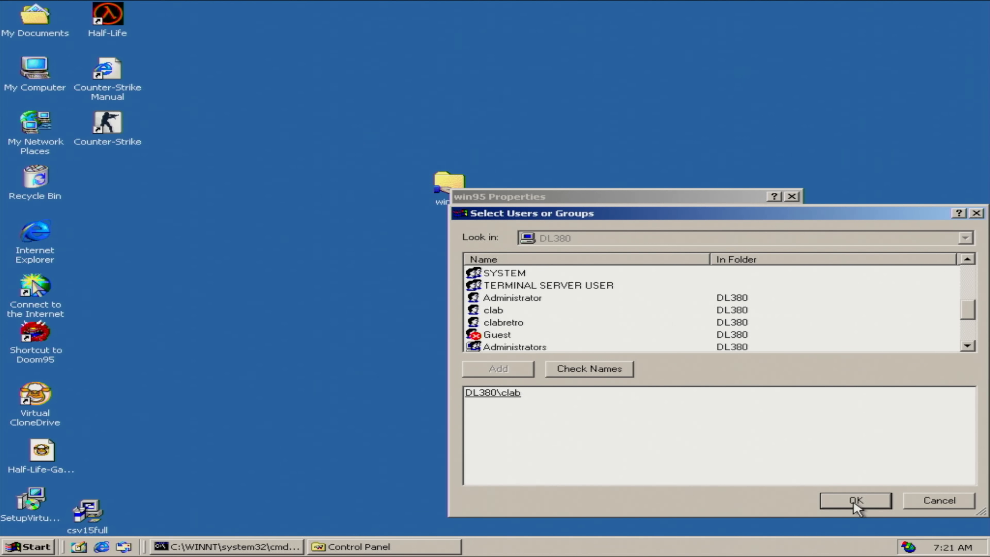
click(854, 500)
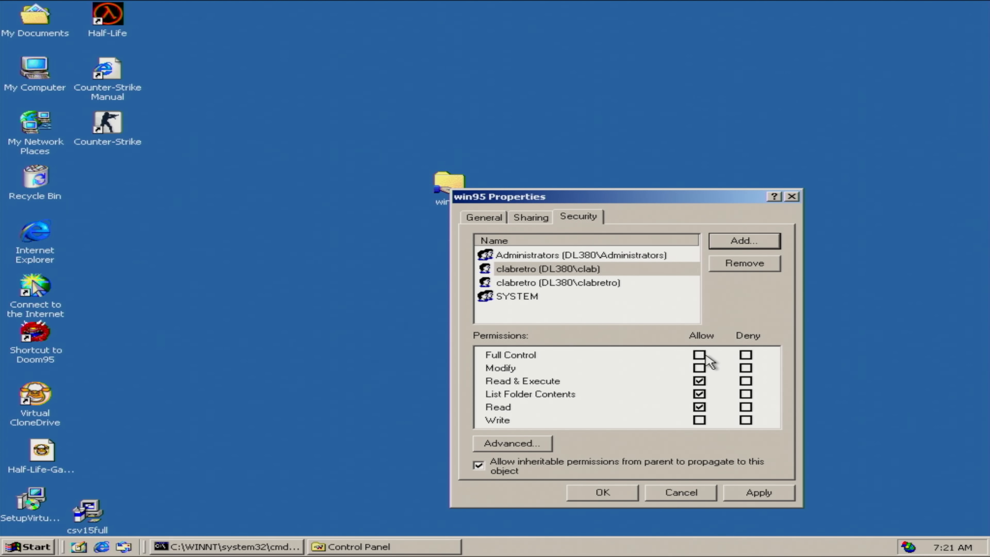
click(742, 241)
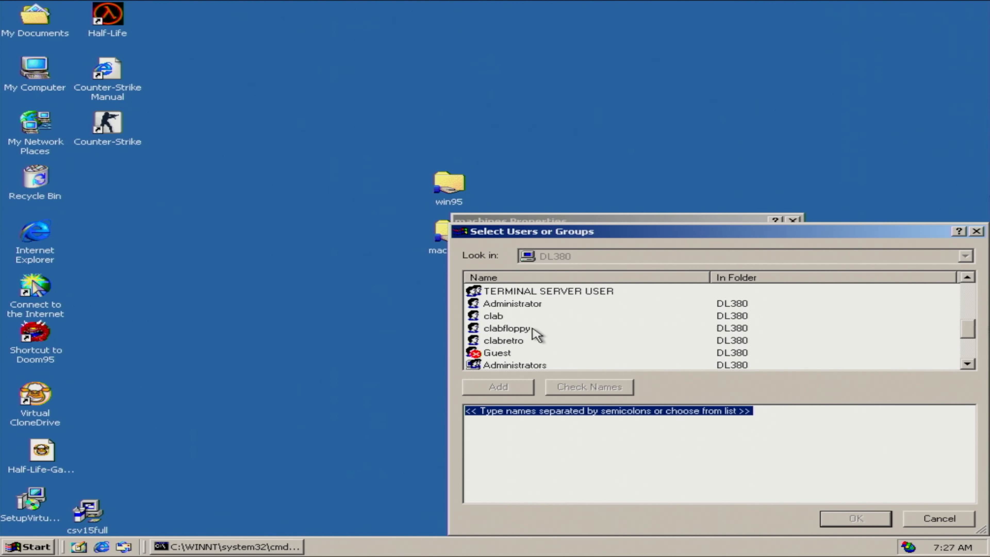
Add clabfloppy to the second folder's permissions list
double_click(504, 328)
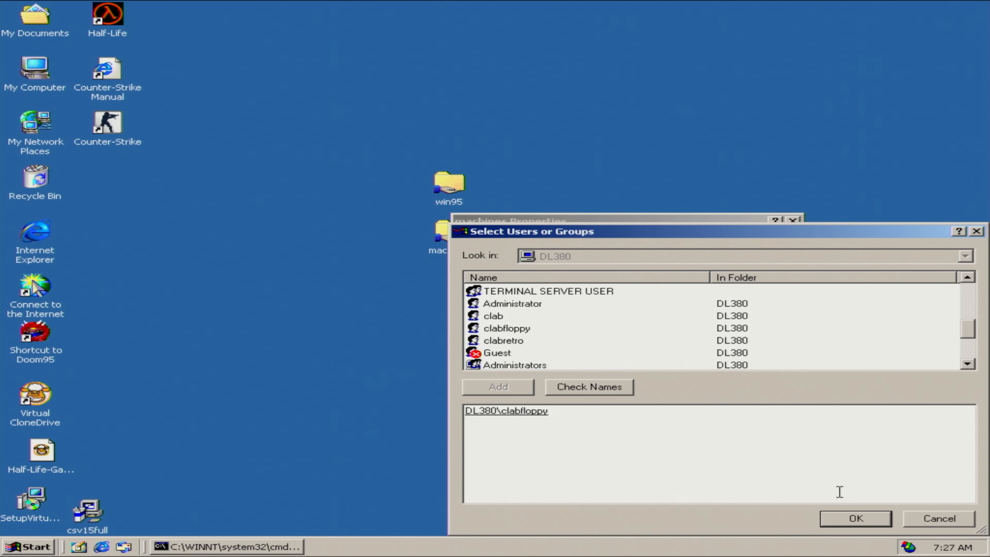
click(854, 517)
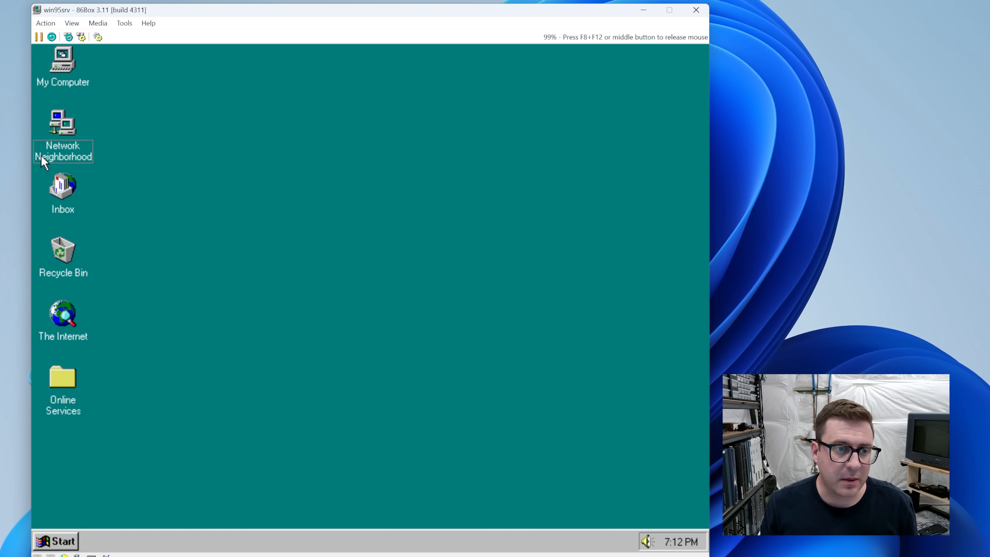
Browse Network Neighborhood to the DL380 server and look inside its win95 share
double_click(63, 135)
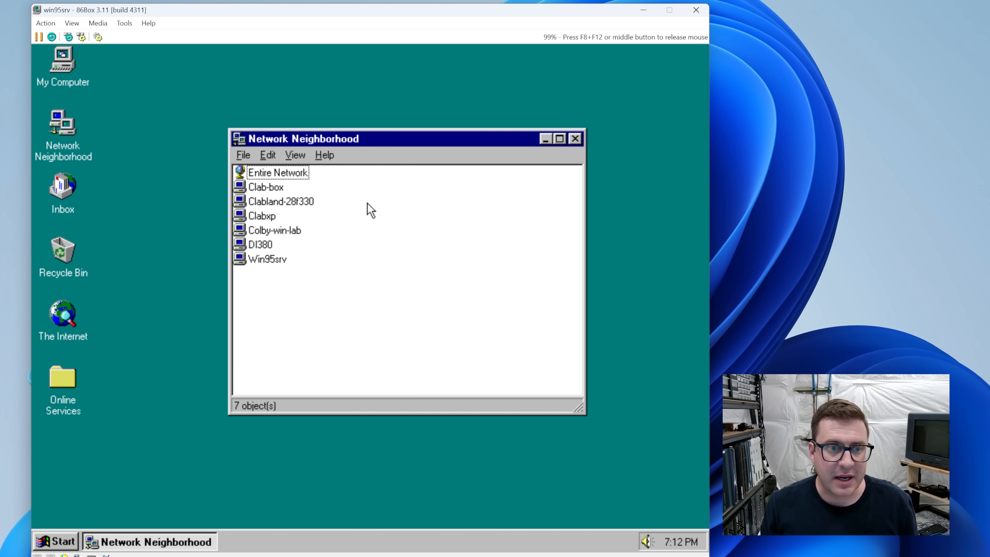
mouse_move(275, 250)
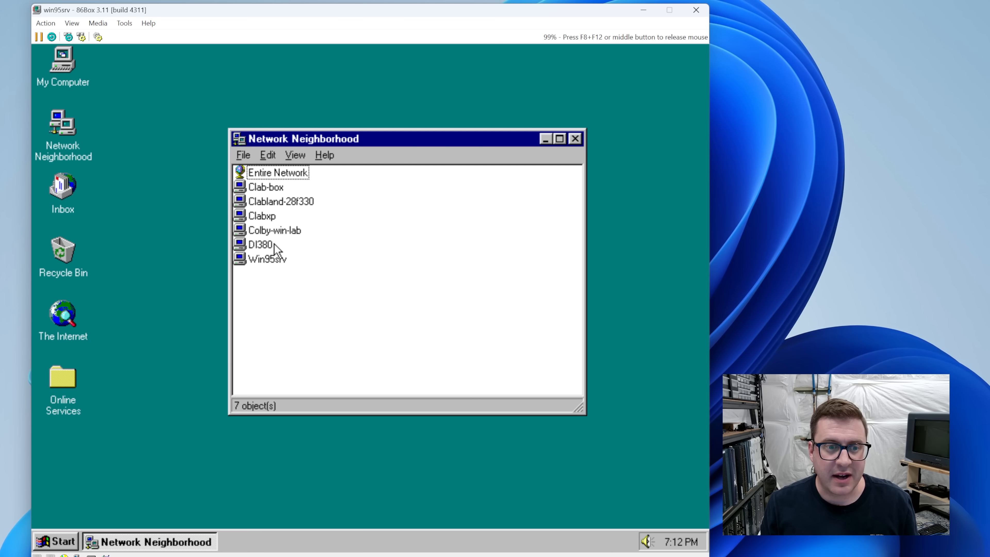
click(260, 244)
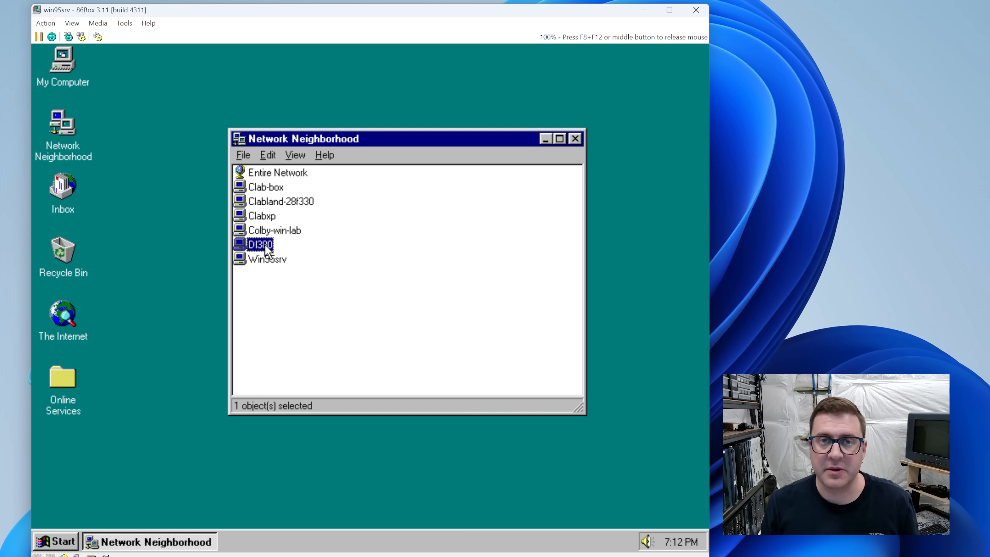
double_click(260, 245)
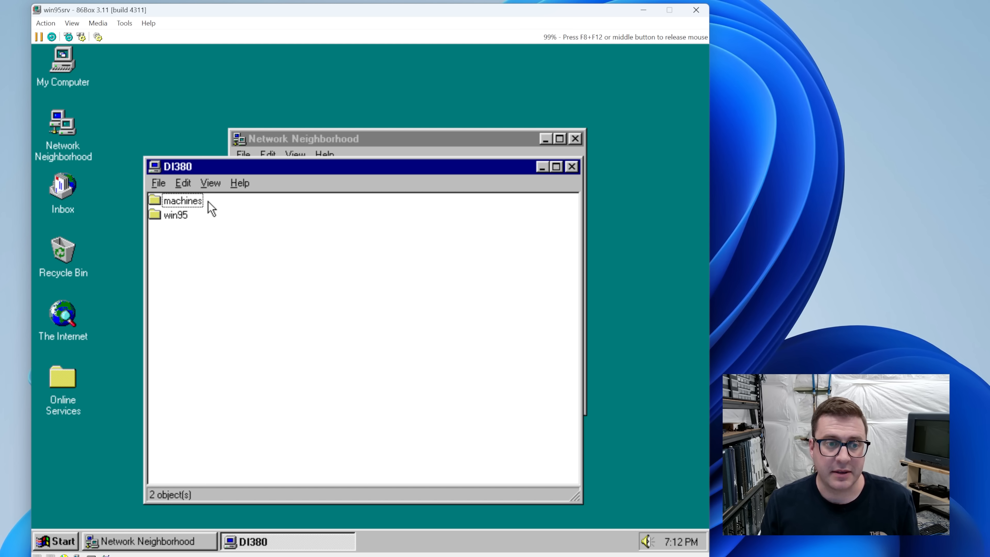
mouse_move(185, 220)
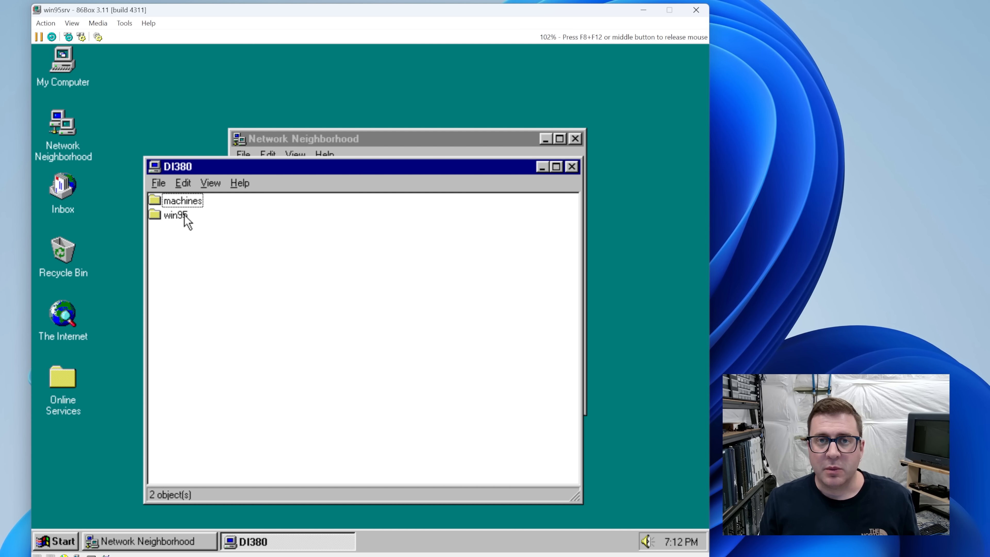
double_click(173, 214)
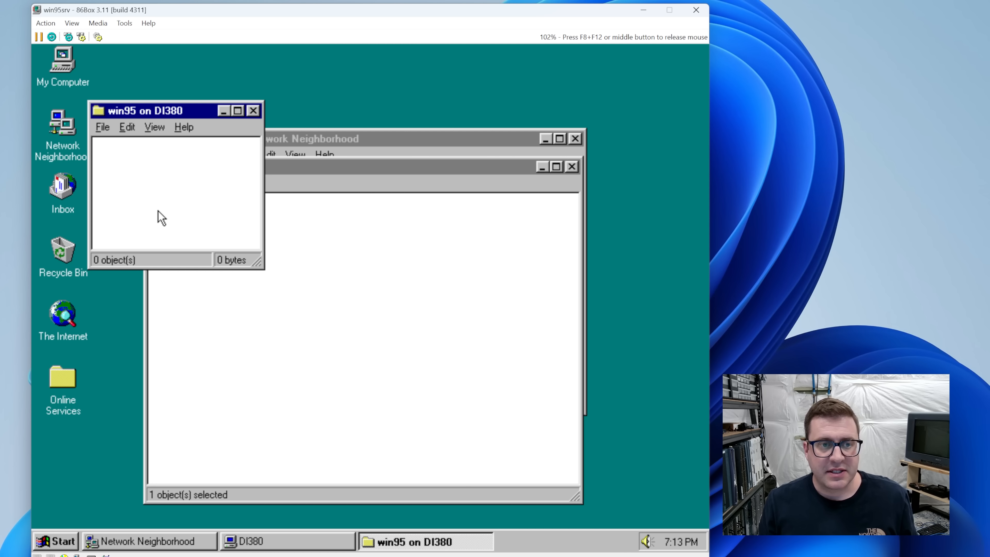
mouse_move(323, 159)
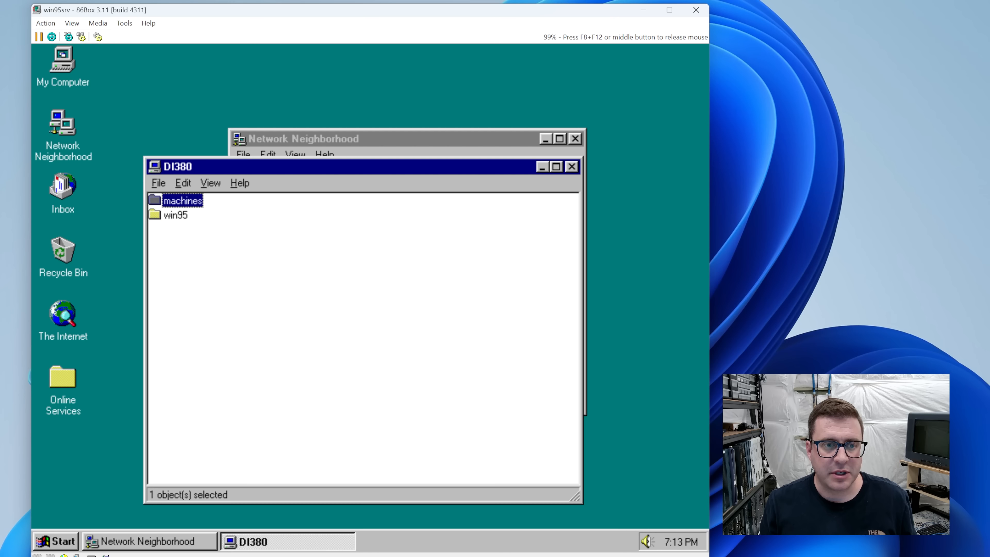
Create a new folder named m1 inside the machines share
double_click(183, 200)
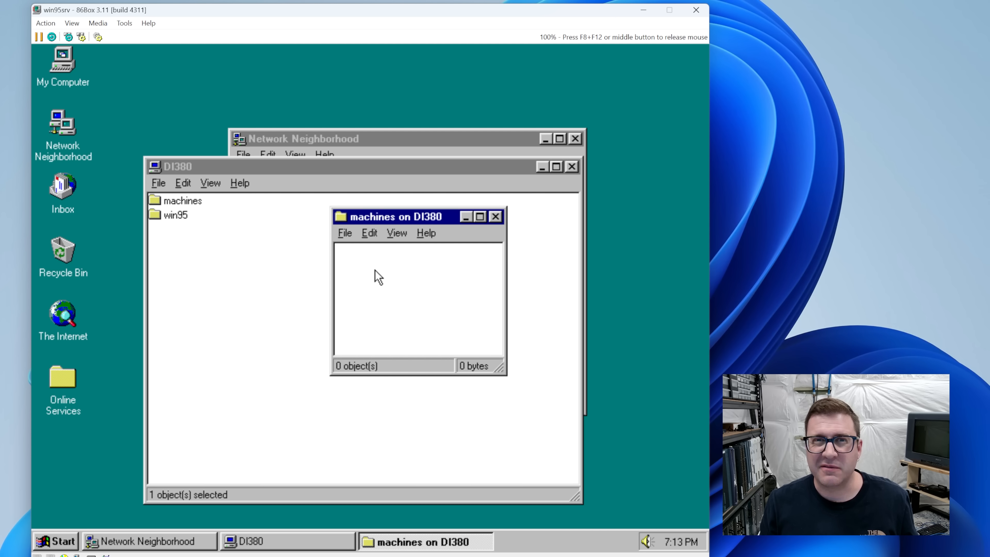
mouse_move(363, 243)
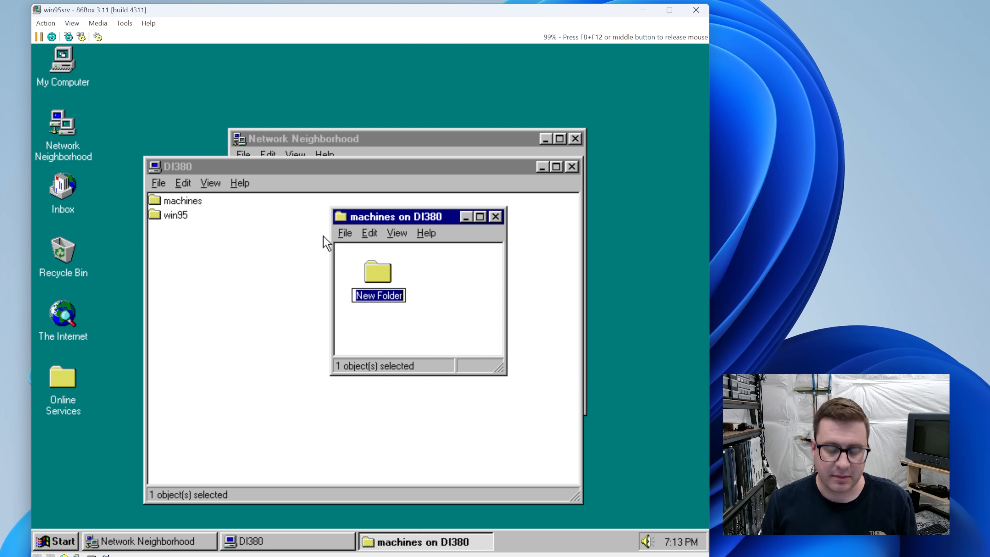
text(m1)
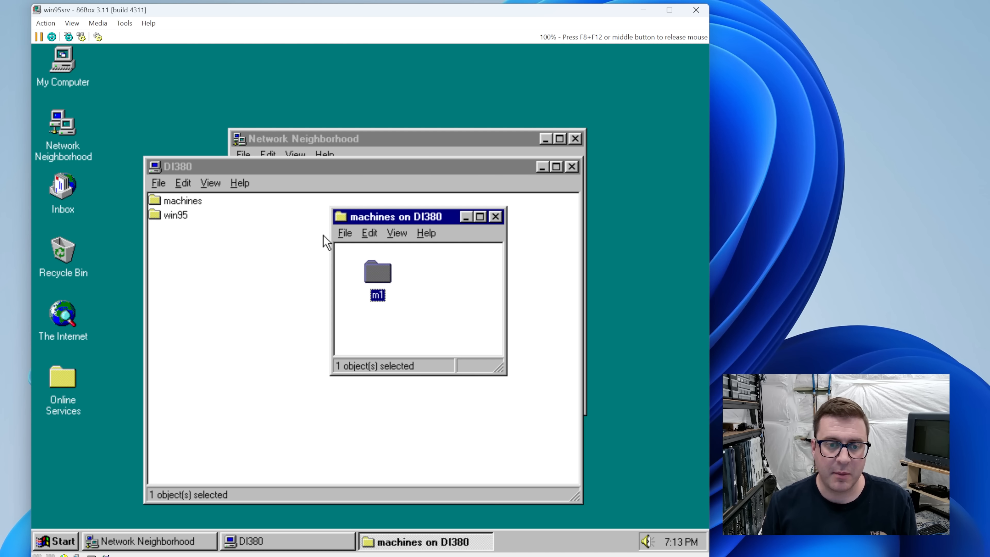
mouse_move(704, 252)
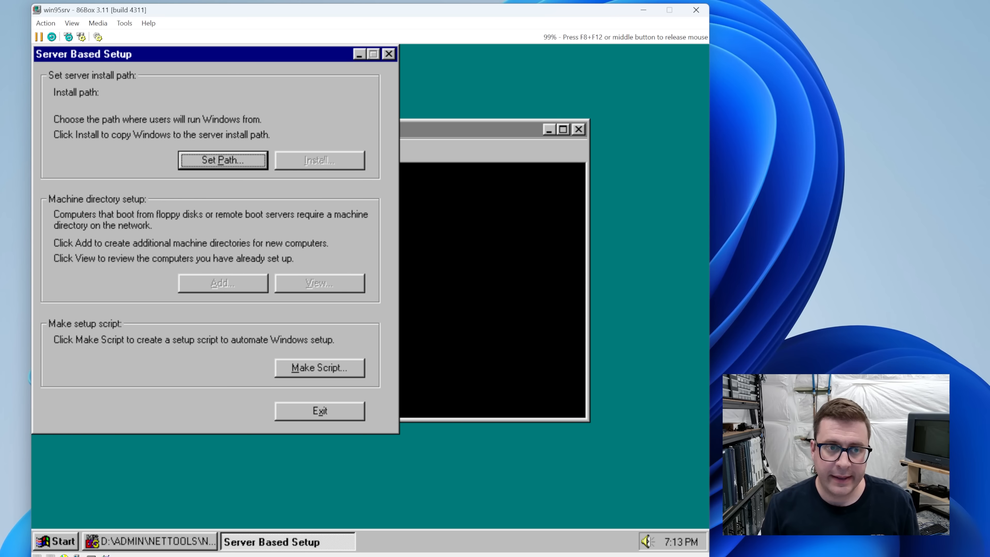
Set the server install path to \\DL380\win95 in Server Based Setup
click(222, 160)
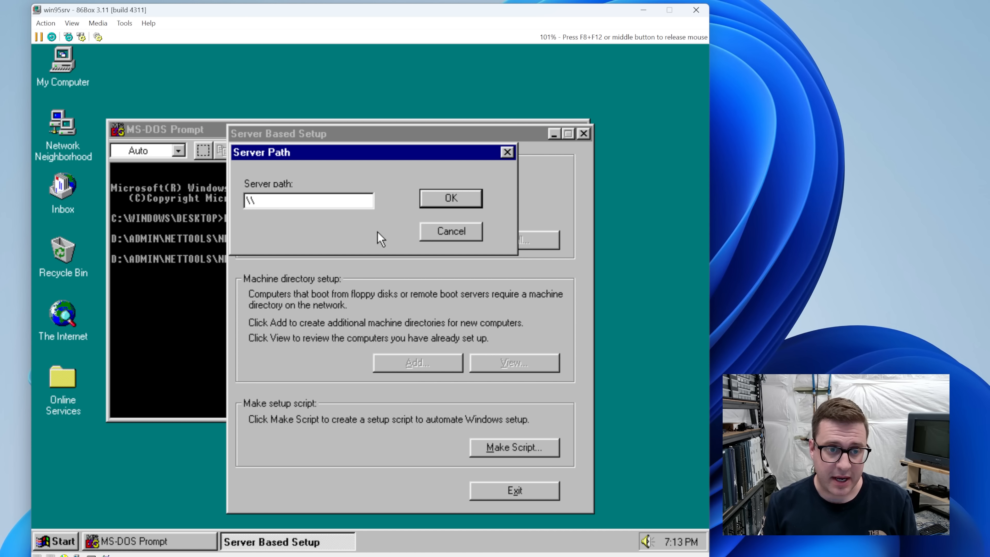
text(DL380\)
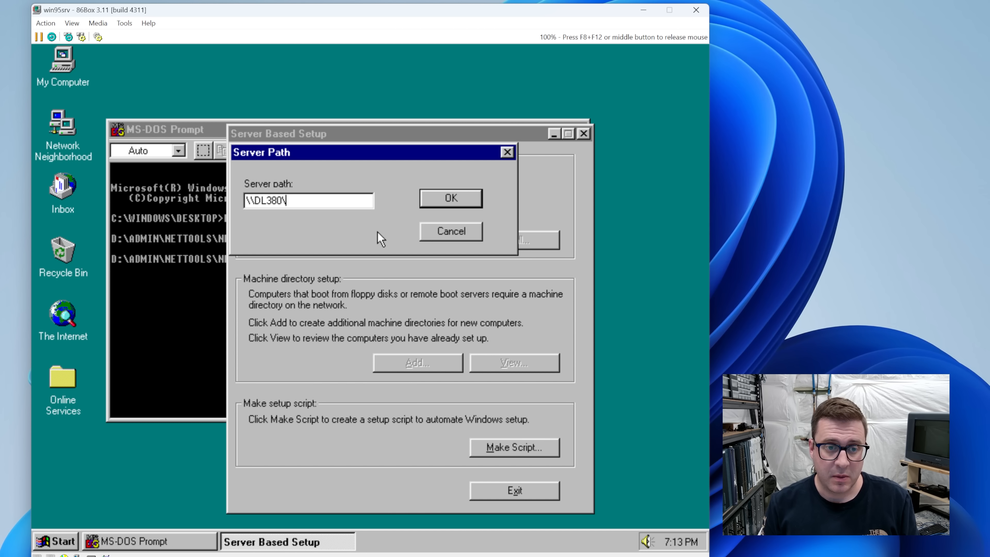
click(451, 197)
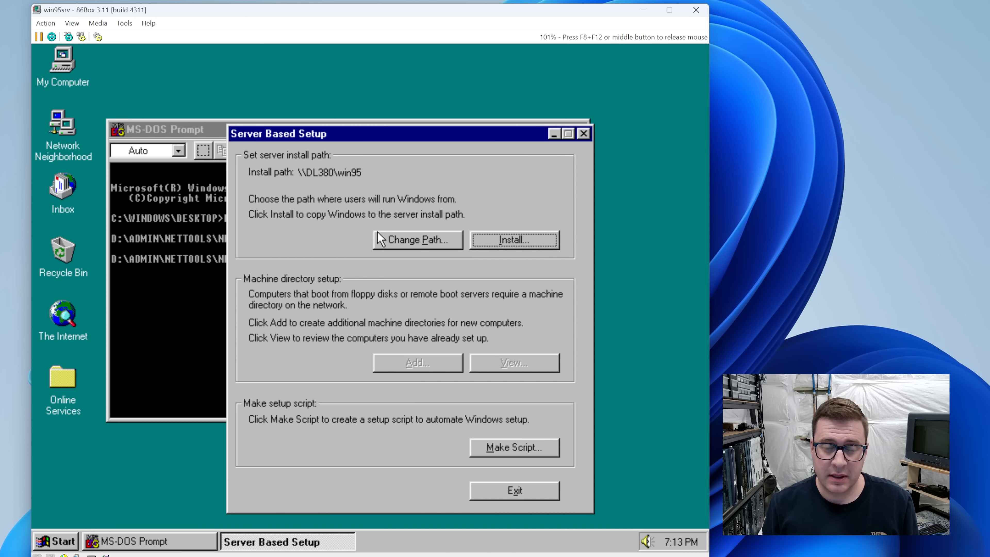
mouse_move(328, 182)
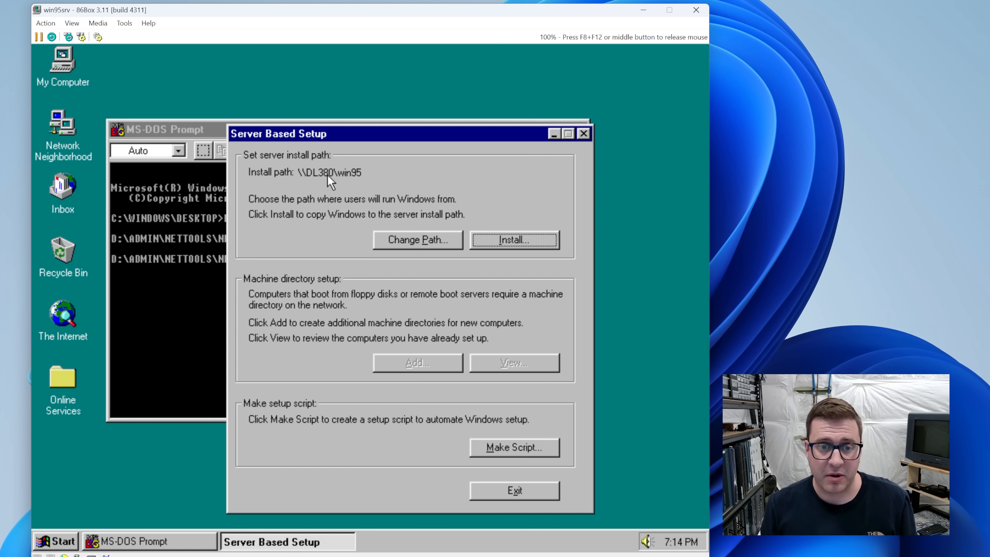
mouse_move(528, 269)
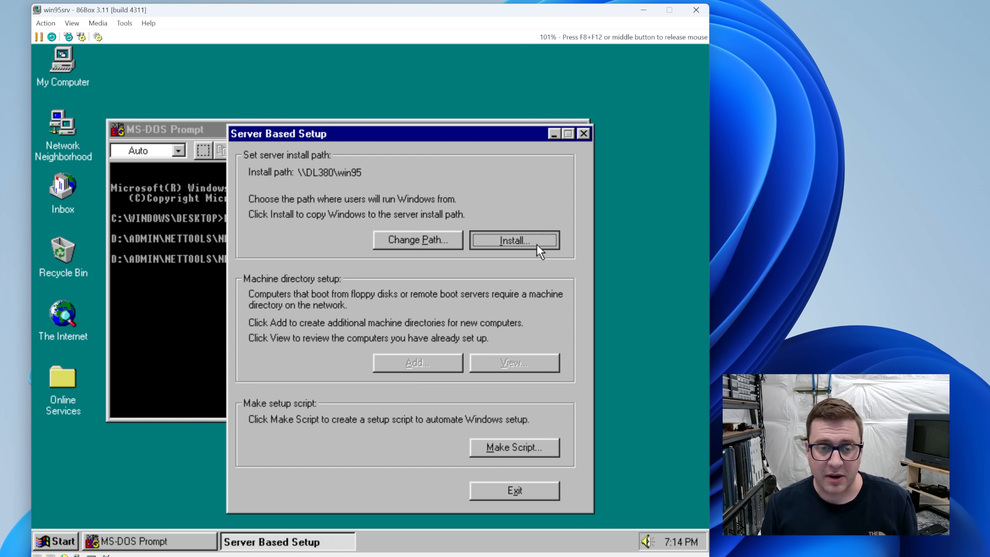
Start copying Windows to the server, keeping shared files on the server
click(514, 240)
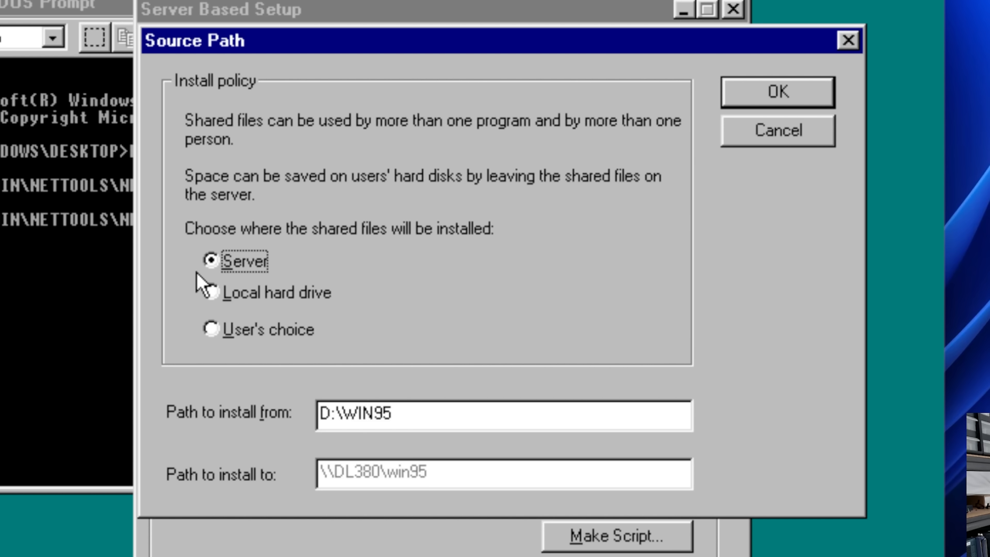
mouse_move(278, 281)
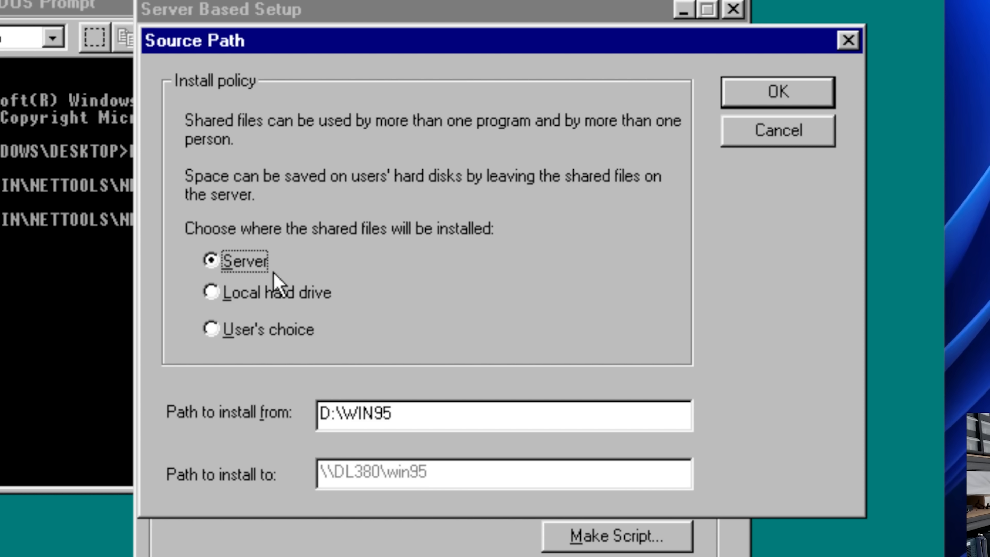
mouse_move(765, 98)
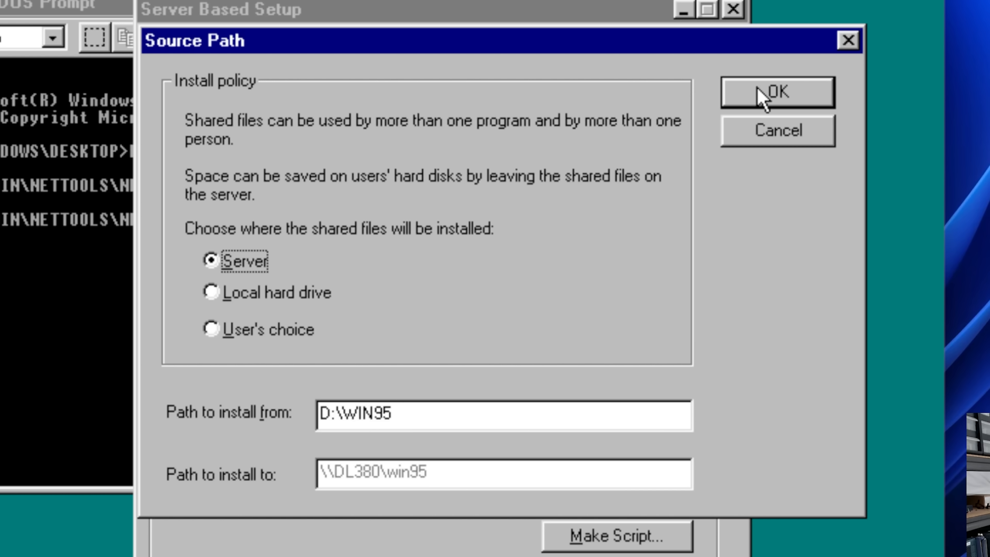
click(776, 93)
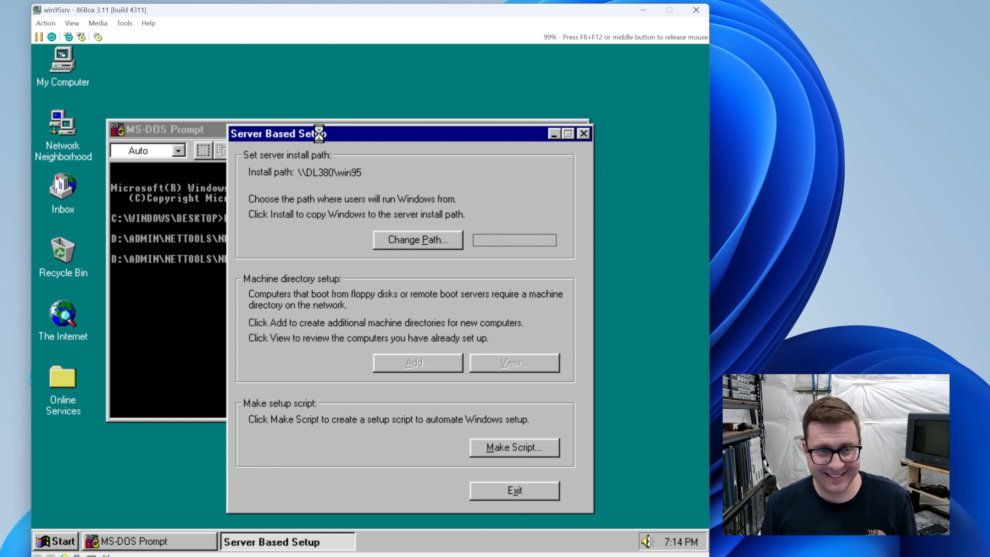
click(514, 240)
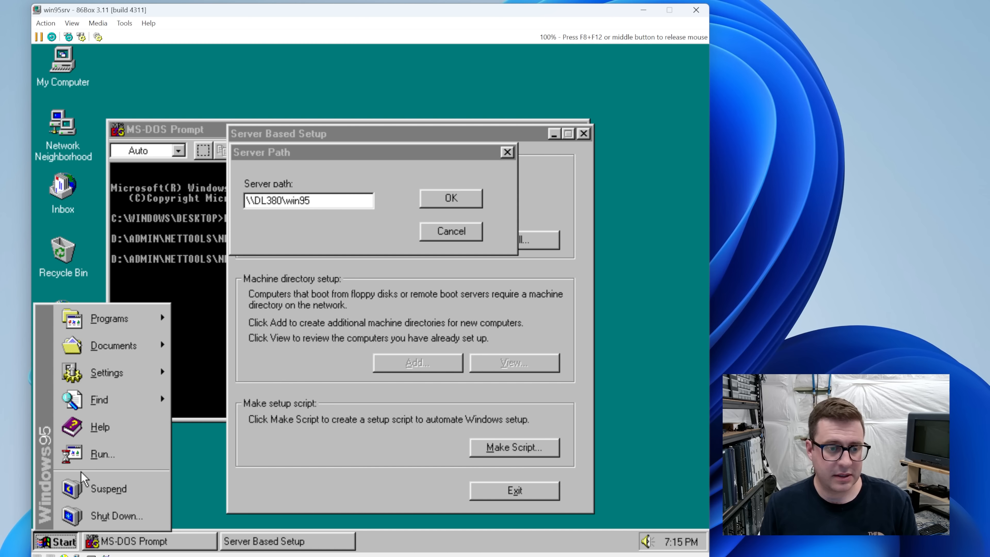
Run \\DL380\win95 to view the share and select the Netsetup.pol file
click(103, 454)
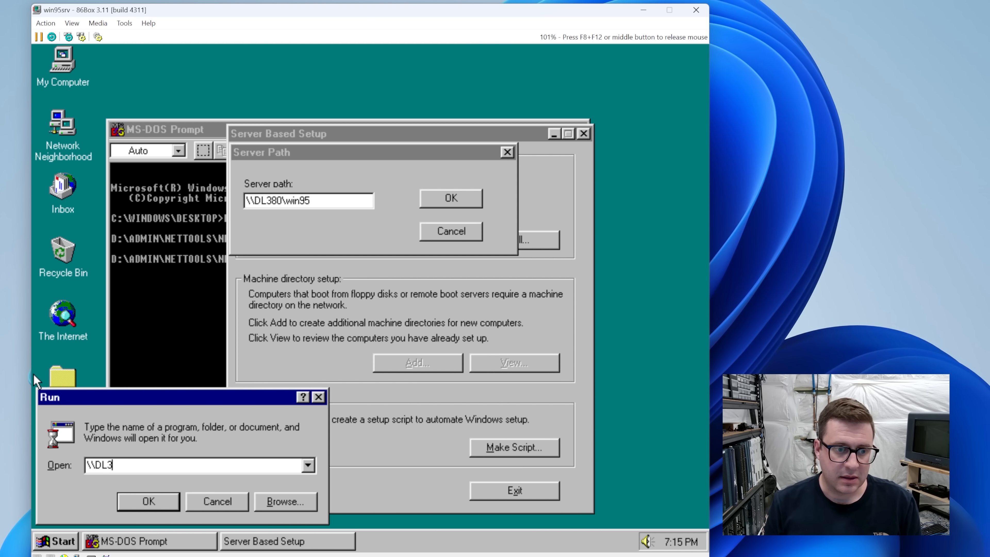
click(149, 501)
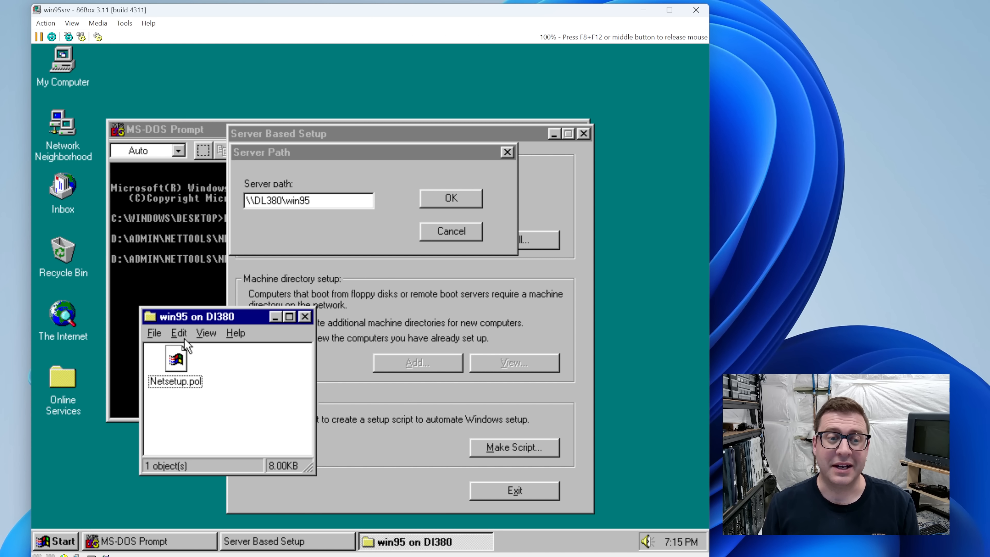
click(174, 360)
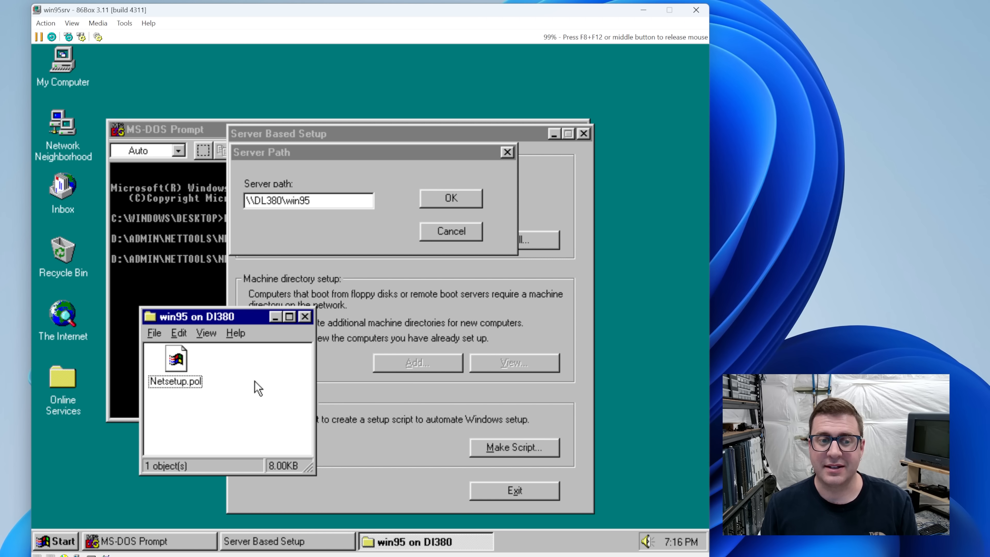
mouse_move(252, 393)
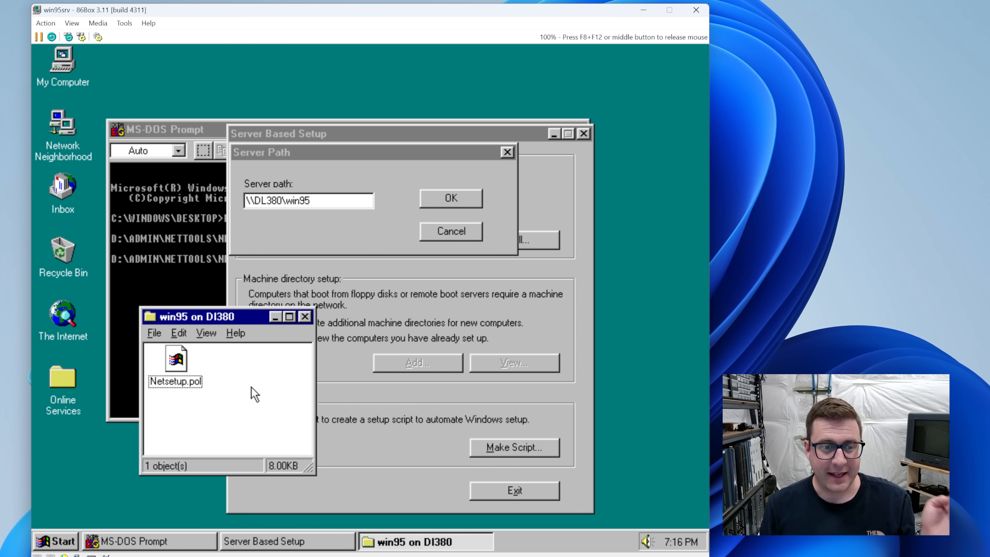
mouse_move(183, 350)
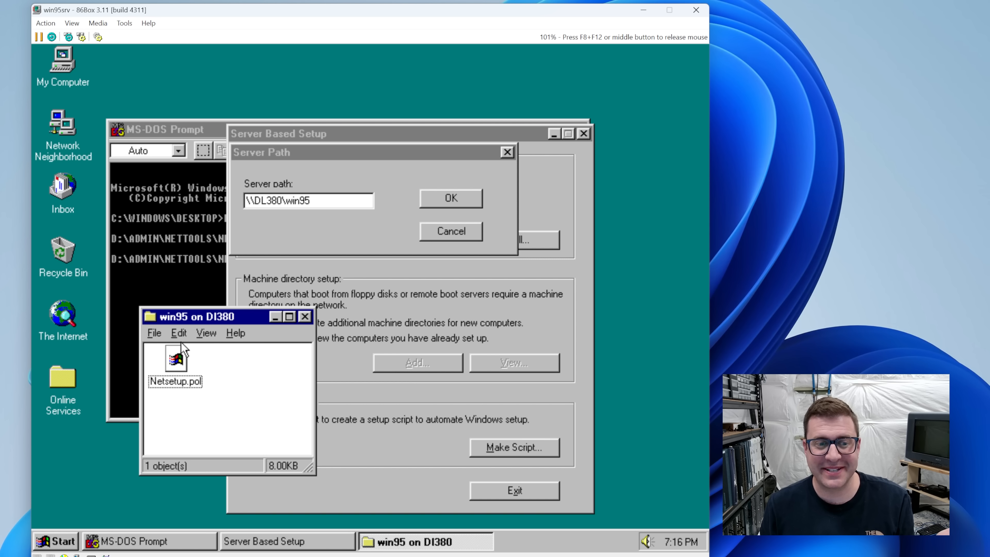
click(175, 363)
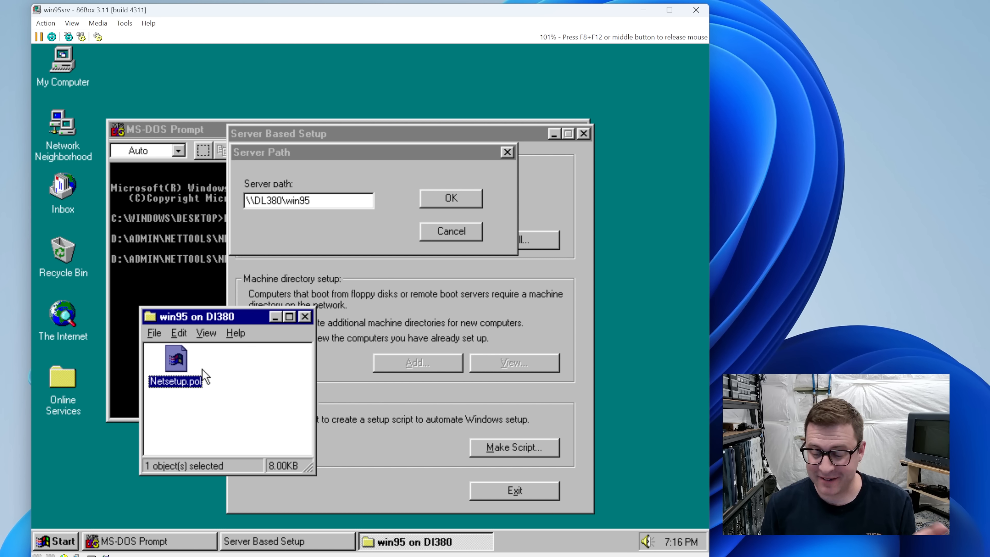
mouse_move(142, 386)
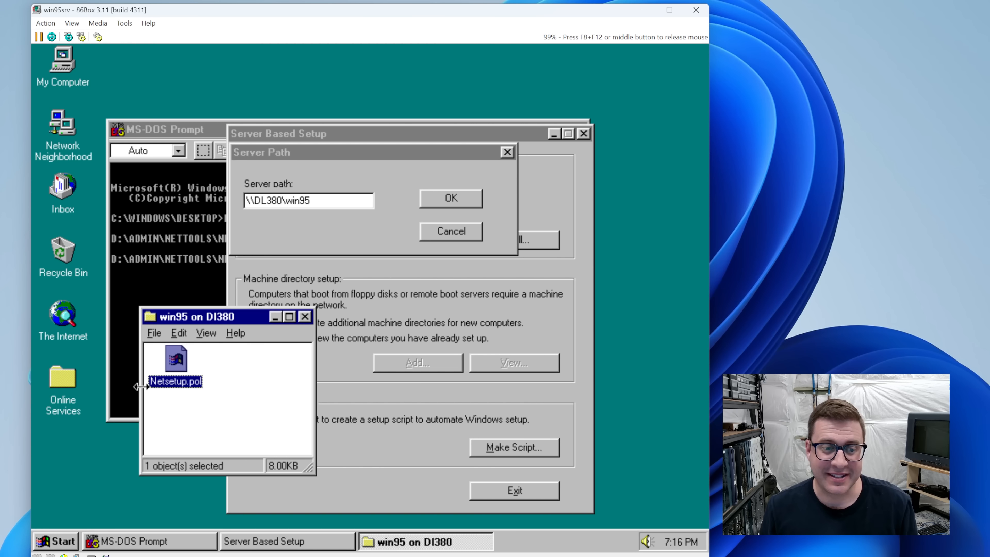
Confirm the server path and the install source and destination paths
click(450, 197)
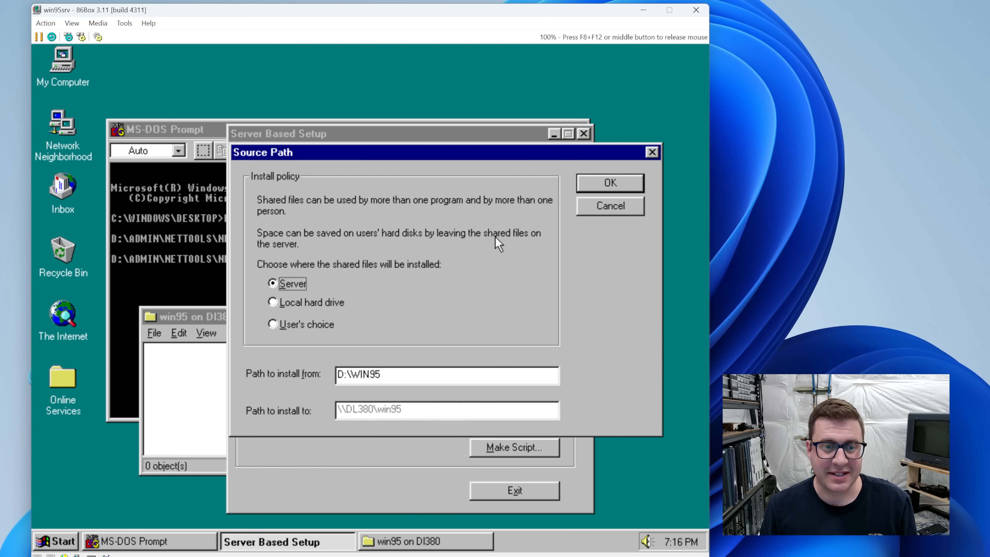
click(607, 182)
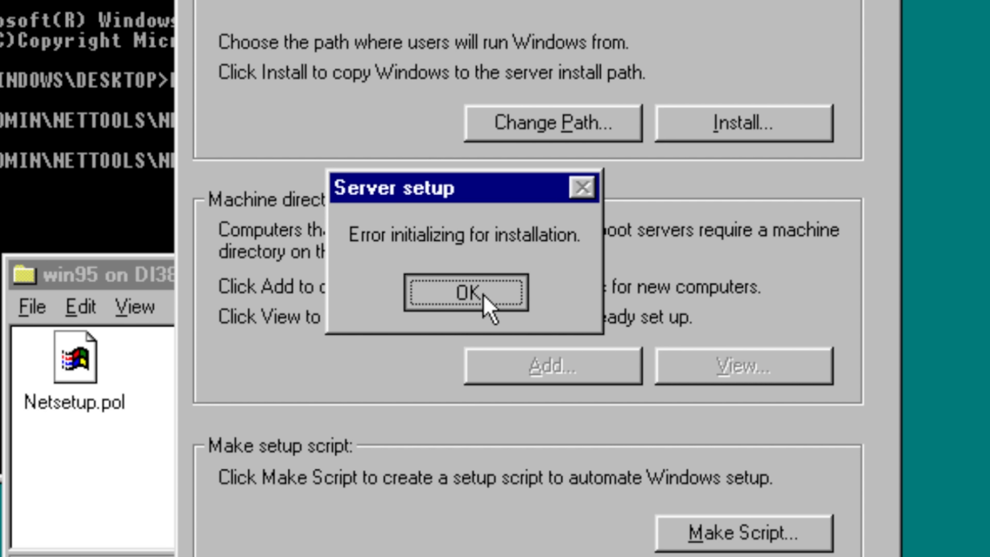
click(463, 292)
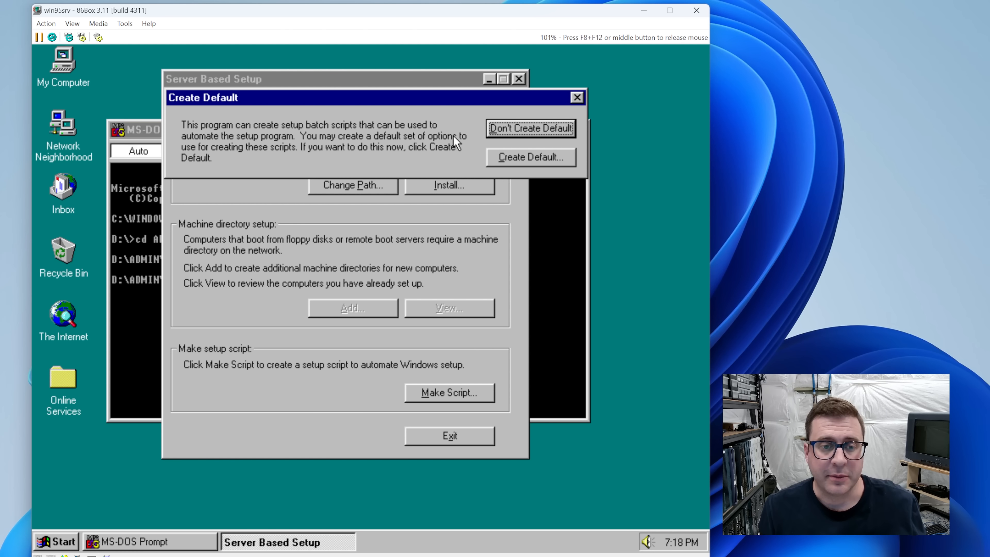
mouse_move(327, 164)
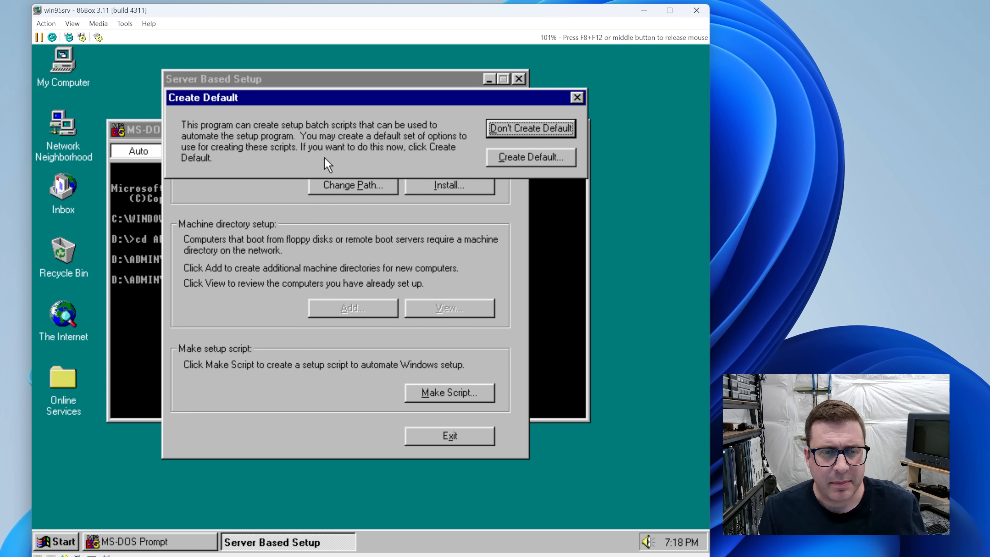
mouse_move(390, 169)
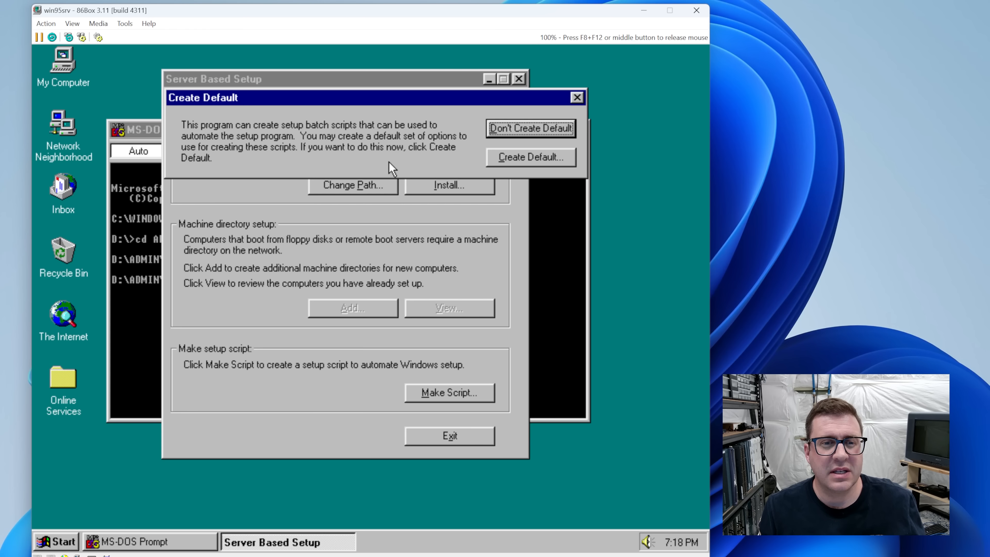
click(530, 157)
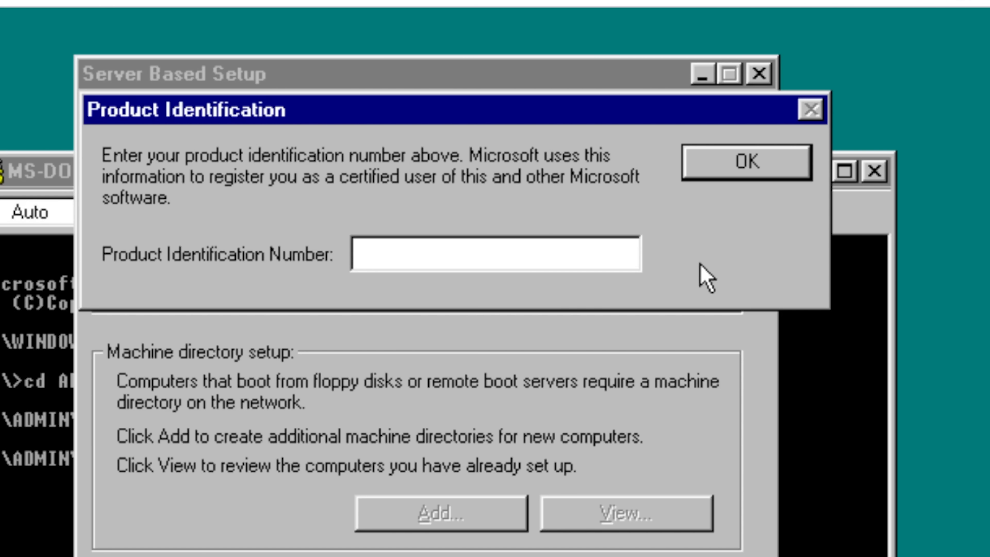
text(111-1111111)
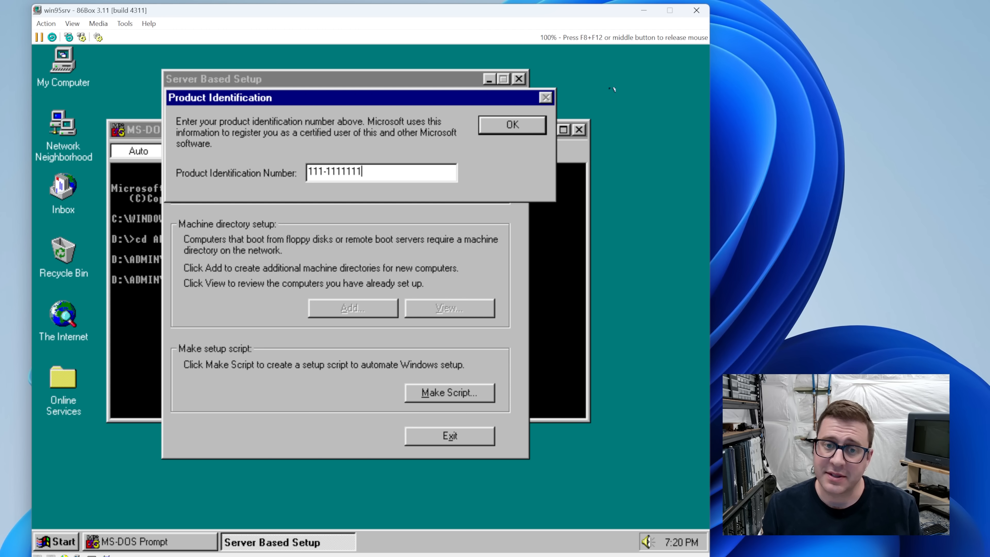
click(512, 124)
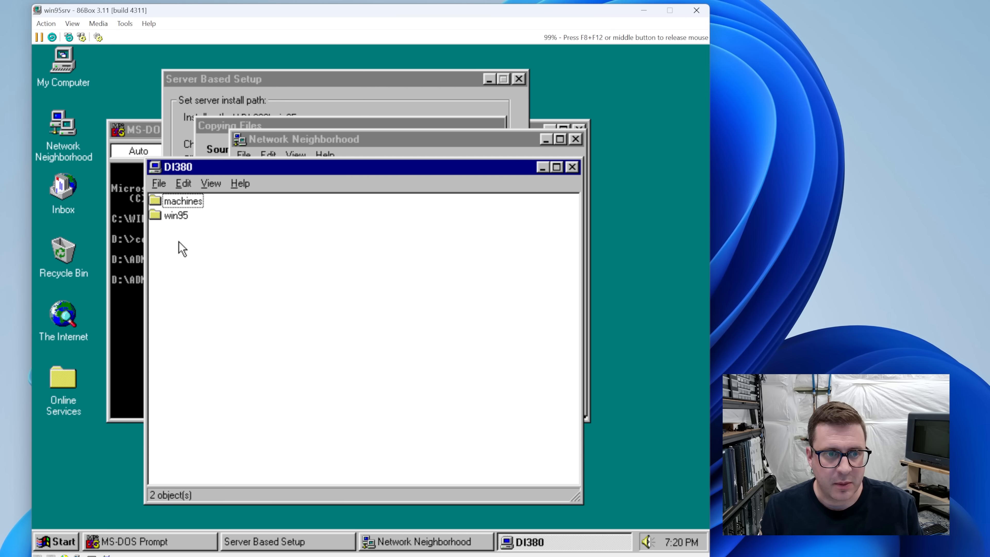
Check the win95 server folder while the Windows 95 copy finishes
double_click(175, 215)
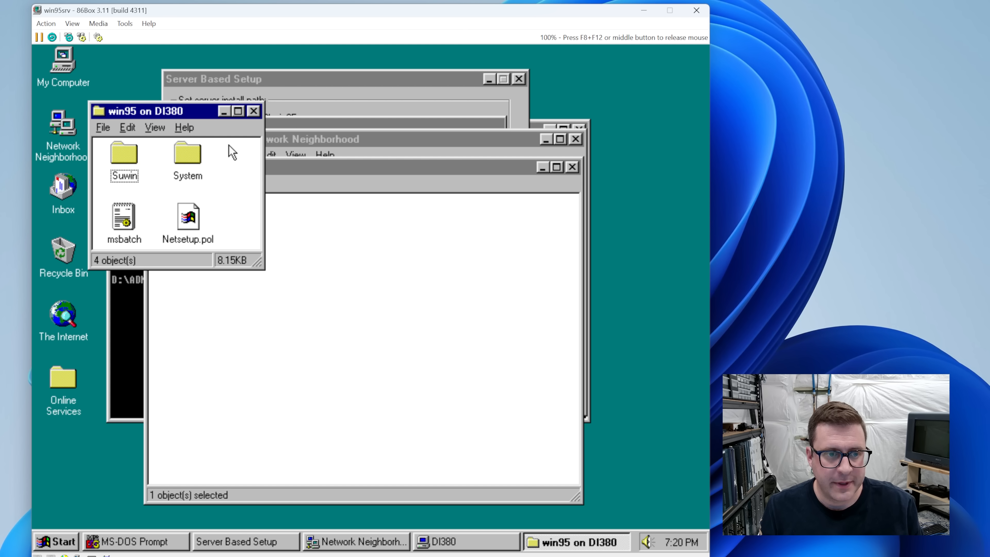
mouse_move(245, 121)
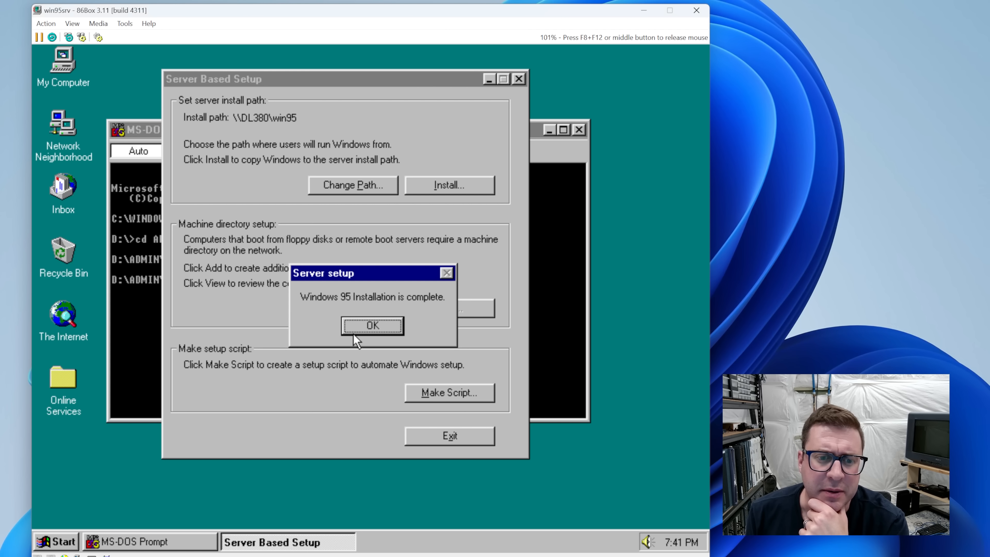
Register machine m1 at \\DL380\machines\m1 and list the machines using this server
click(372, 325)
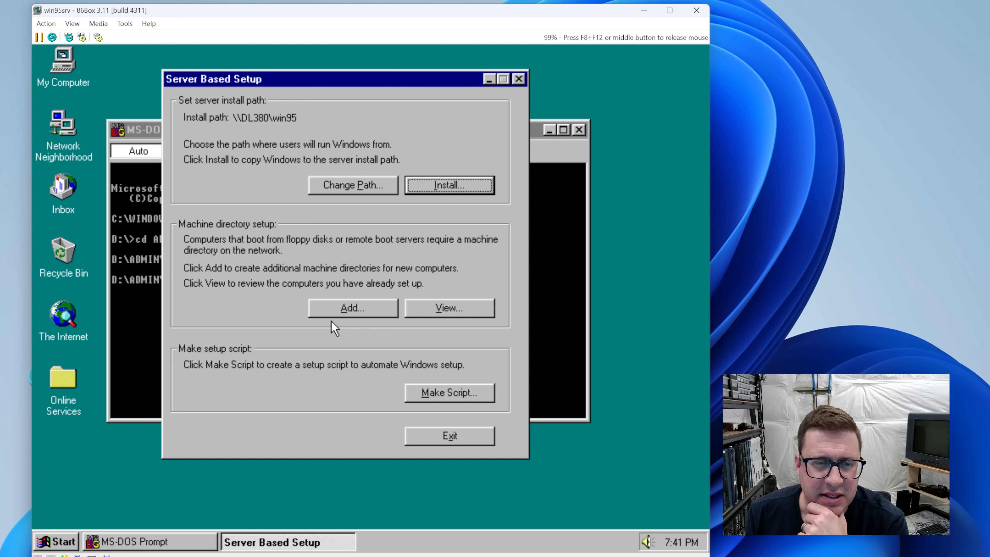
mouse_move(345, 314)
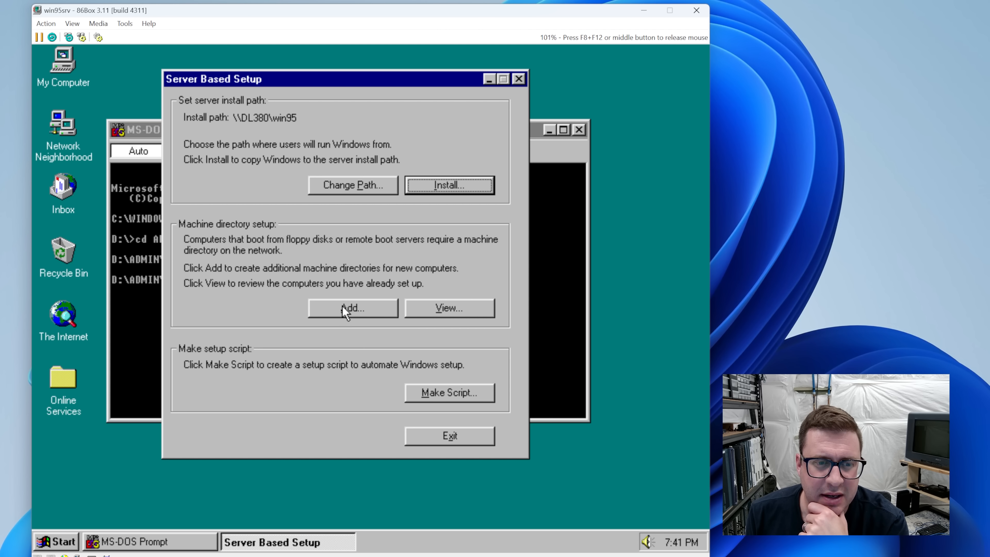
click(352, 309)
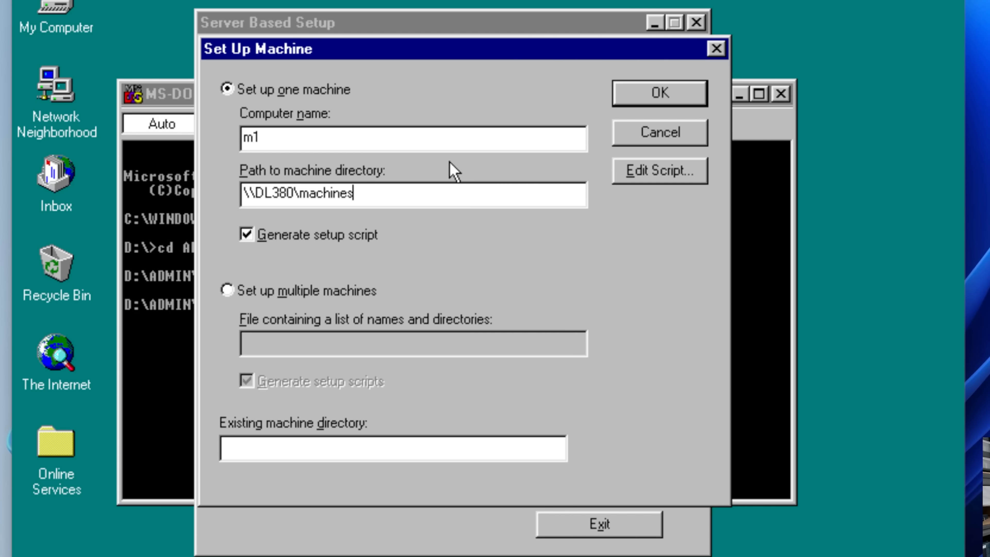
text(\)
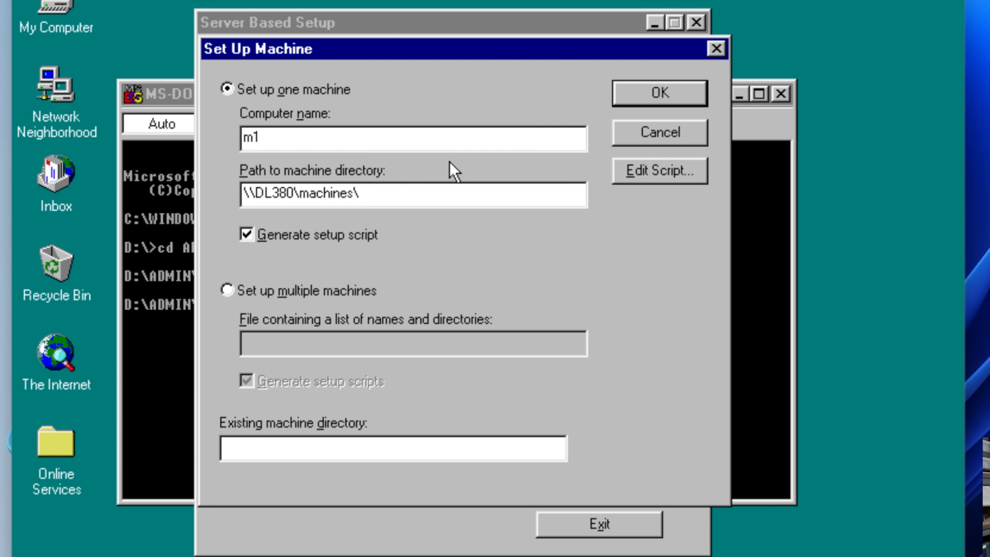
text(m1)
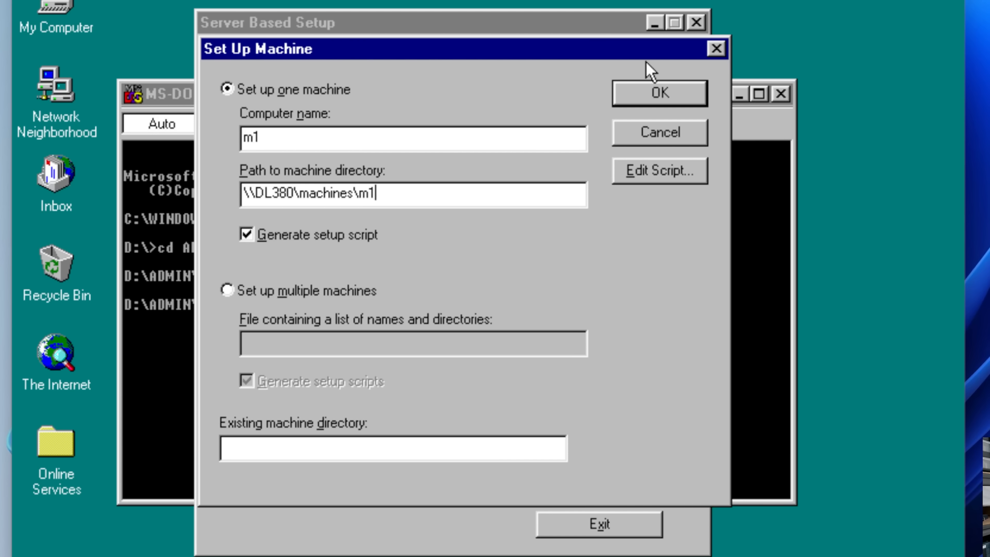
click(657, 93)
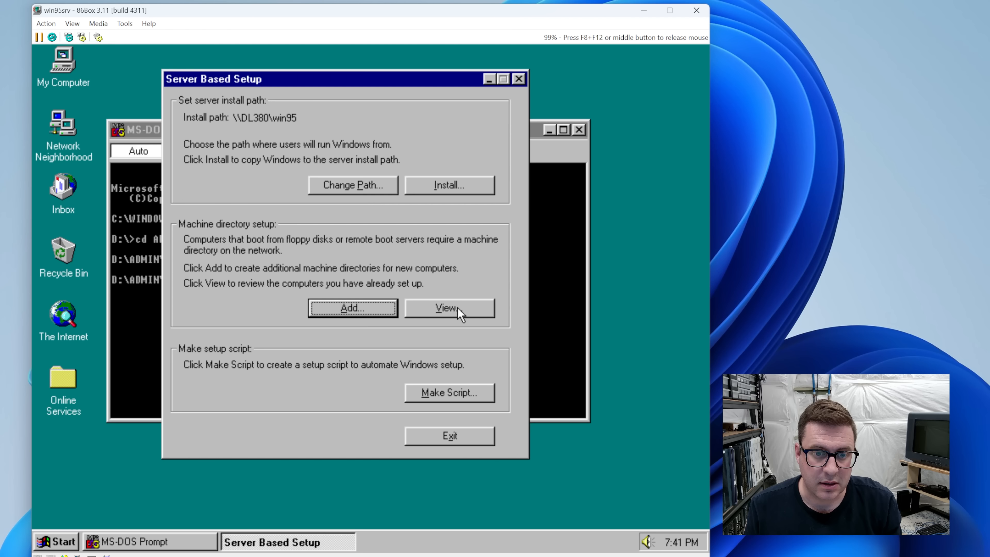
click(449, 309)
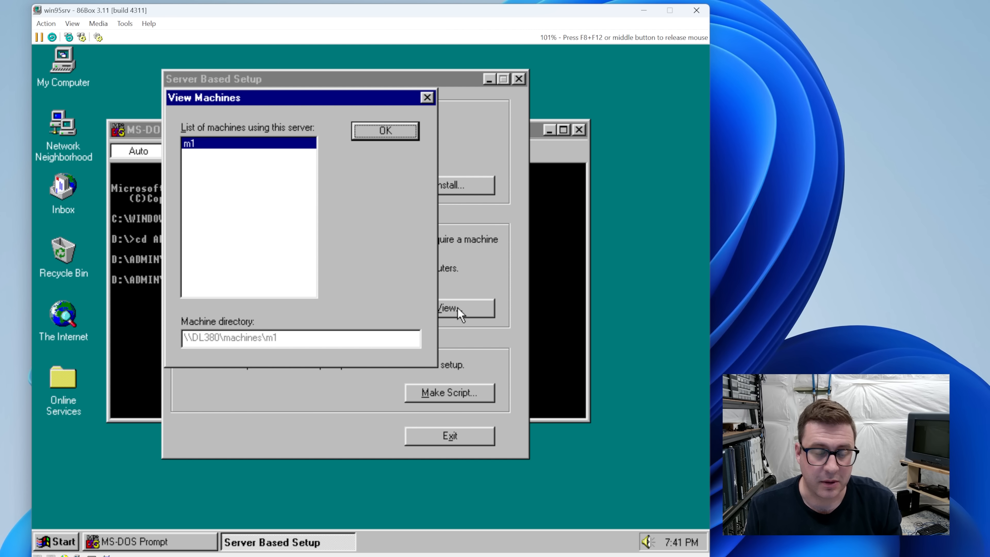
mouse_move(248, 231)
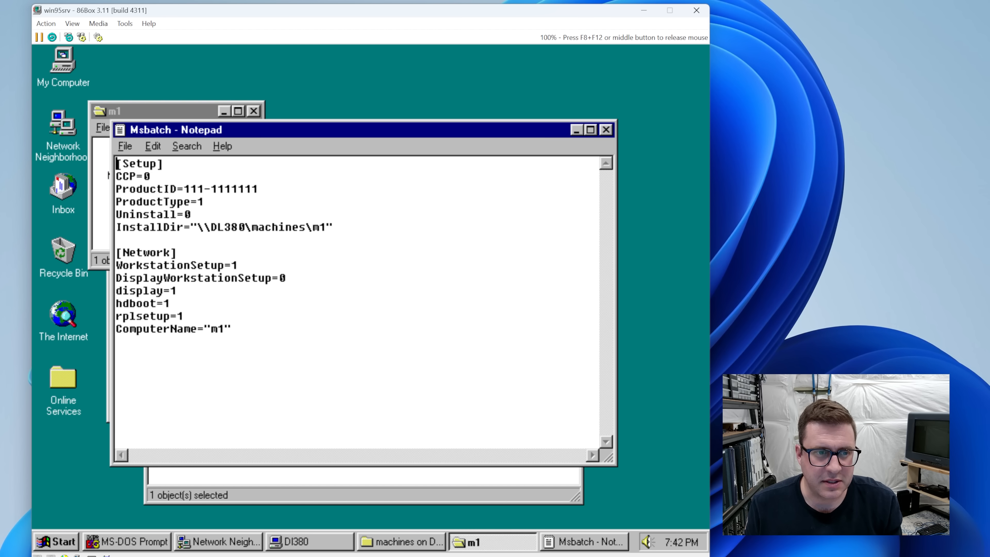
mouse_move(327, 112)
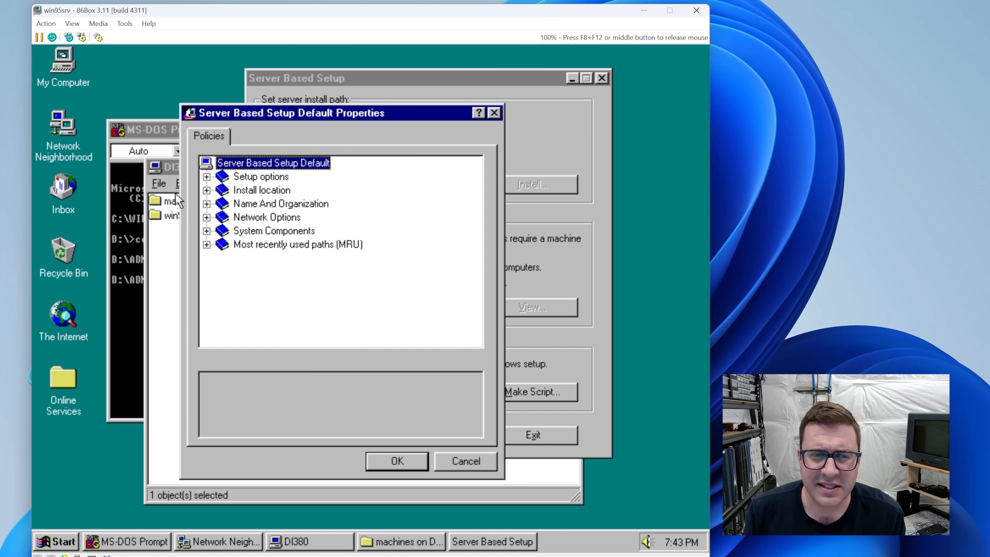
mouse_move(210, 192)
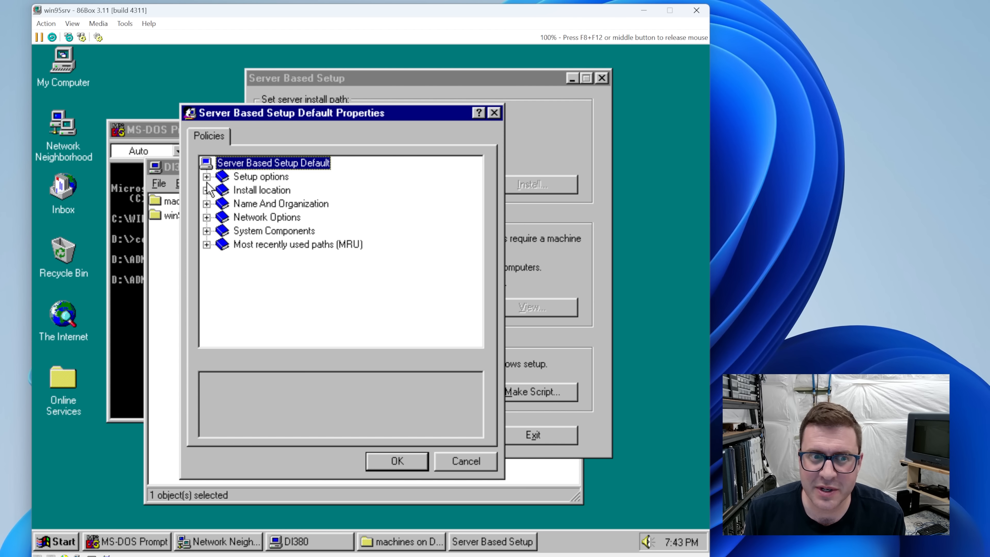
Enable Automated Install under Setup options and choose where Windows is stored
click(207, 177)
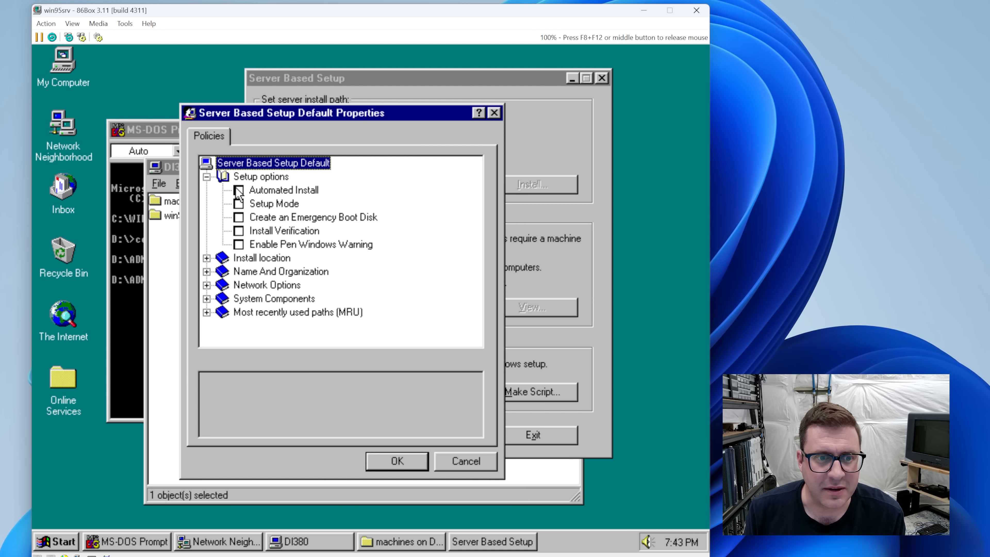
click(239, 190)
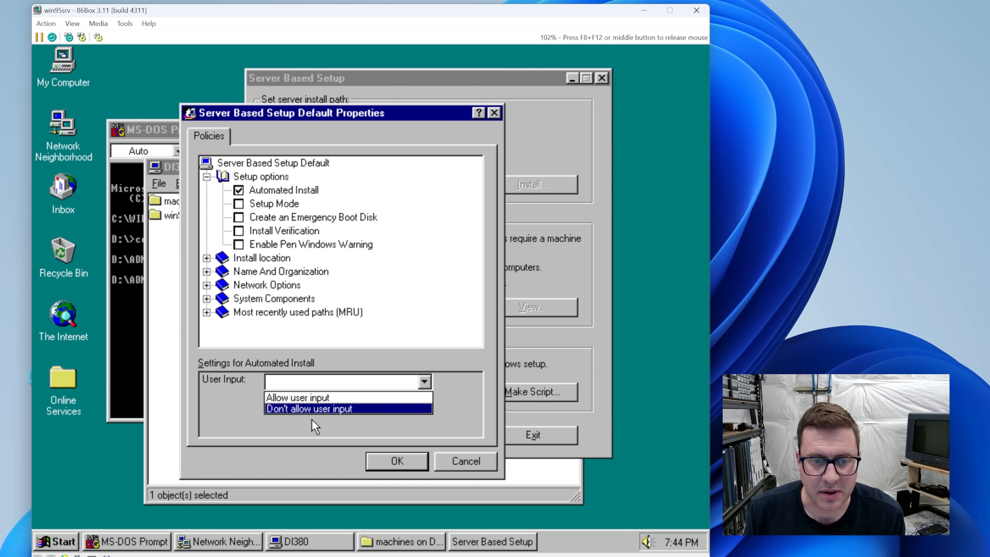
mouse_move(309, 397)
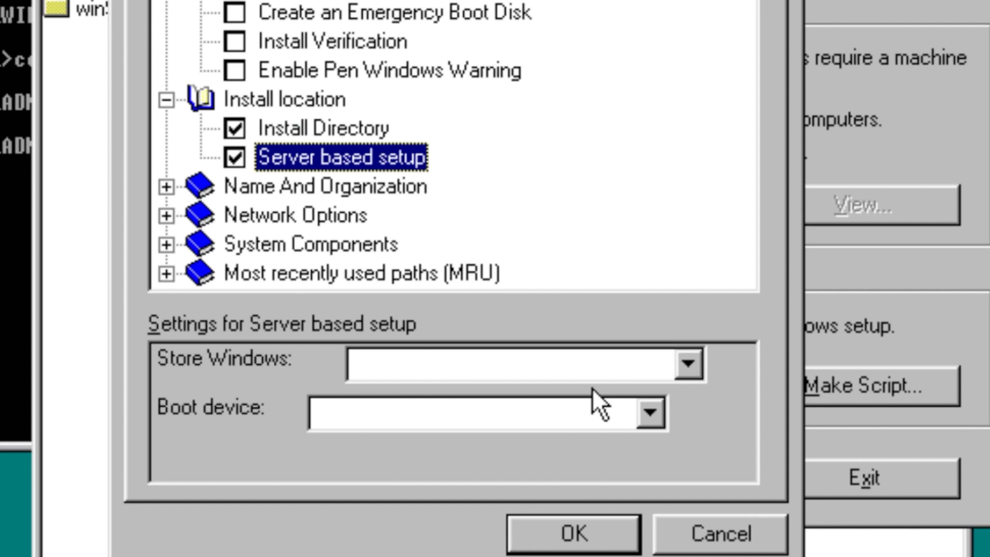
click(650, 413)
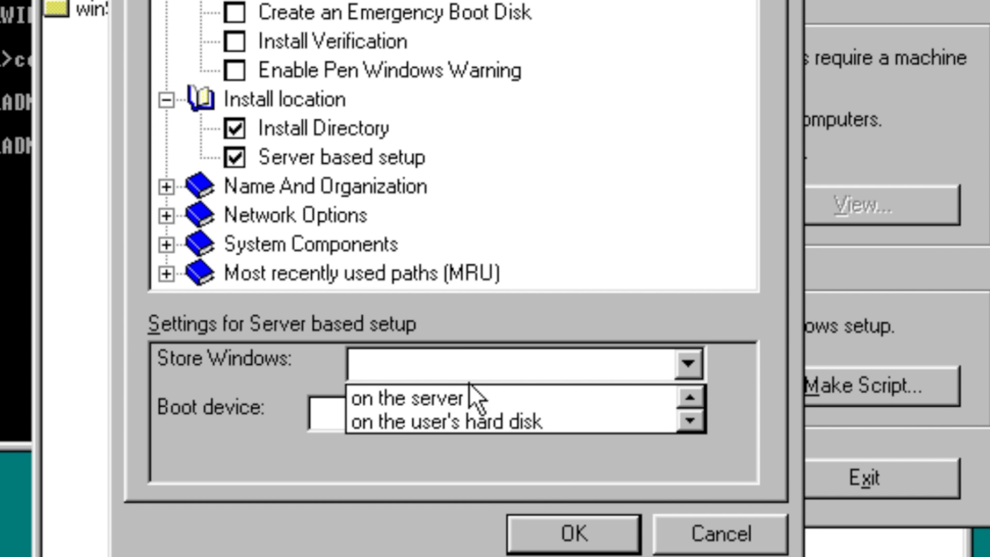
click(402, 397)
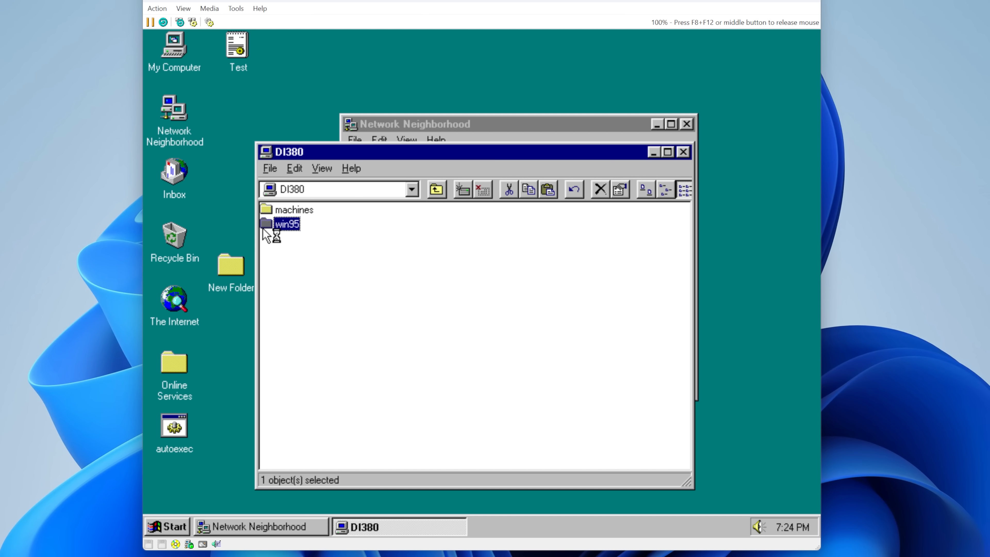
Browse the DI380 share into machines\M1 and view its Msbatch script in Notepad
double_click(287, 223)
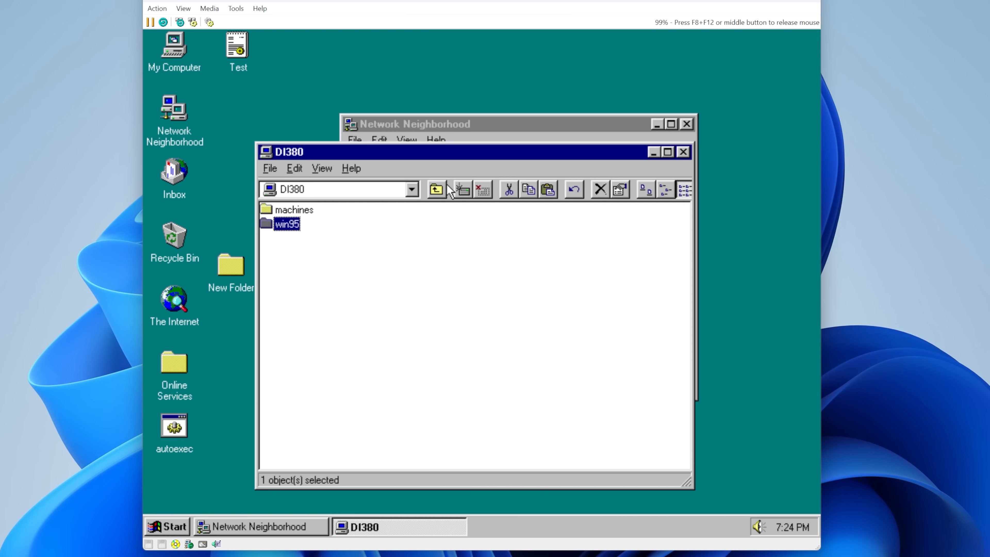
mouse_move(314, 217)
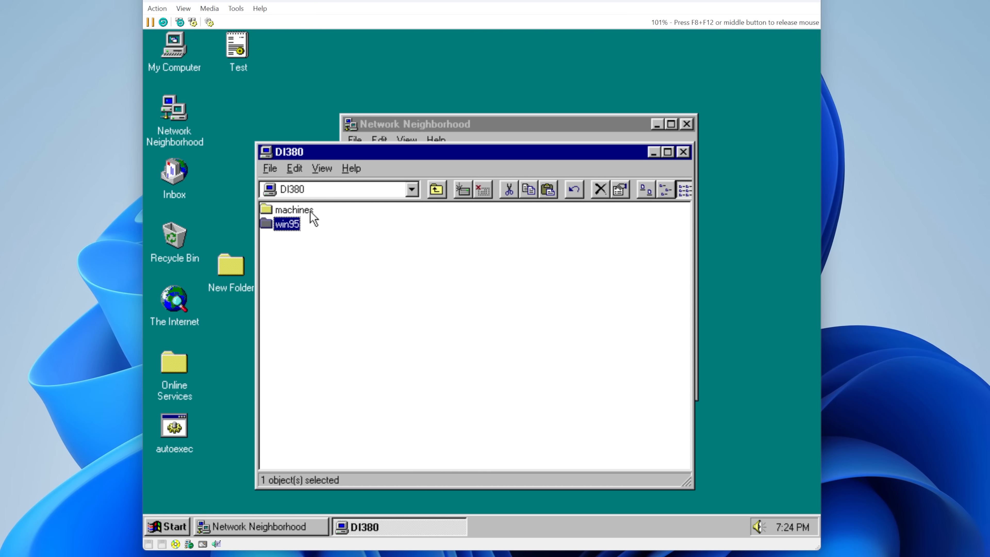
double_click(292, 209)
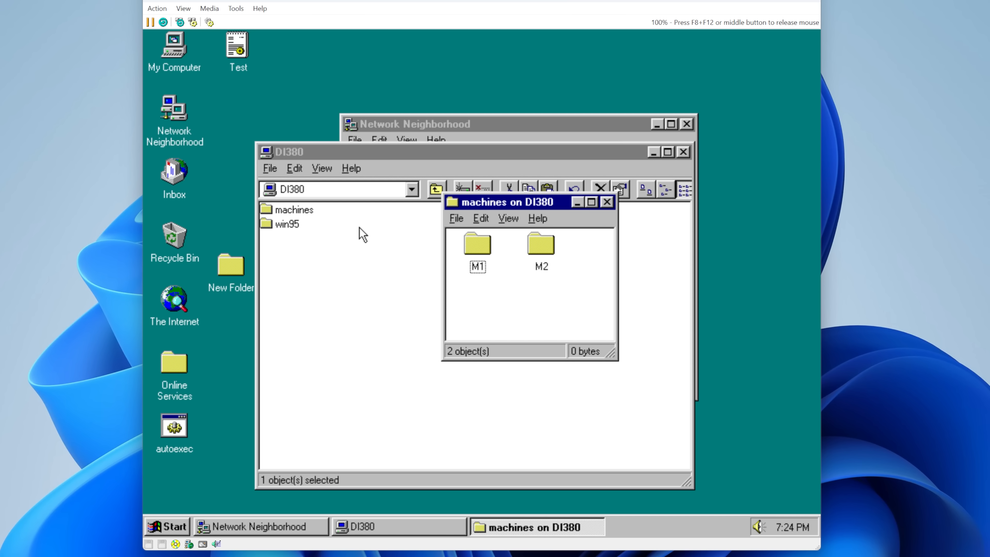
double_click(476, 244)
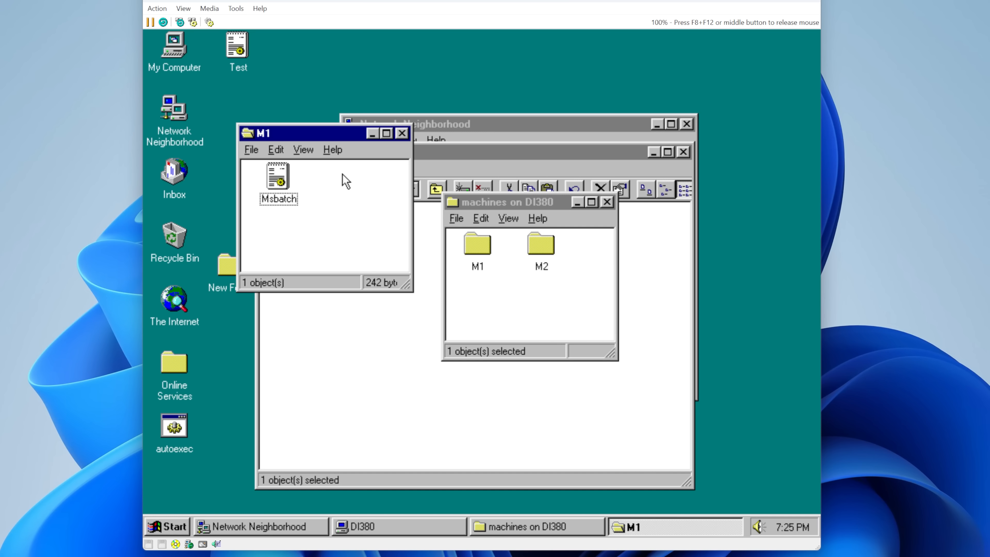
double_click(278, 180)
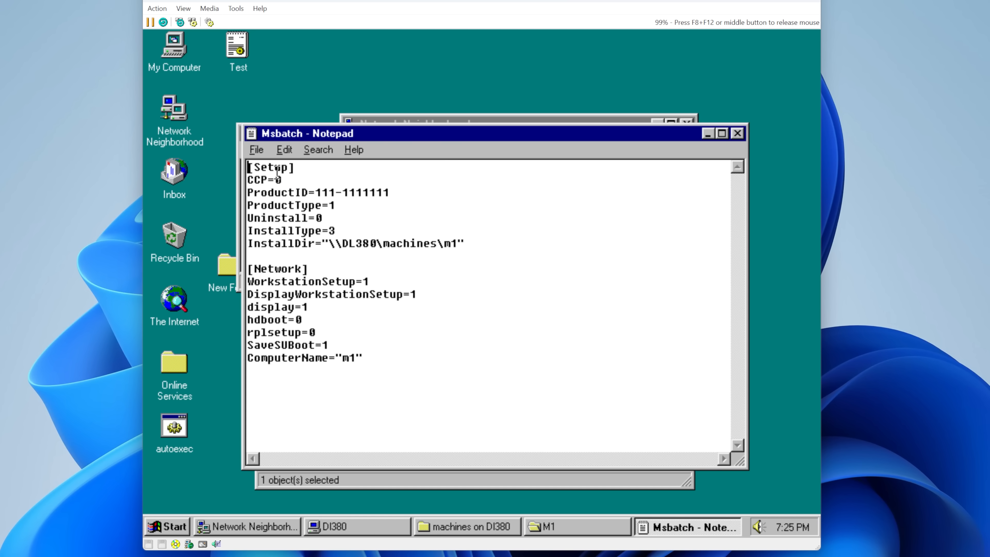
mouse_move(495, 405)
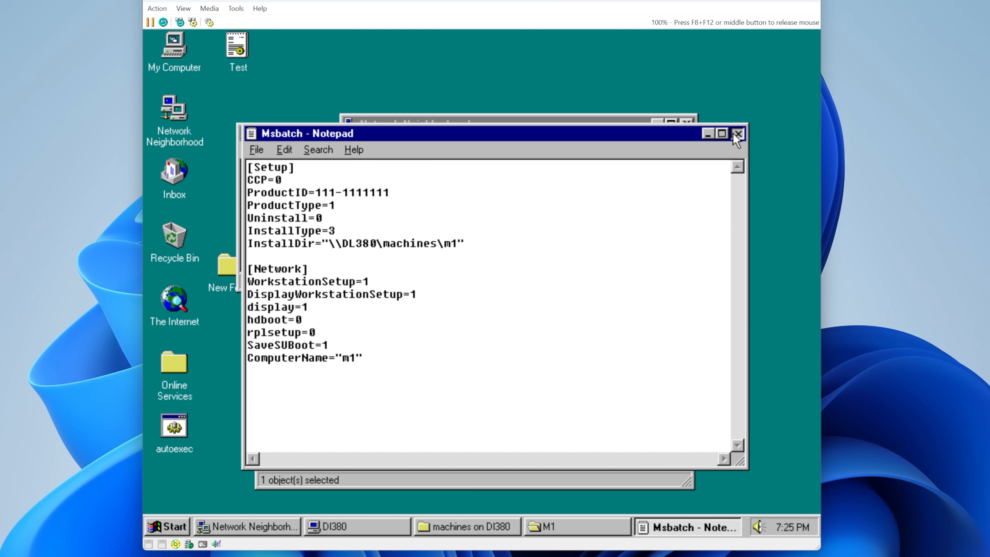
Close Msbatch and view the Machines file in the win95 folder
click(737, 133)
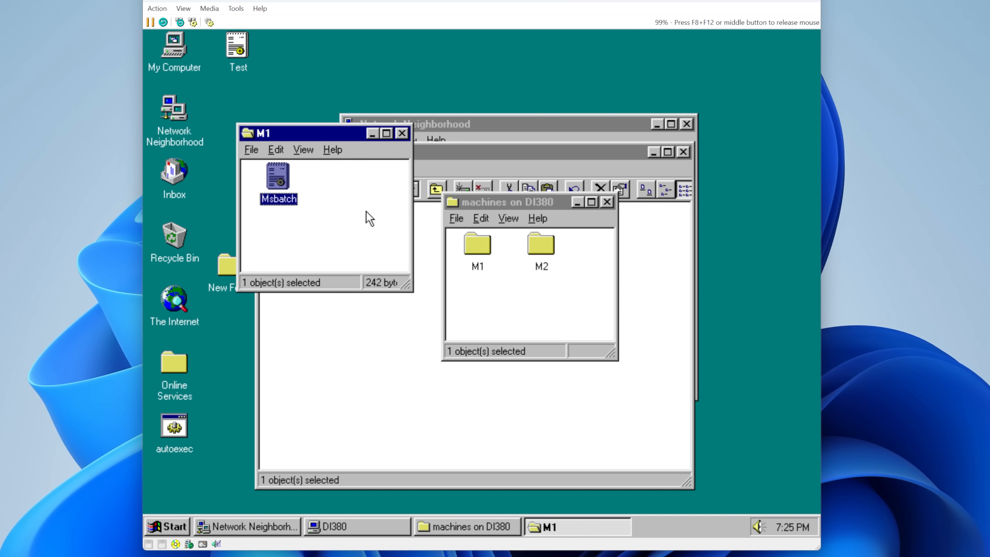
click(336, 189)
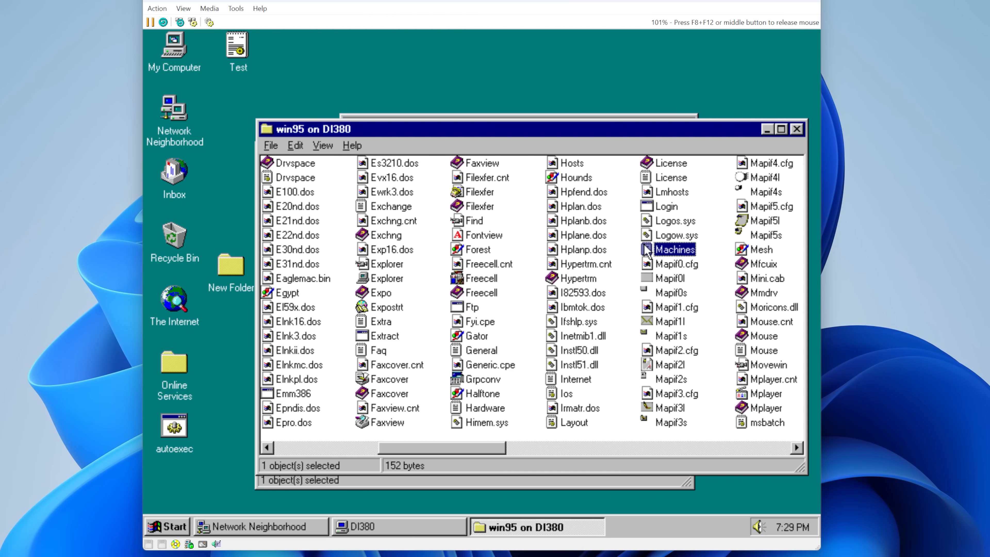
double_click(675, 250)
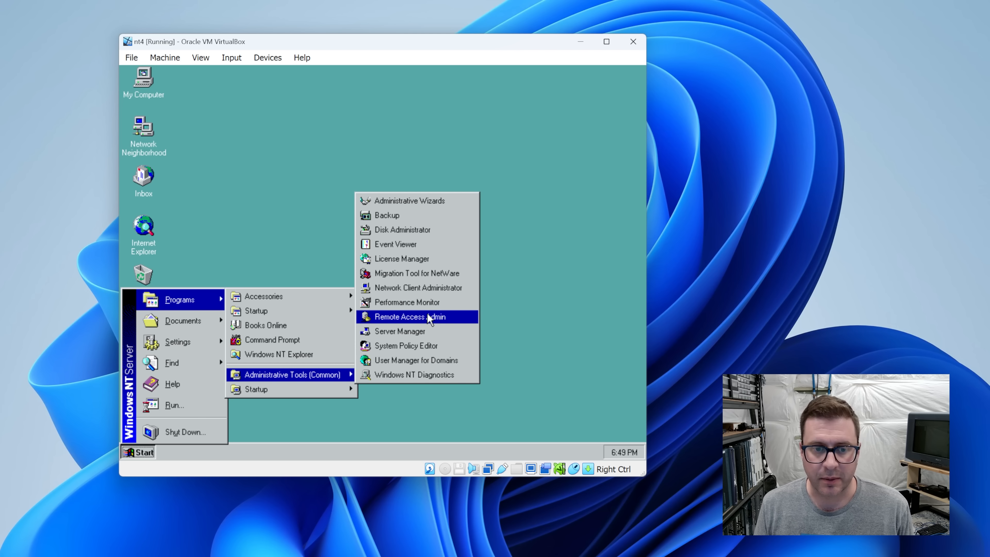
mouse_move(418, 287)
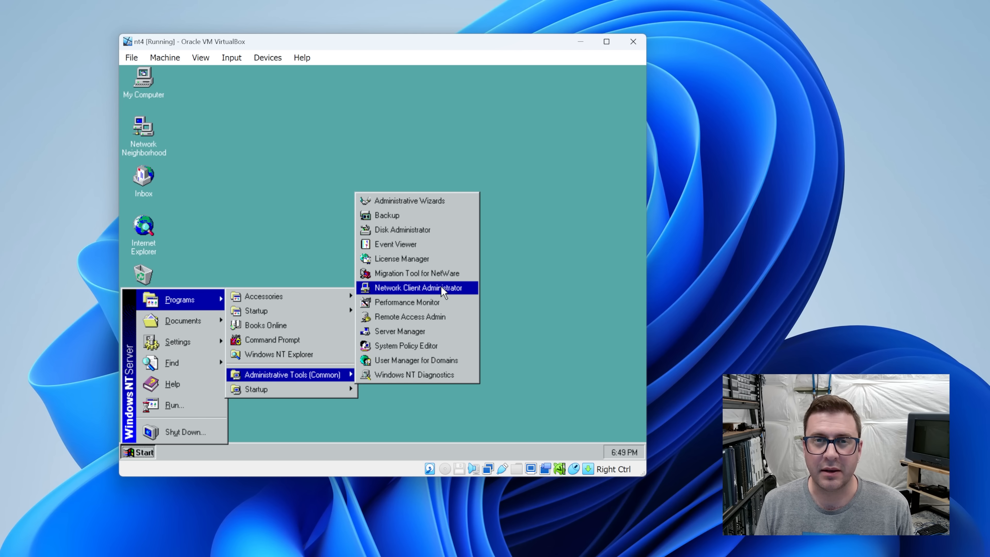
Launch Network Client Administrator to make a startup disk using the NTVM Clients share
click(416, 287)
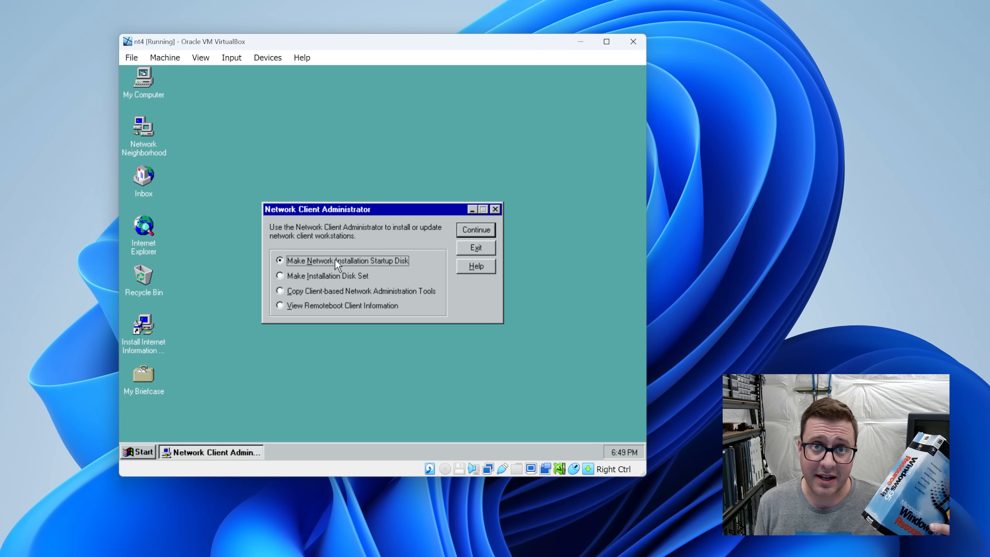
click(475, 229)
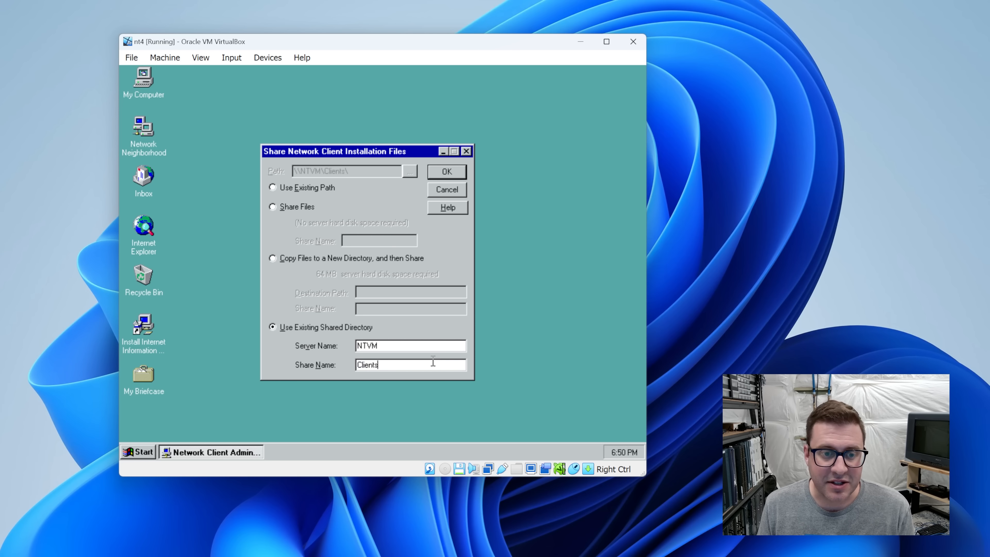
click(445, 171)
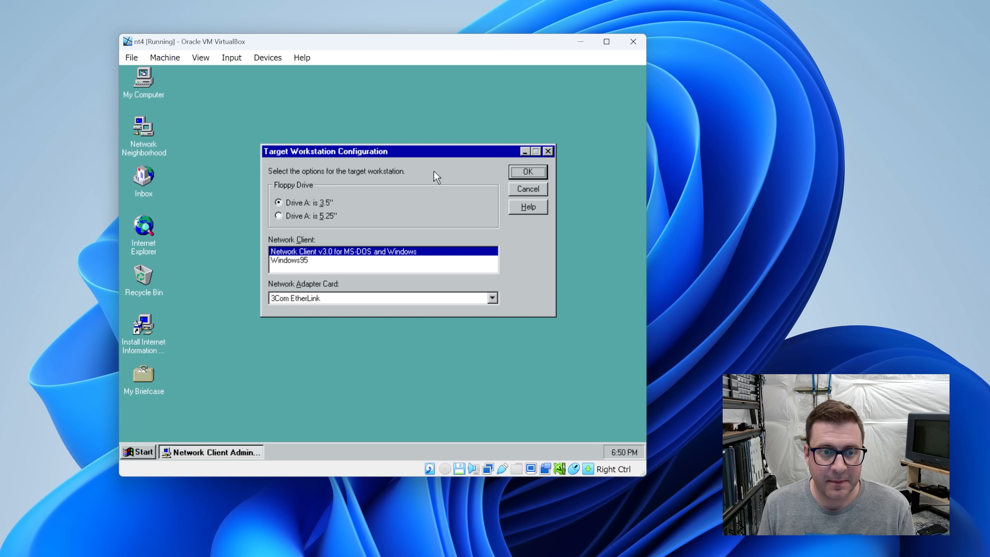
mouse_move(397, 263)
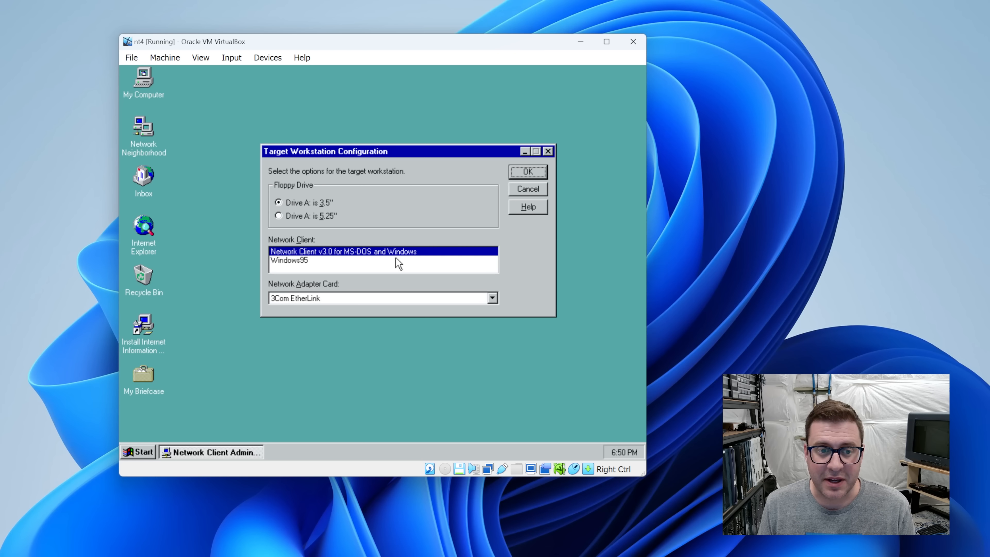
mouse_move(299, 266)
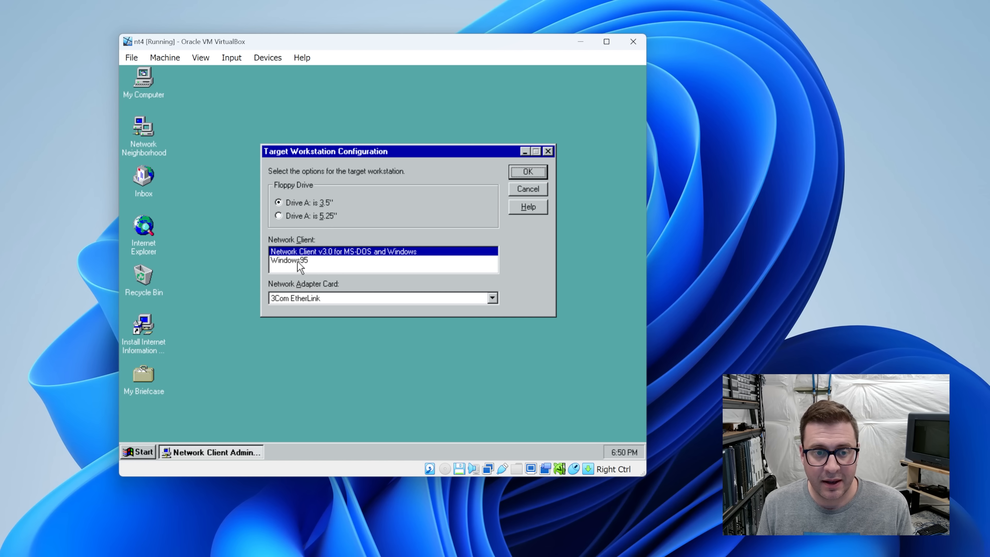
Pick Windows95 as the network client and list the available adapter cards
click(288, 259)
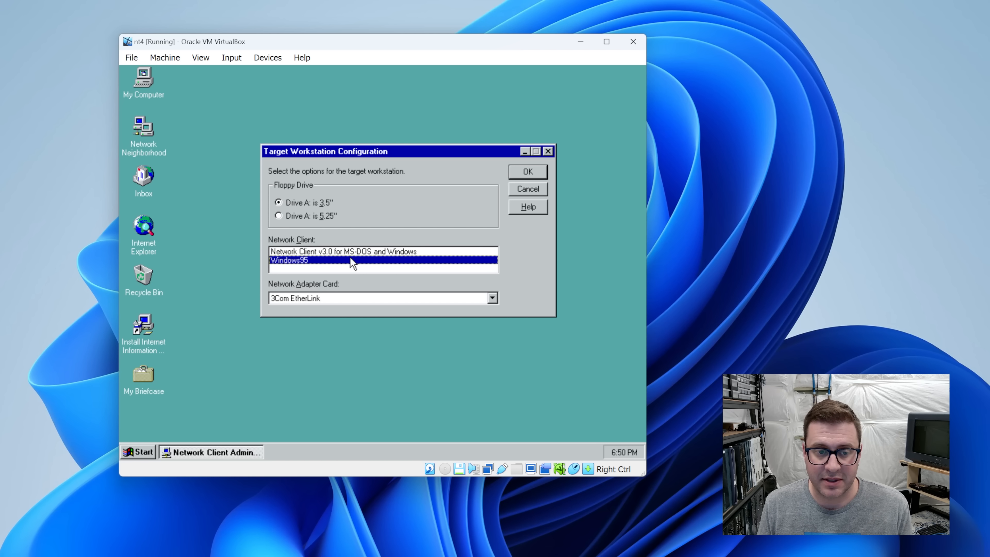
click(491, 298)
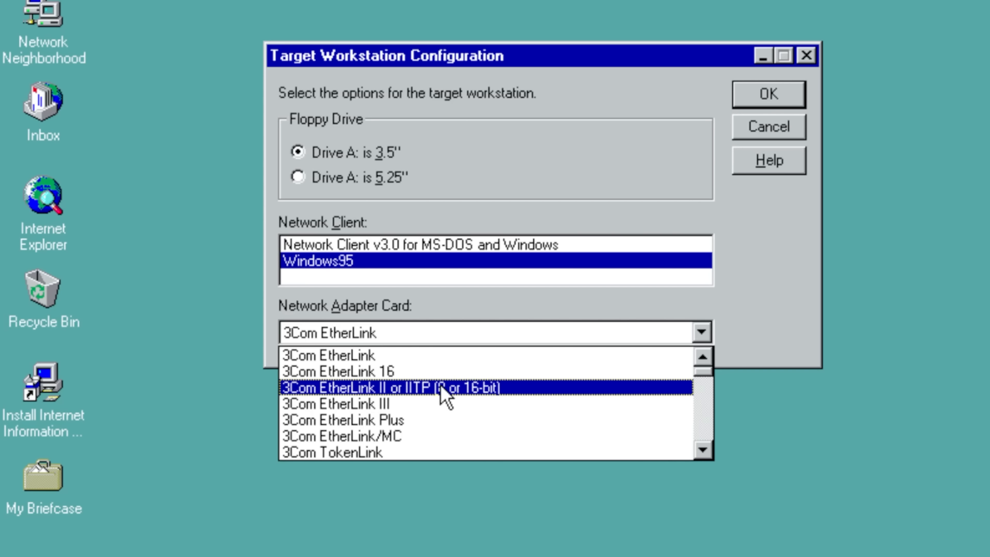
mouse_move(401, 401)
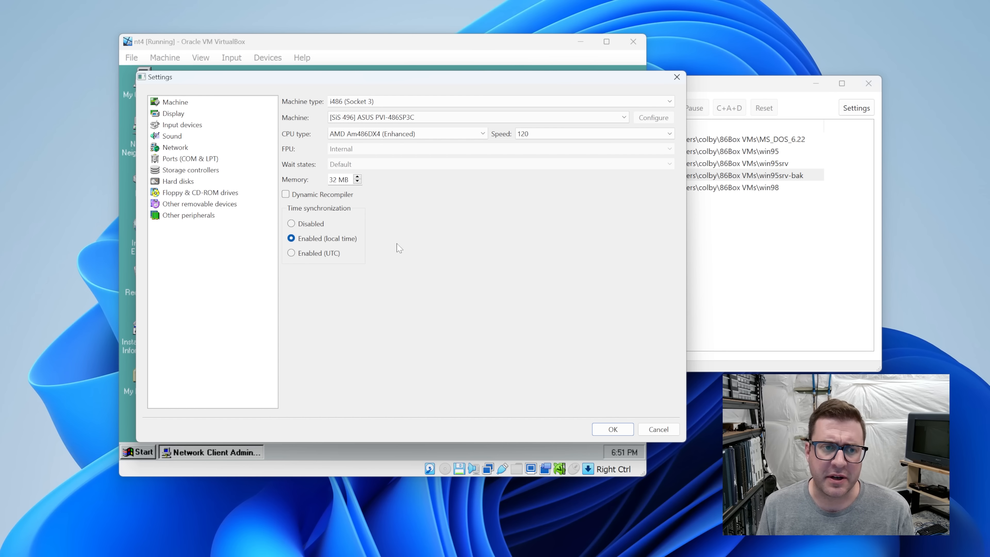
View the Network page showing Card 1 as the ISA 3Com EtherLink II adapter
click(178, 181)
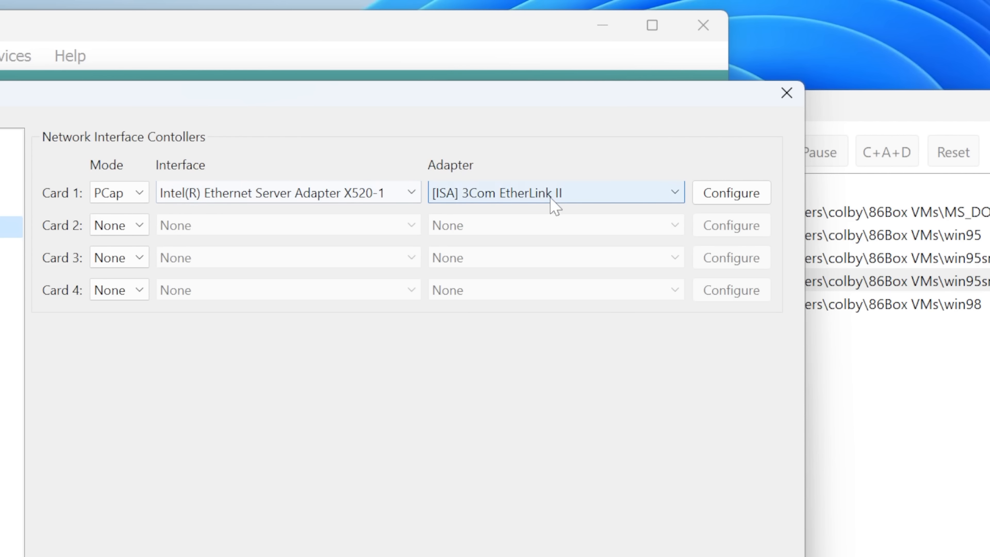
mouse_move(582, 199)
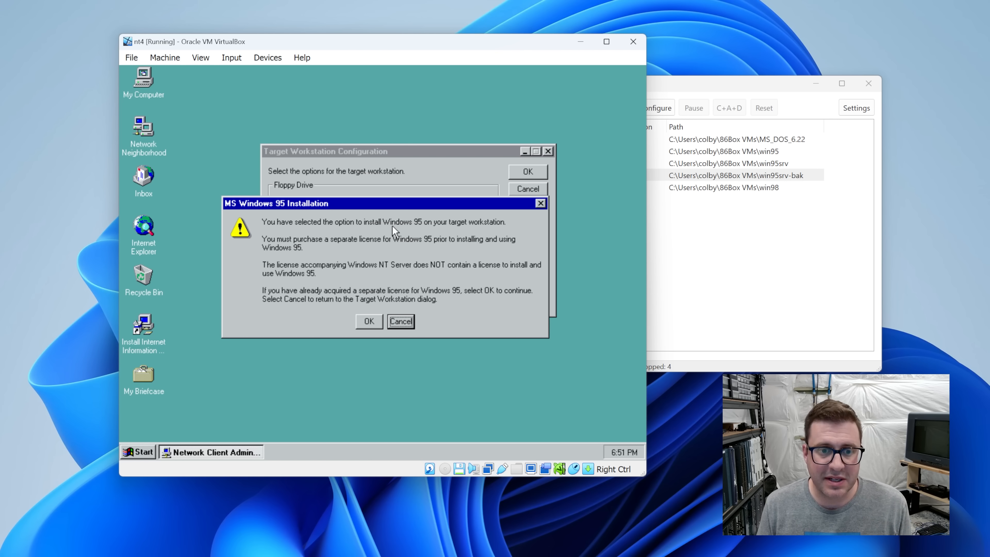
mouse_move(385, 274)
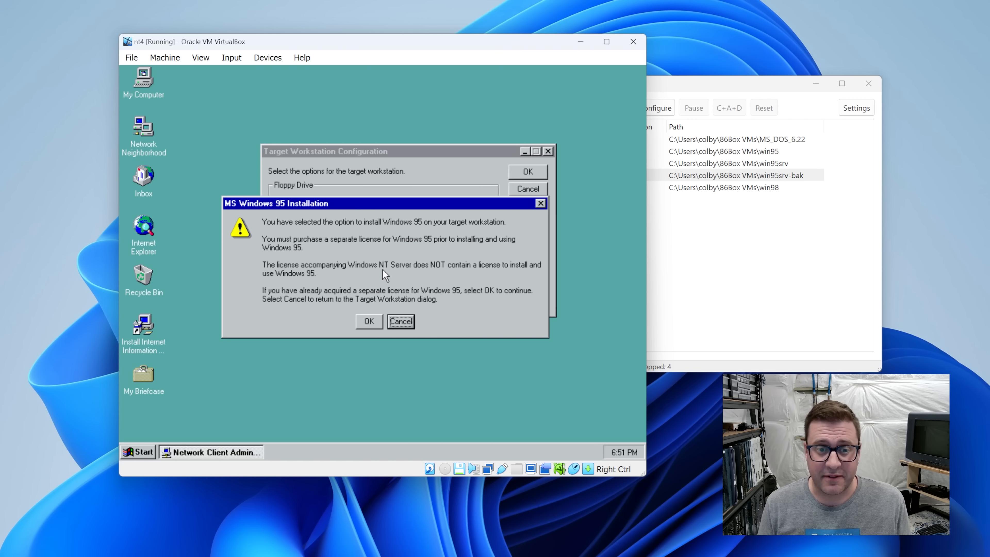
mouse_move(369, 320)
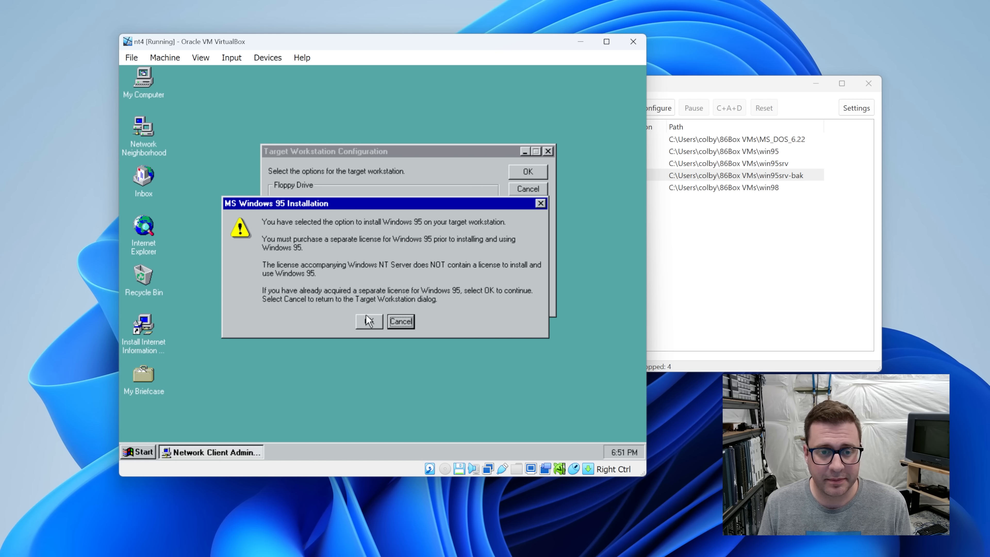
Accept the licence warning, set TCP/IP with gateway 192.168.1, and write the startup disk to A:
click(369, 322)
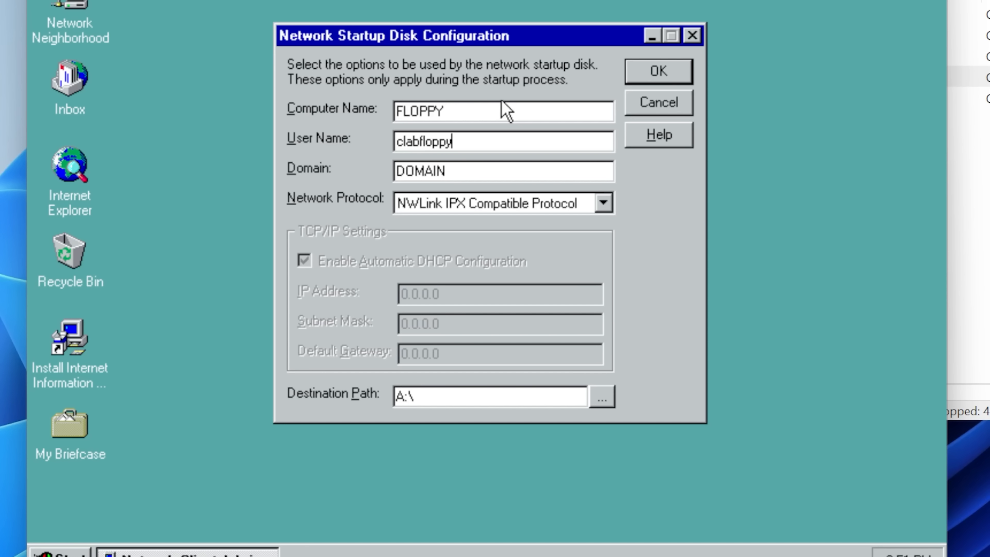
mouse_move(522, 231)
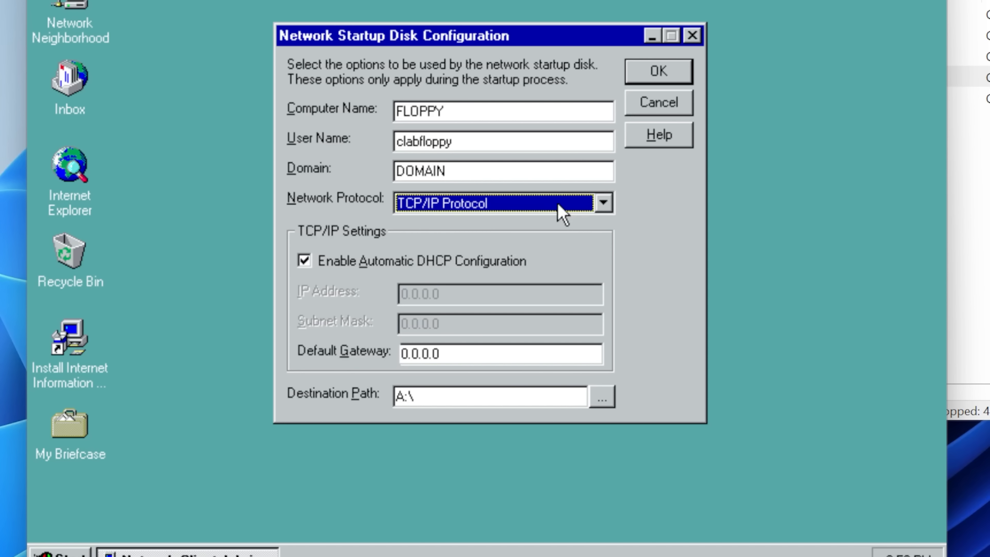
text(192.168.1)
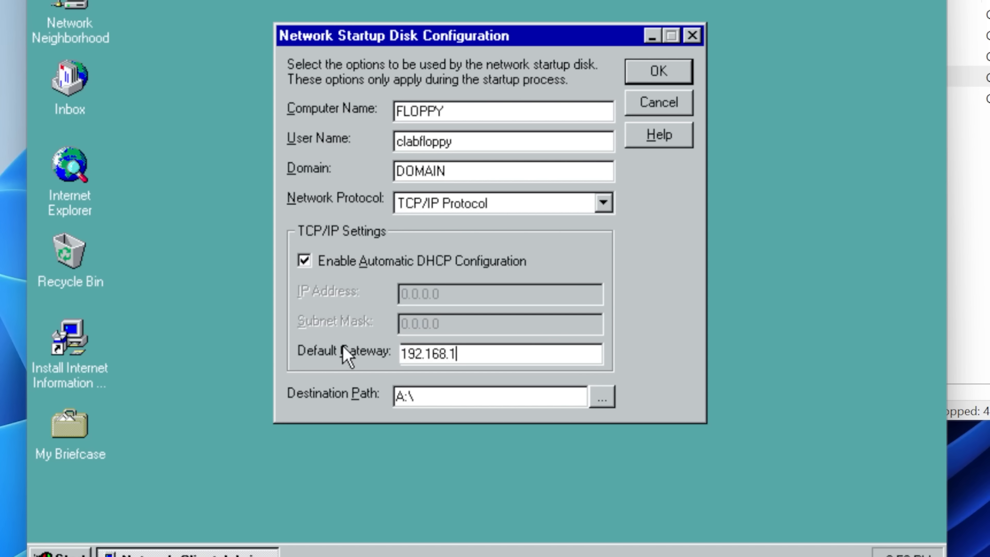
click(656, 70)
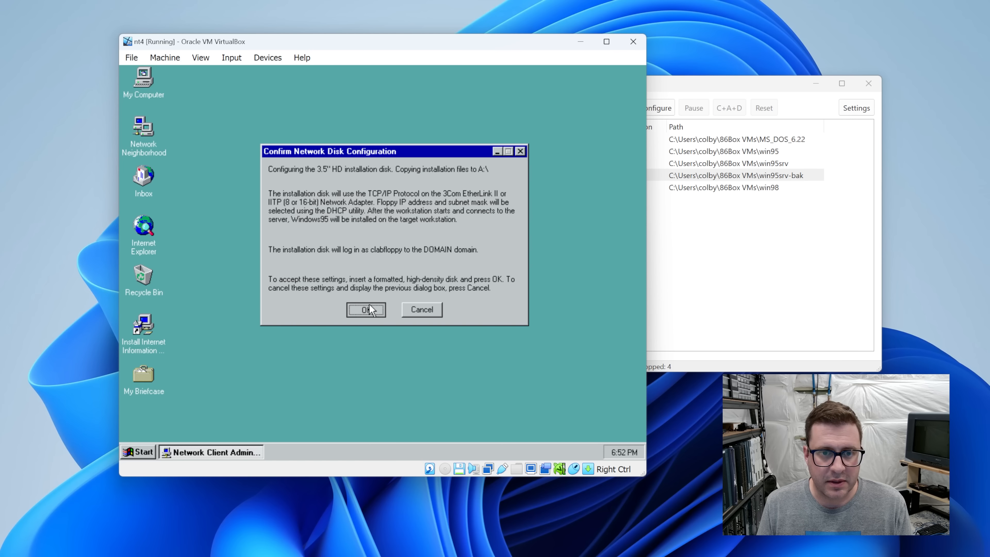
click(366, 309)
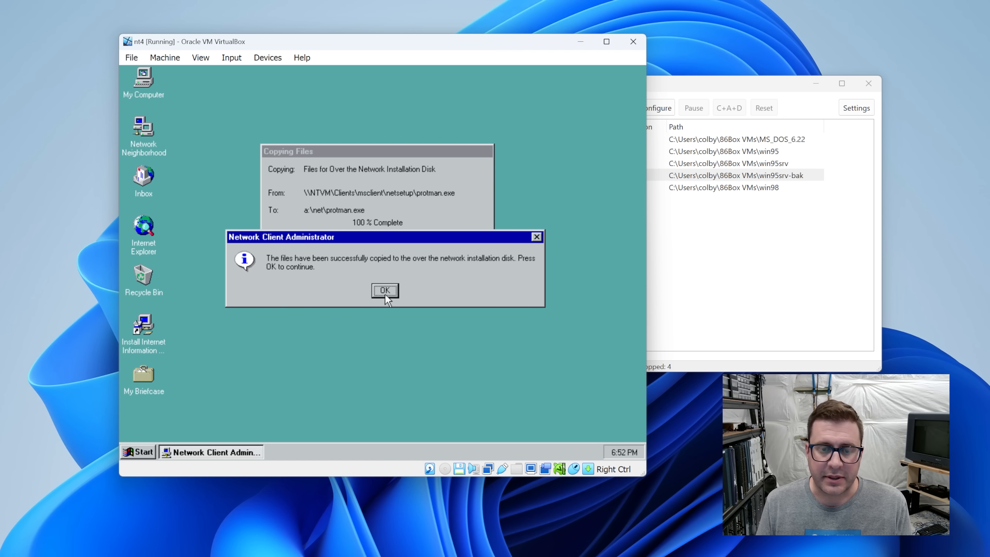
click(384, 290)
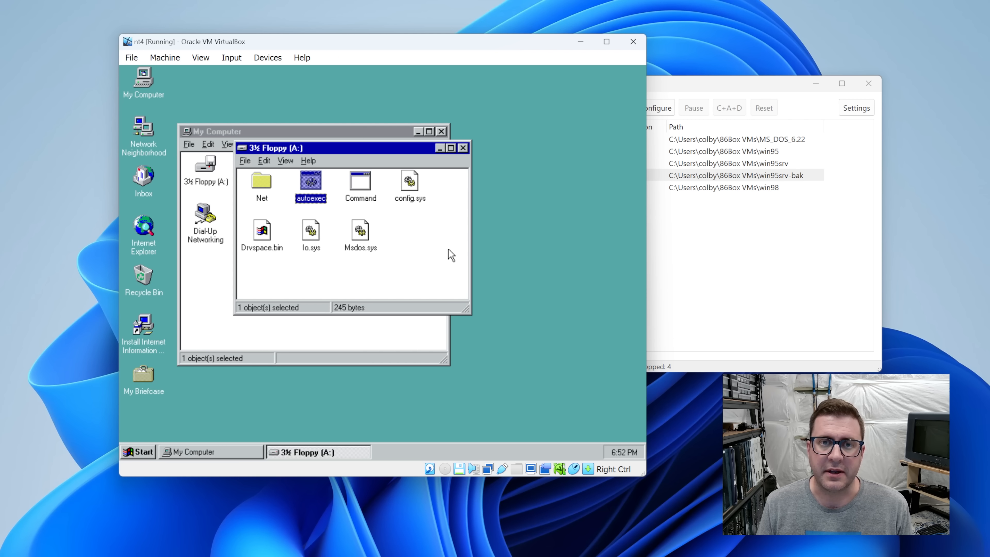
Open the floppy's config.sys in Notepad to view its device lines
double_click(409, 183)
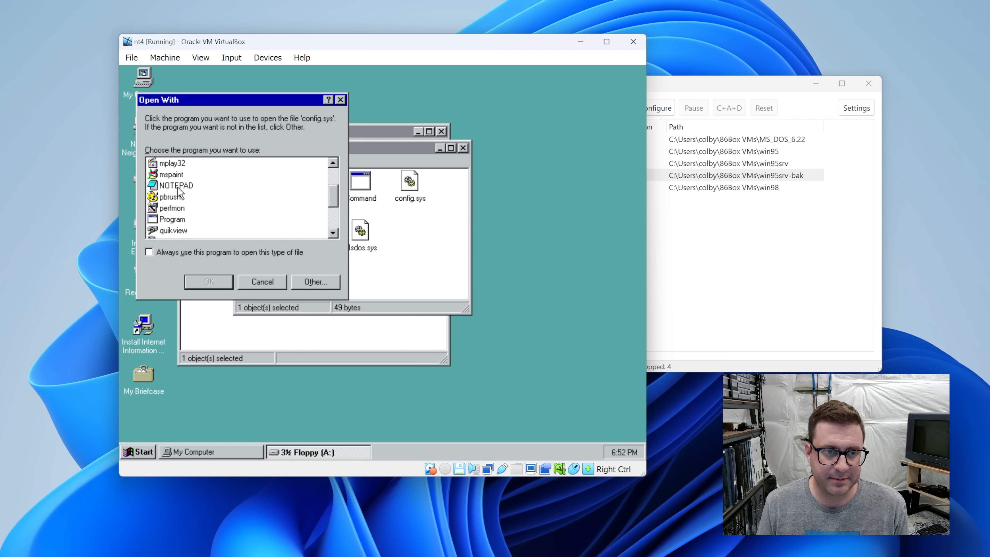
click(208, 281)
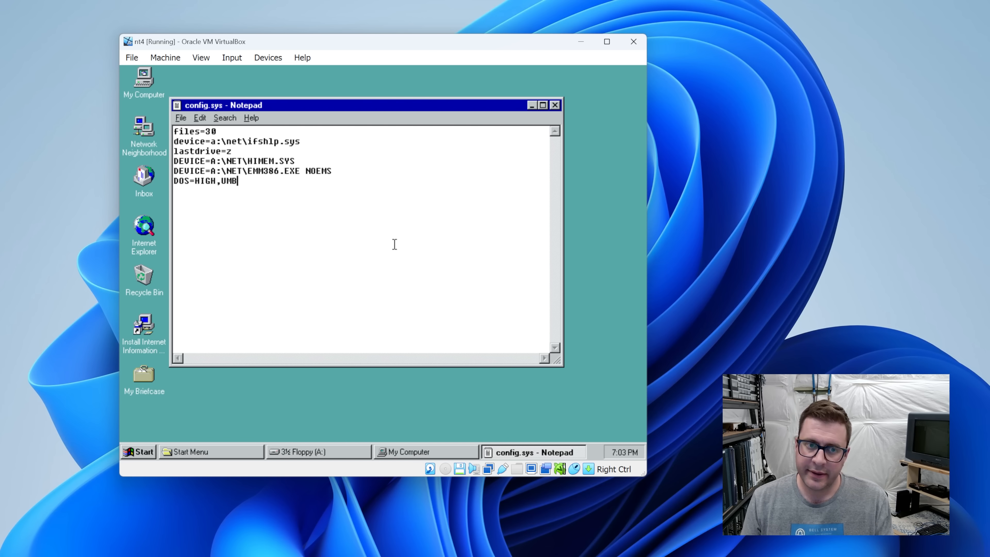
mouse_move(242, 204)
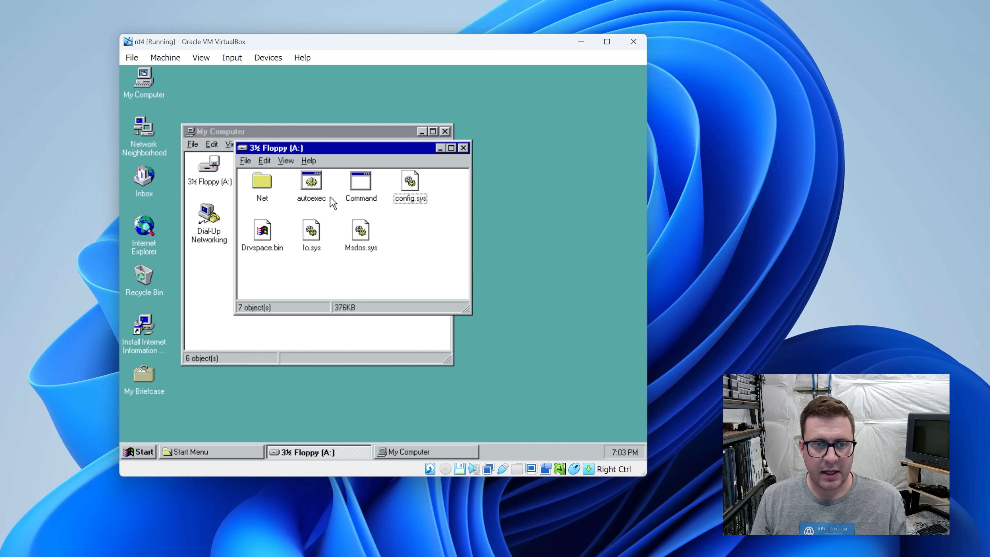
Open autoexec for editing and delete its last three setup lines
right_click(310, 183)
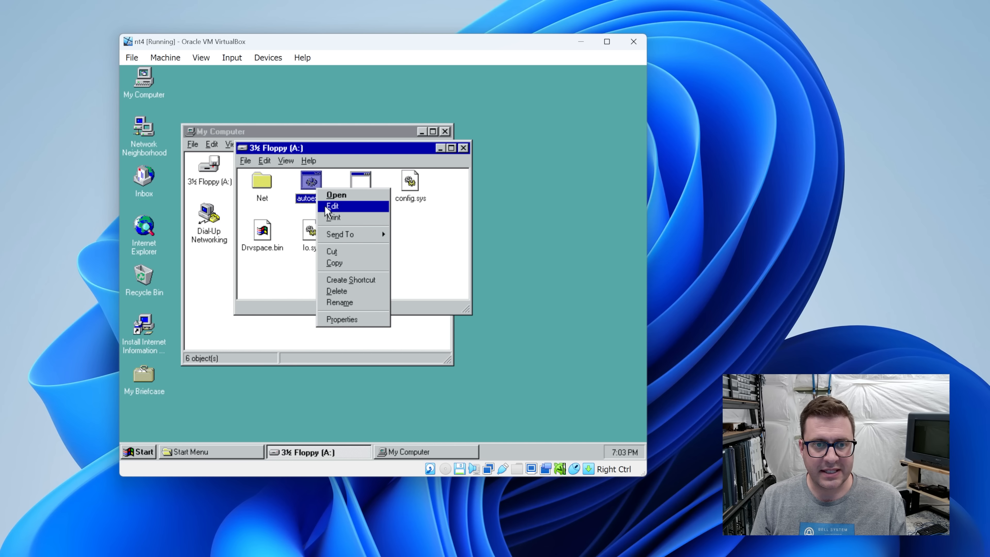
click(333, 206)
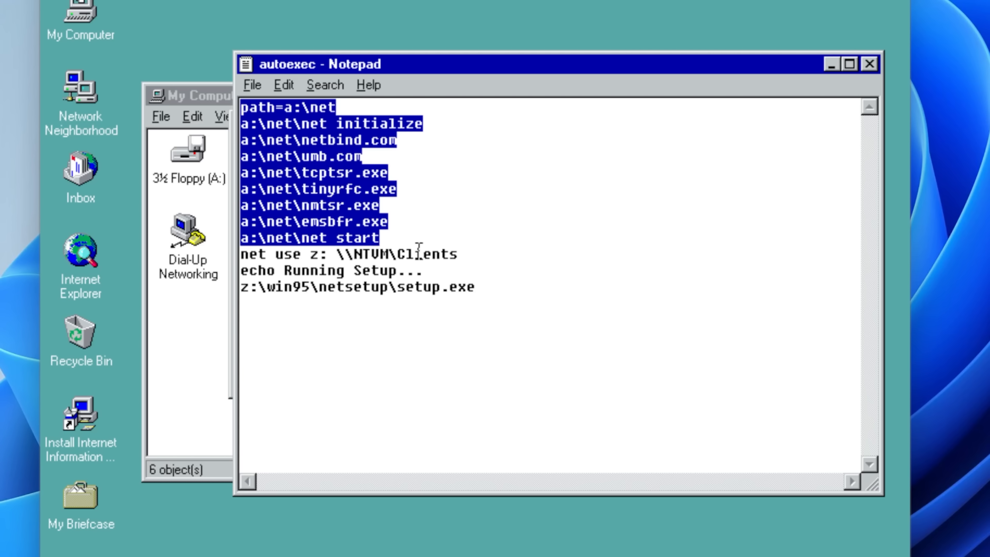
click(408, 352)
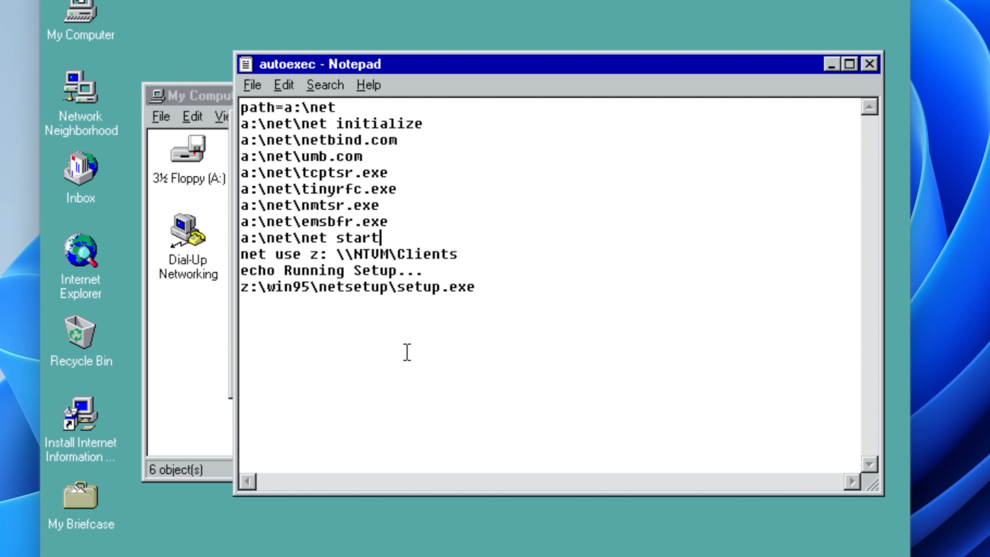
click(480, 287)
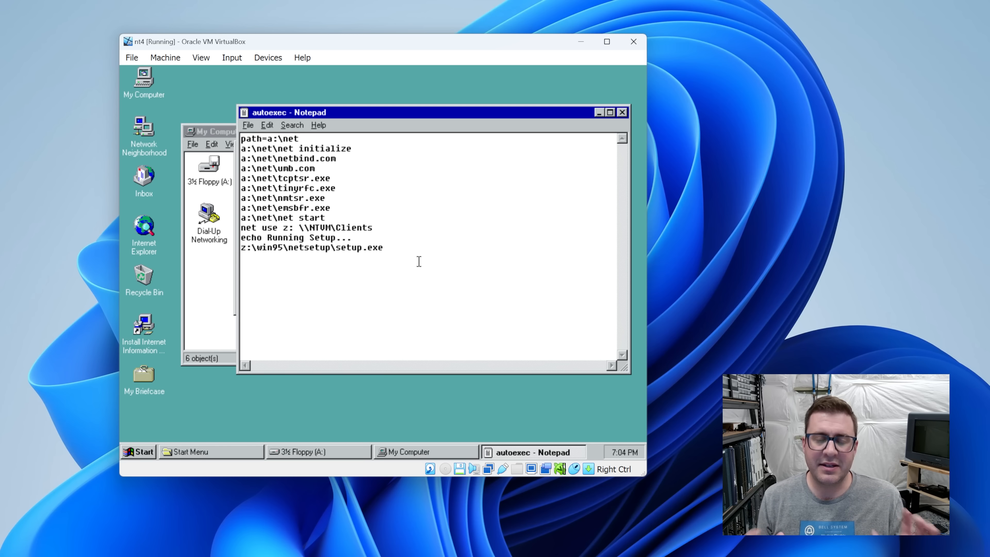
click(383, 247)
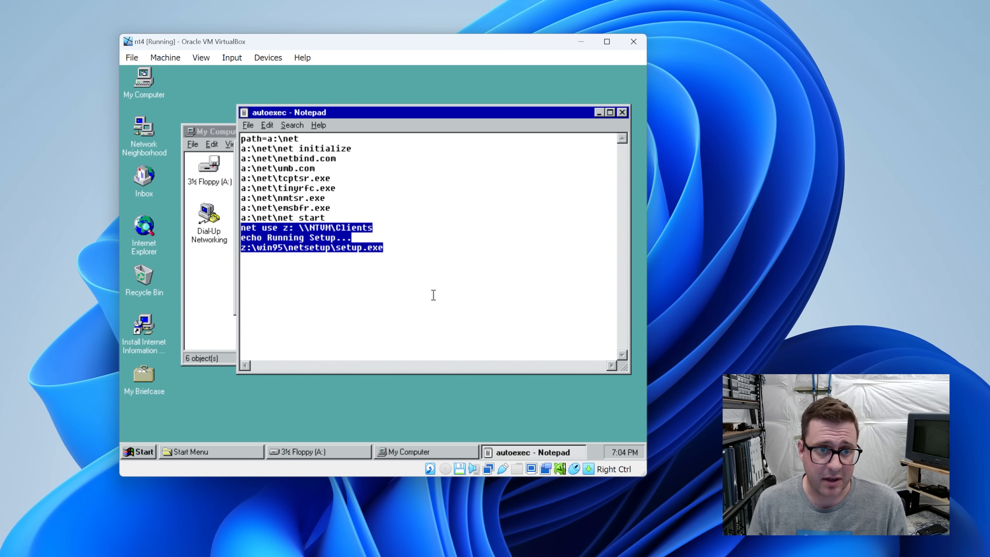
key(Delete)
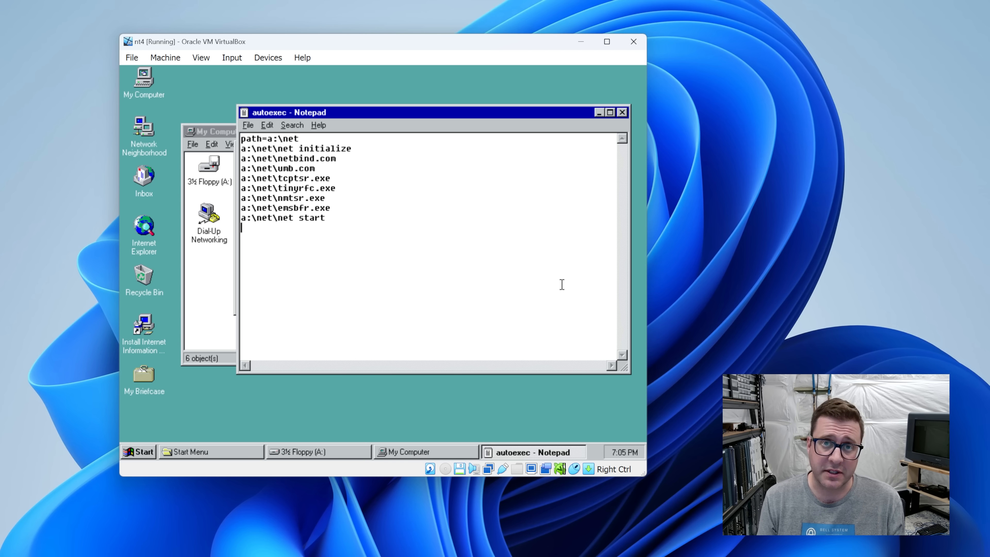
Add 'net use z: \\DL380\win95' and 'echo clabretro run setup now...' lines
text(net use z: \\DL380\win95)
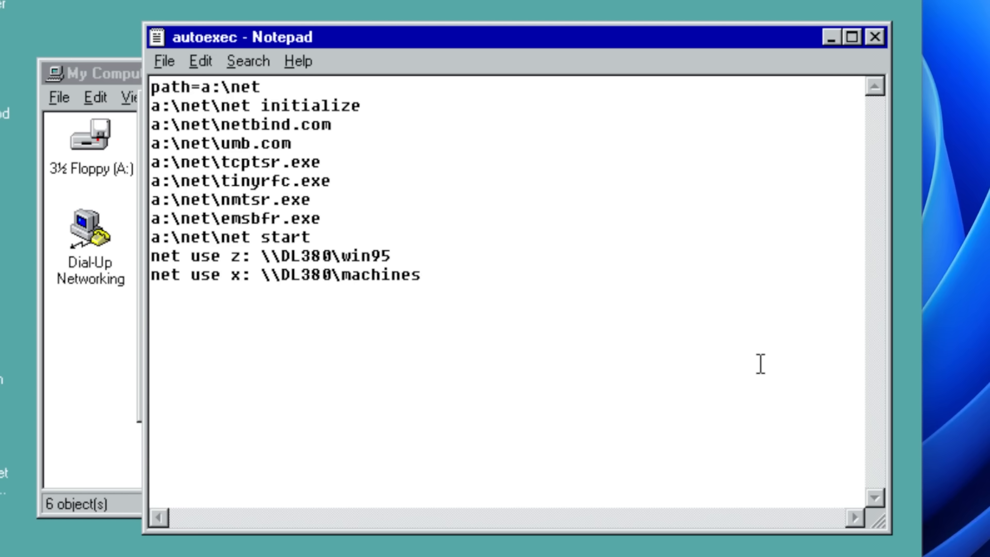
text(echo clabretro run setup)
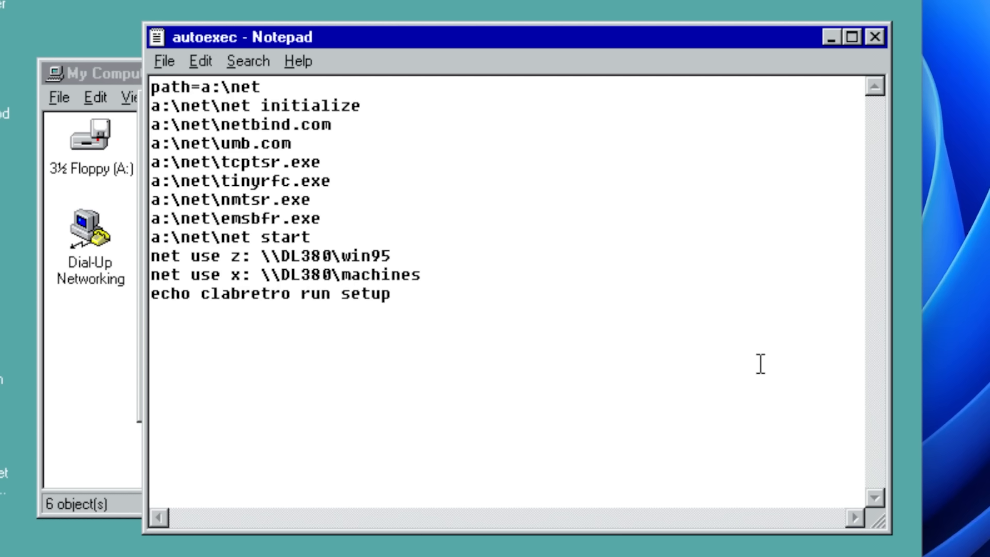
text(now...)
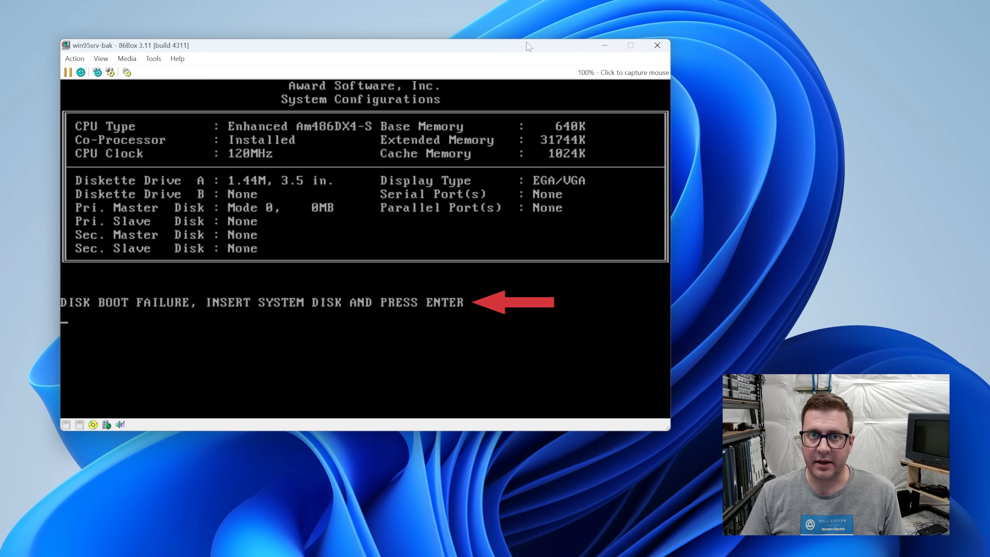
Load the network boot floppy as an existing image into floppy drive 1
click(127, 58)
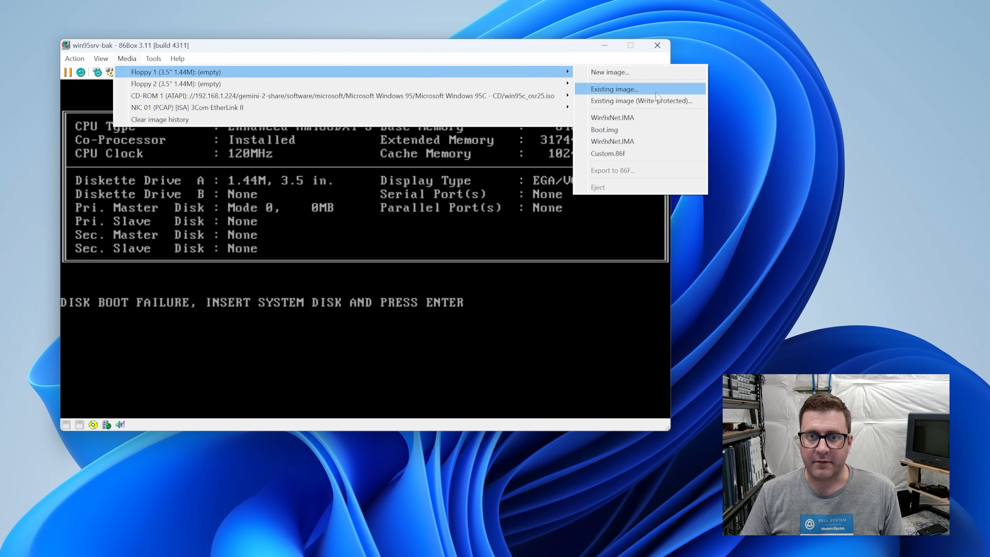
click(613, 89)
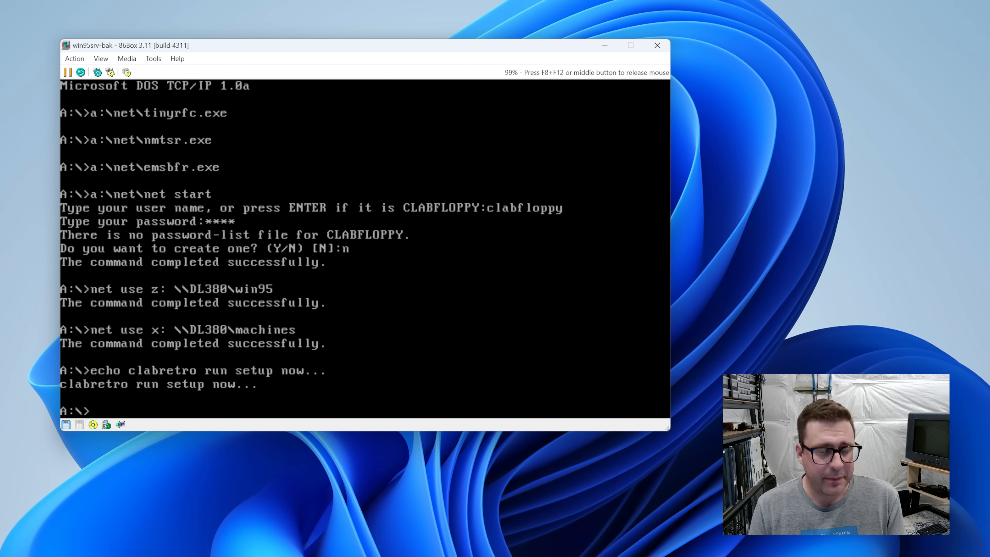
Switch to drives Z: and X: and list their files
text(z:)
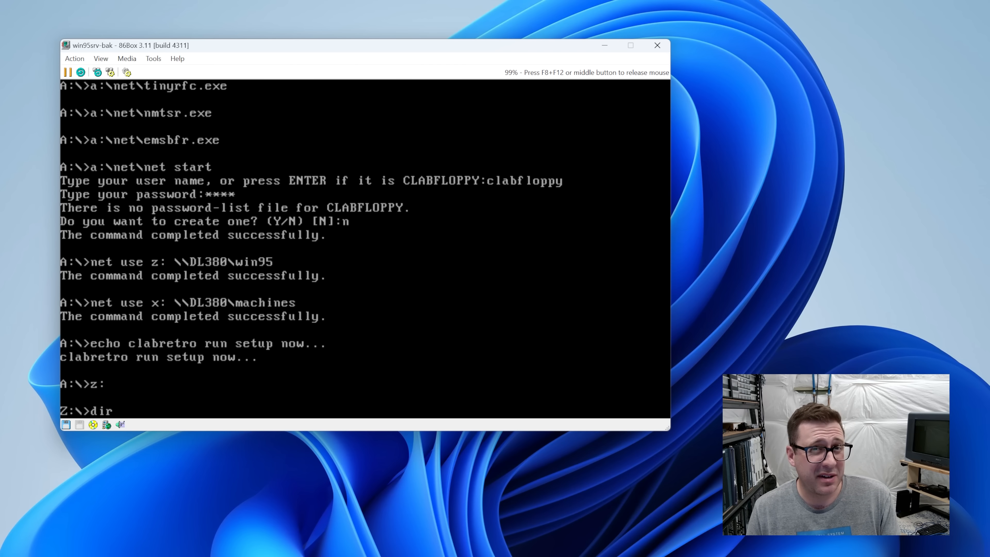
key(Return)
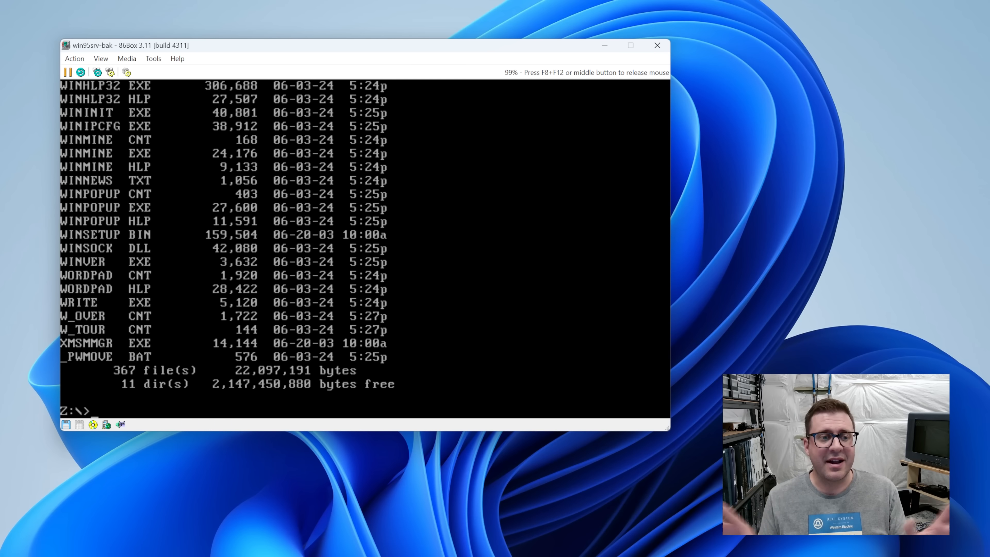
text(x)
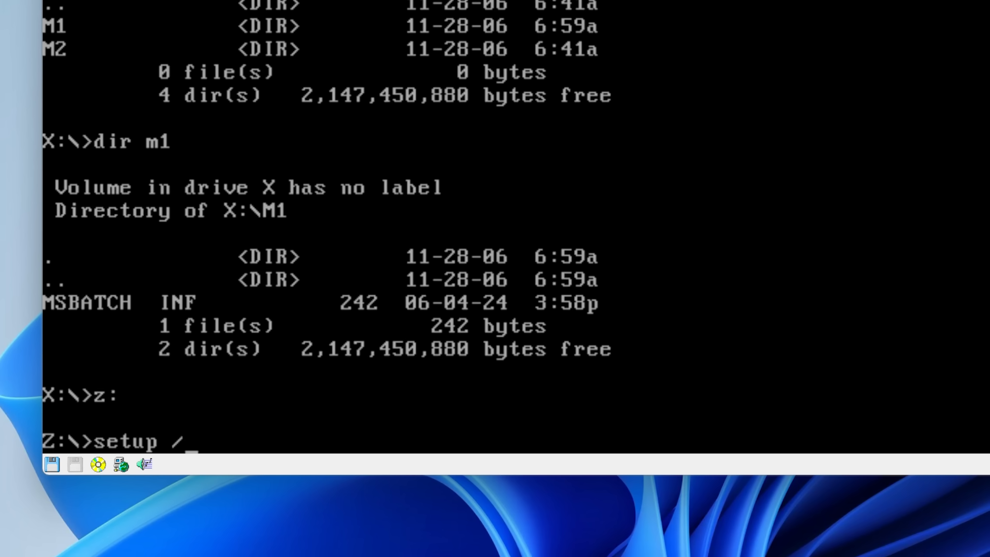
Run setup /is x:\m1\msbatch.inf to start Windows 95 Setup
text(is)
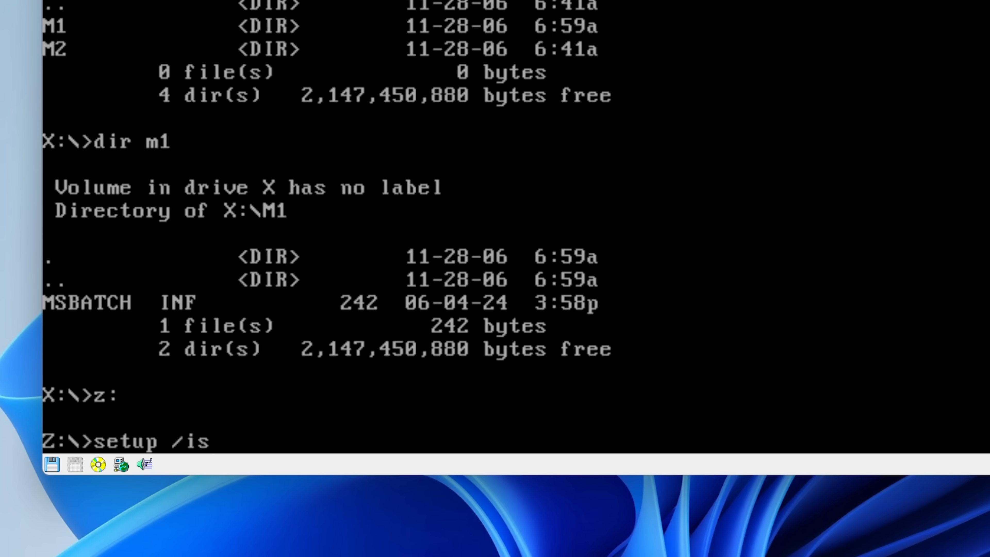
text(x:\)
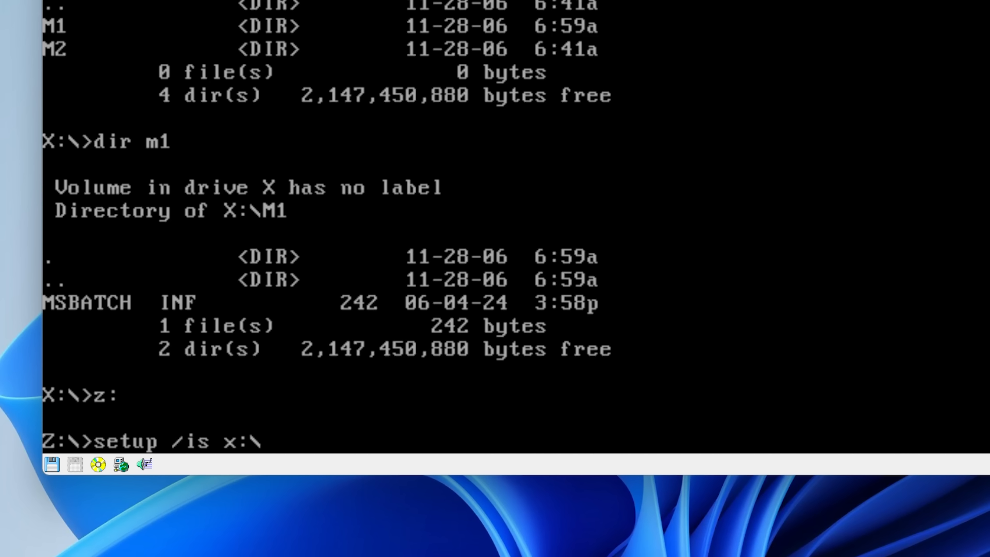
text(m1\ms)
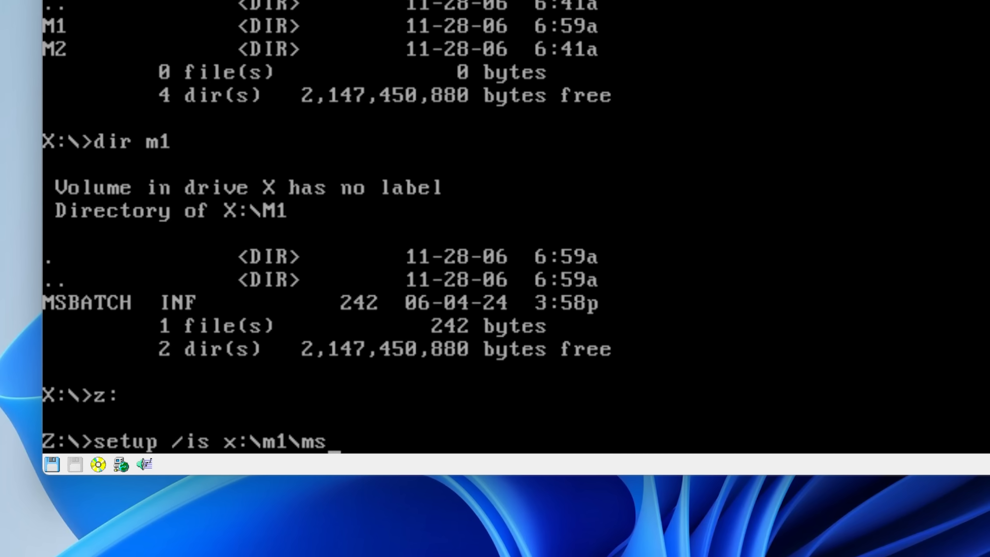
text(batch.inf)
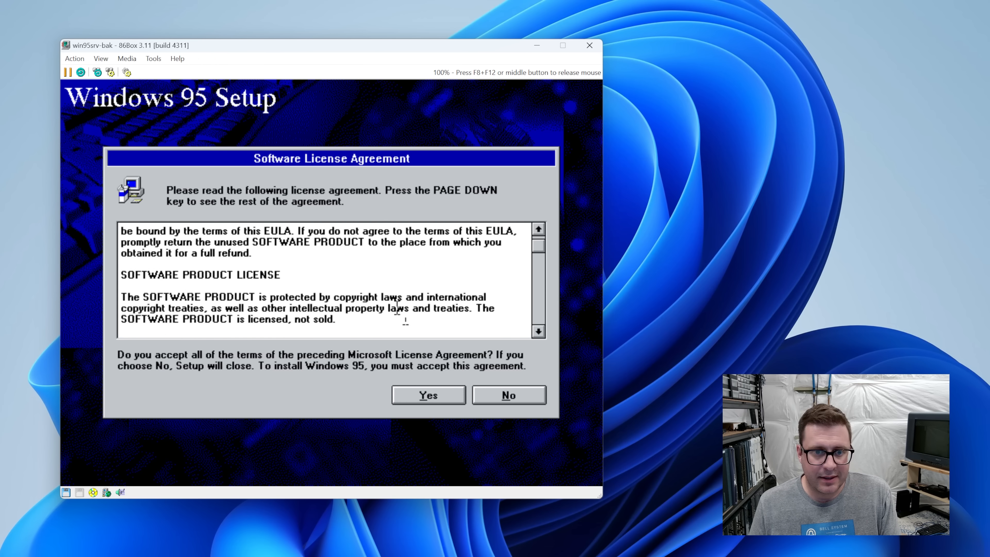
Accept the licence and continue through server-based setup, floppy startup and the m1 machine directory
click(427, 394)
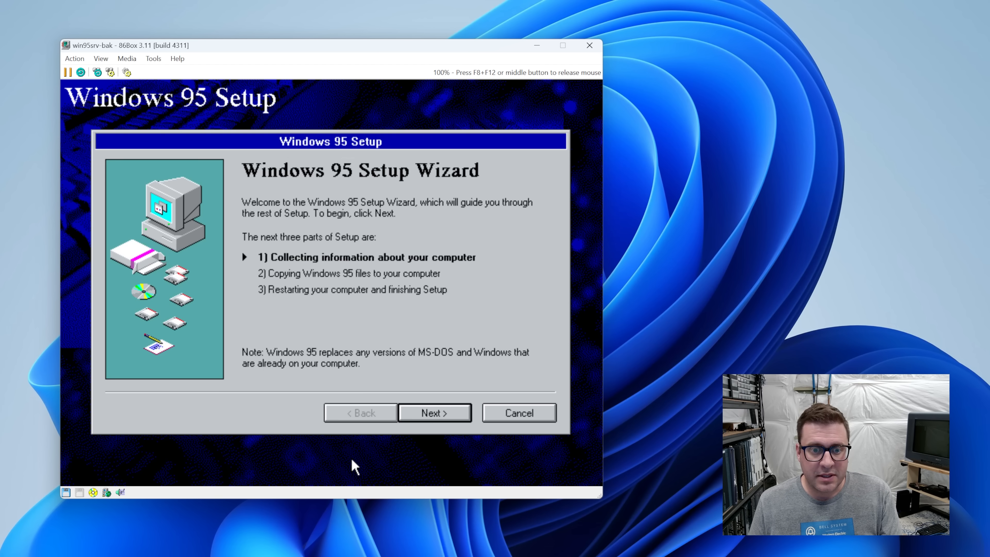
click(434, 412)
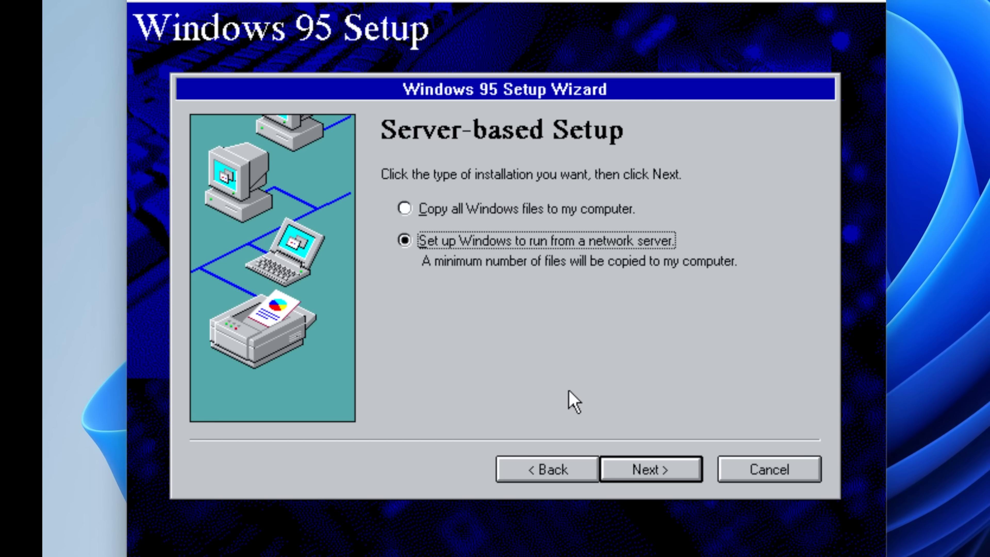
mouse_move(577, 182)
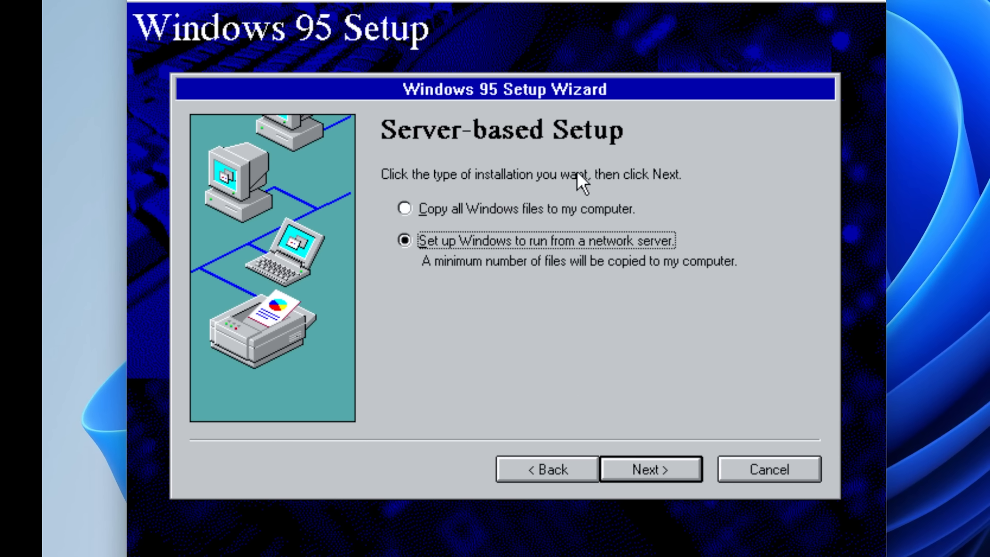
mouse_move(601, 115)
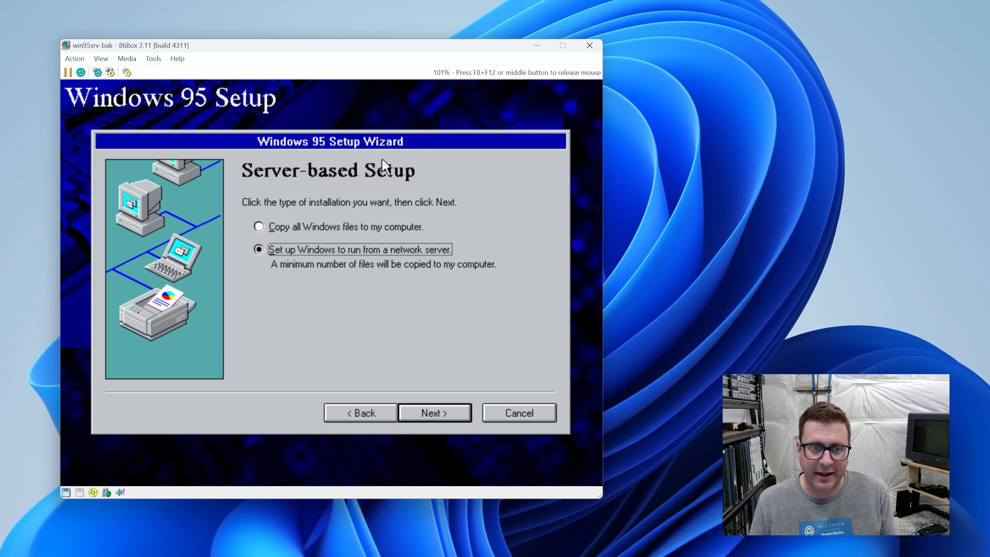
mouse_move(338, 196)
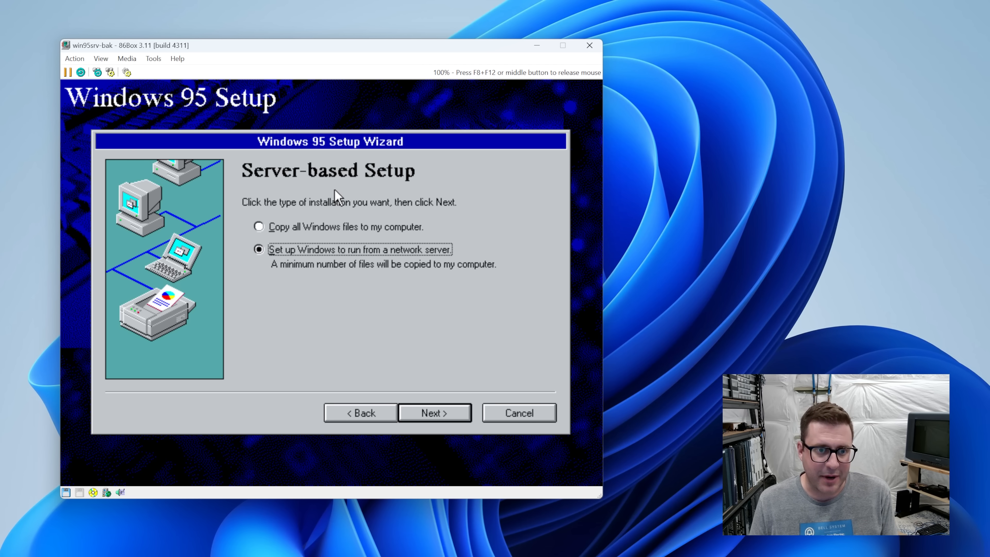
mouse_move(442, 259)
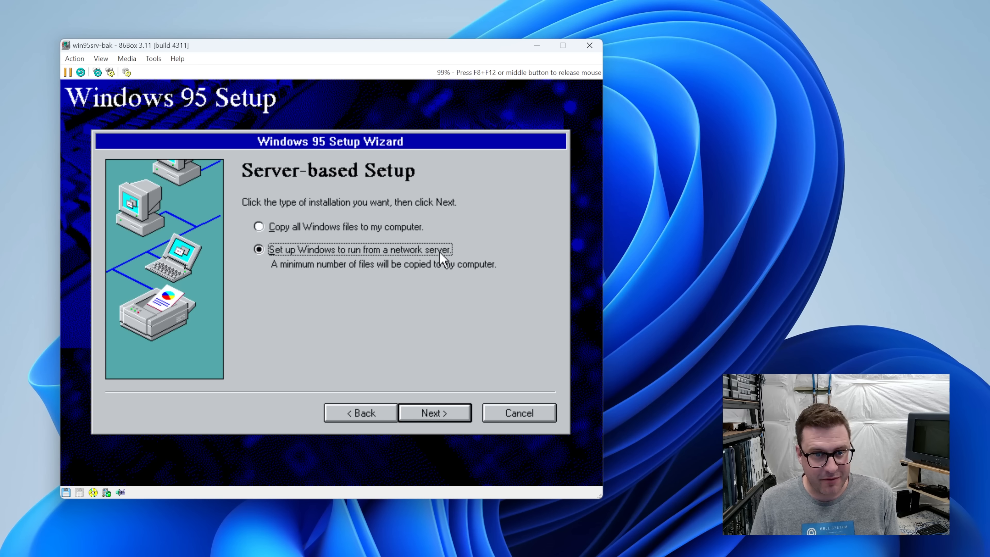
click(434, 413)
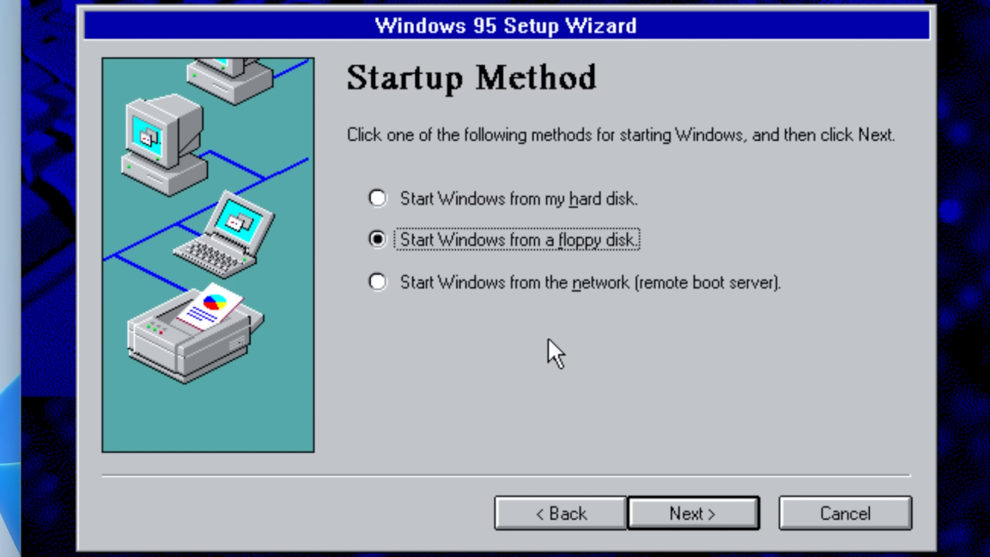
mouse_move(693, 495)
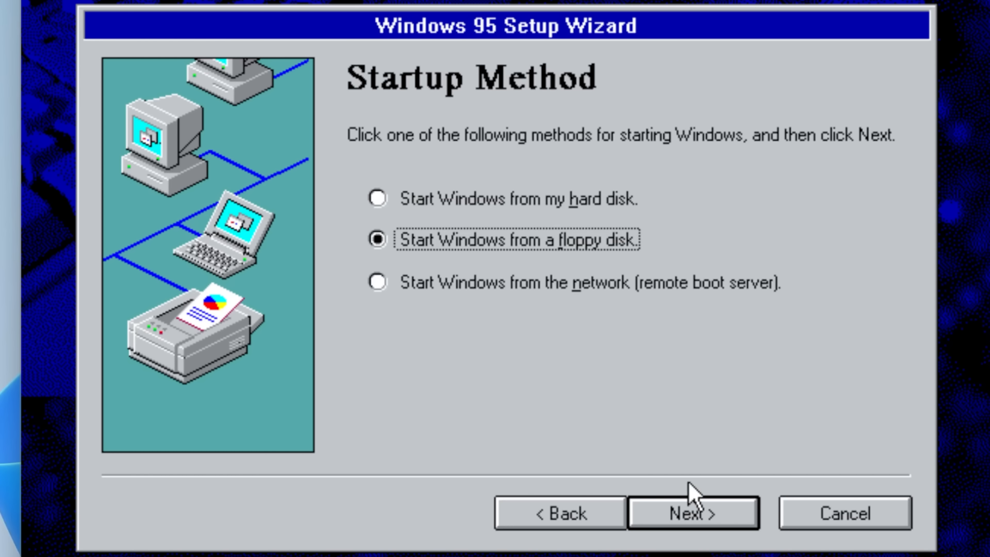
click(691, 511)
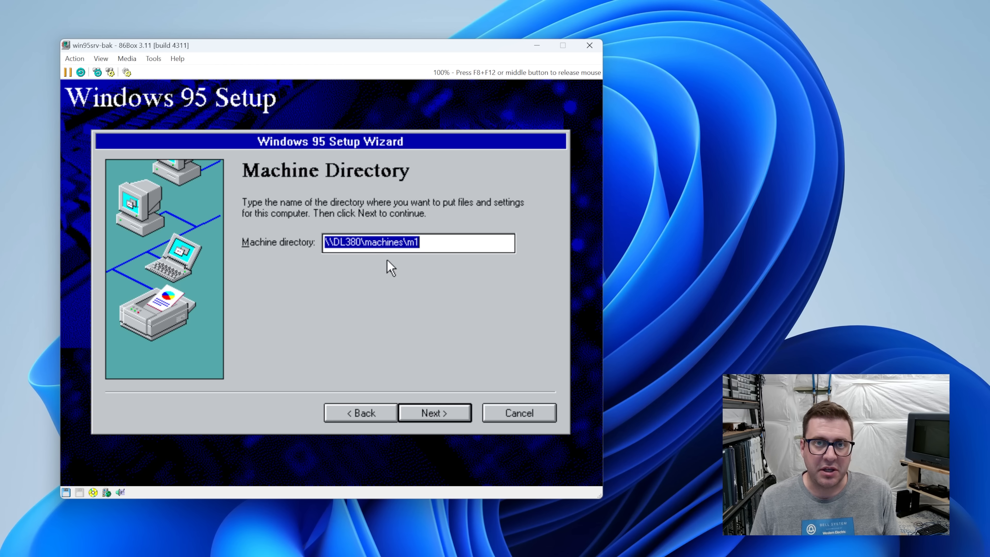
mouse_move(434, 412)
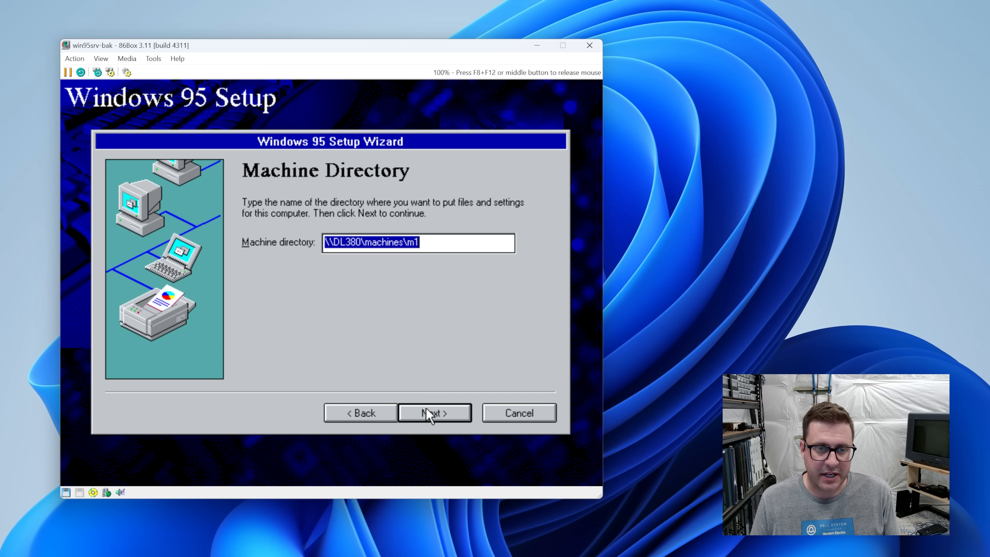
click(433, 413)
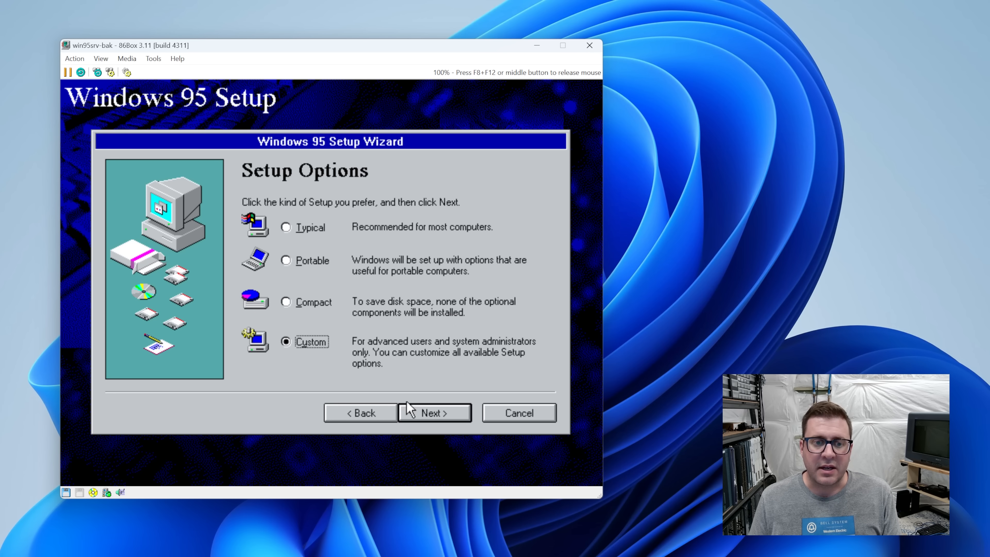
Continue Custom setup with company 'clabretro, inc' and choose to modify the hardware list
click(434, 412)
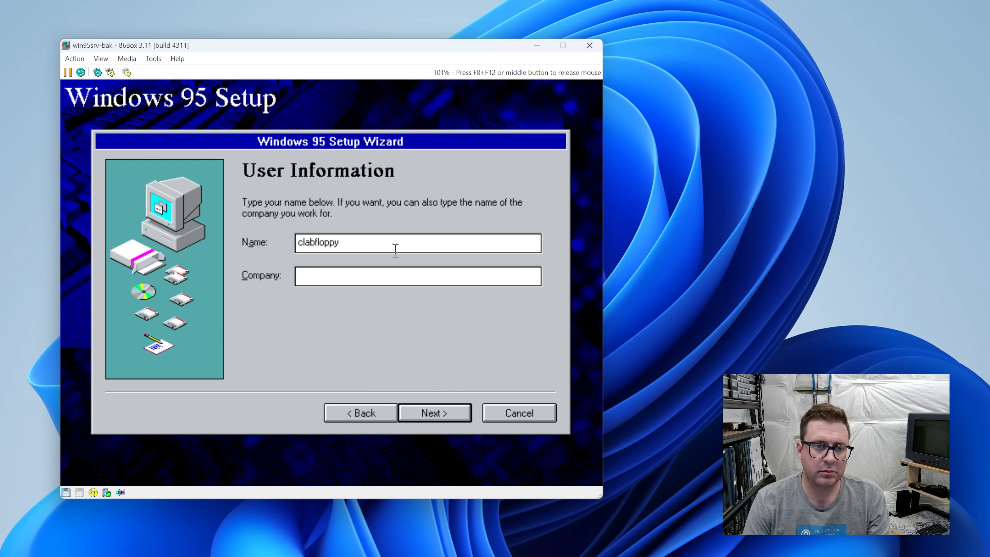
text(clabretro, inc)
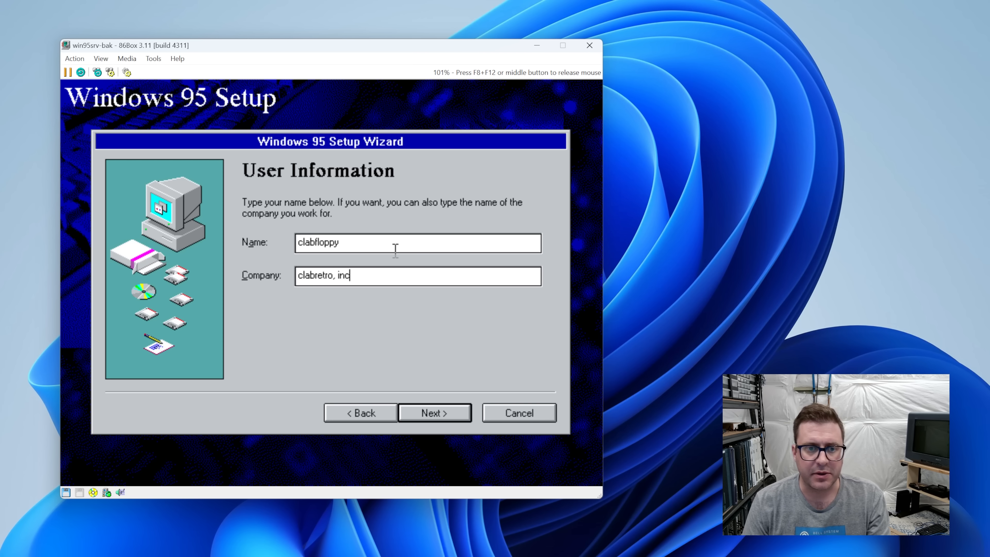
click(433, 412)
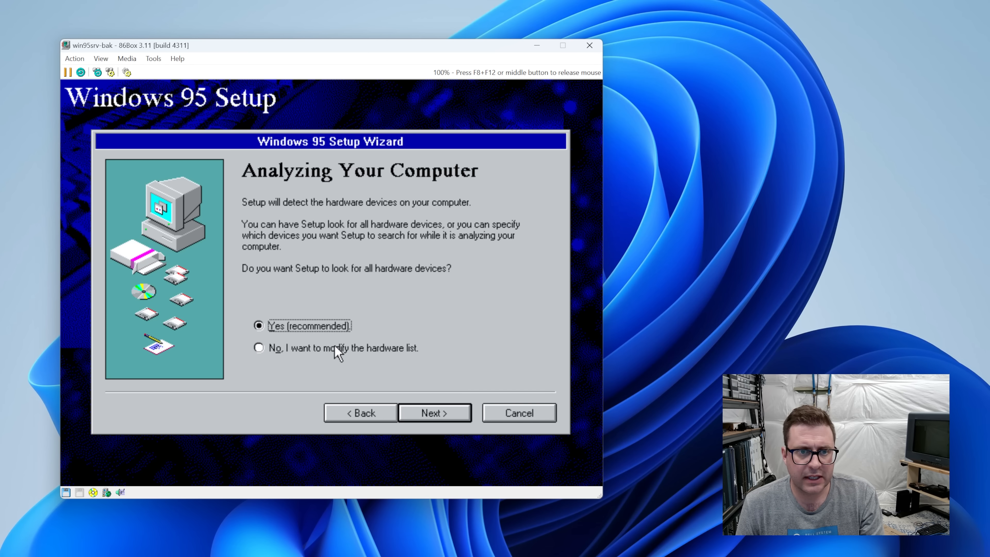
click(258, 347)
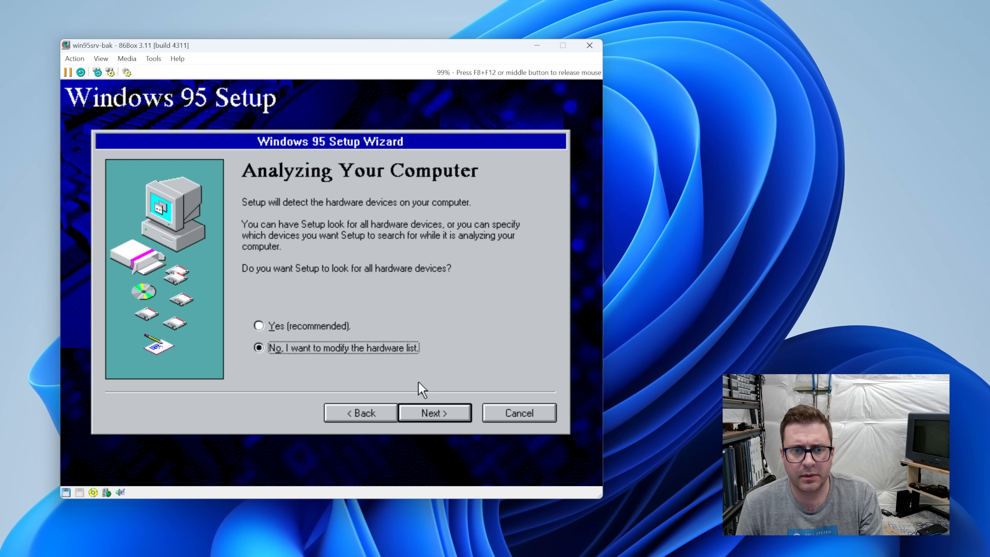
click(434, 413)
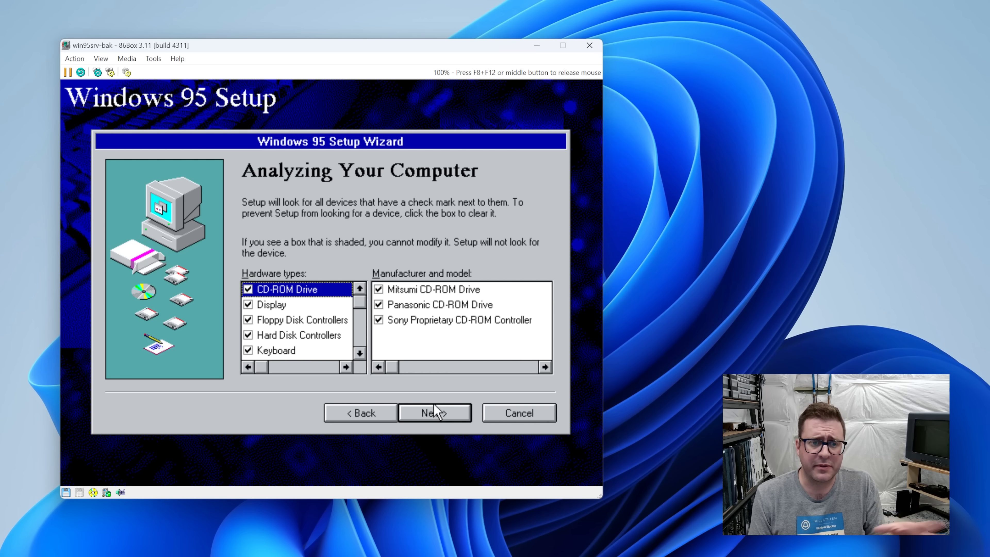
Uncheck CD-ROM and other hardware types, keep Sound Blaster Compatible, and continue detection
click(270, 304)
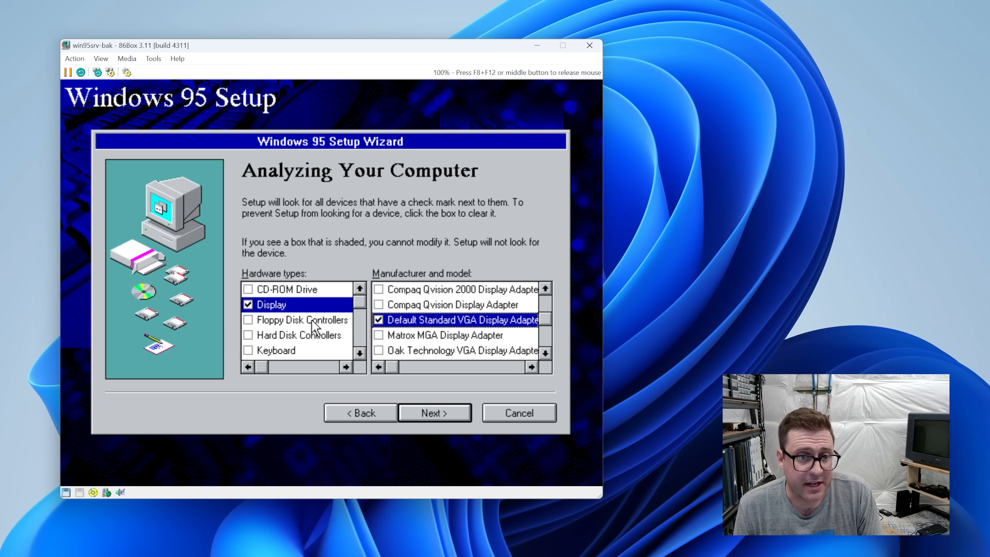
click(302, 334)
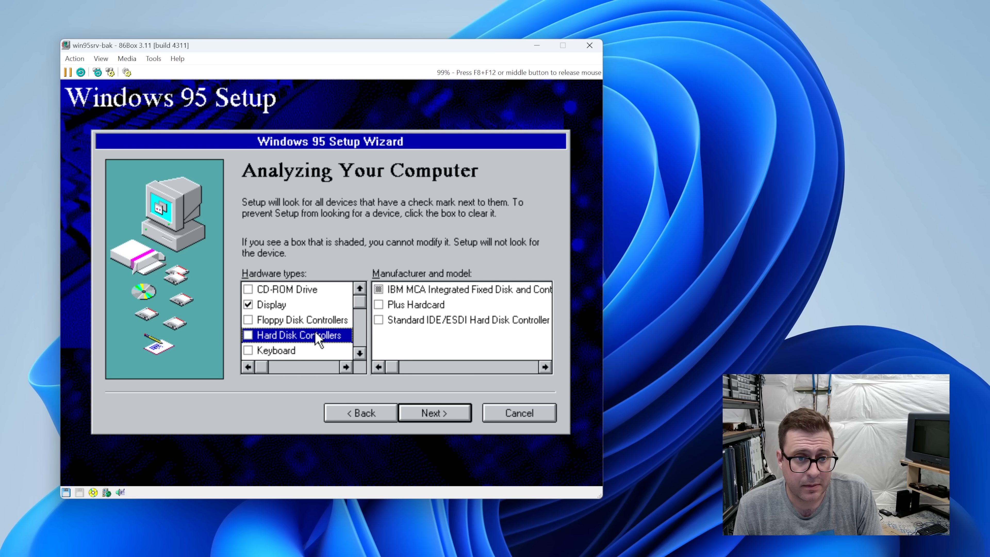
click(275, 351)
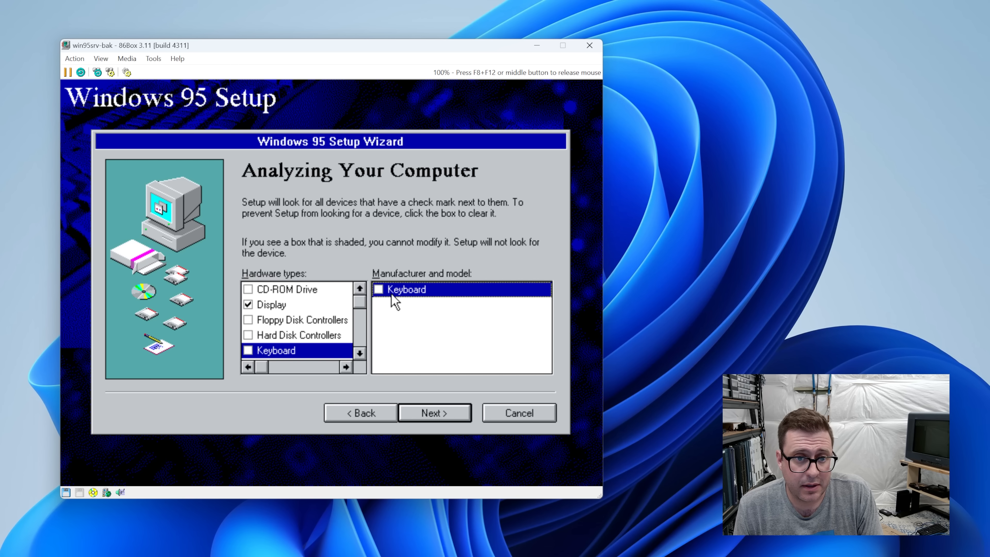
click(248, 350)
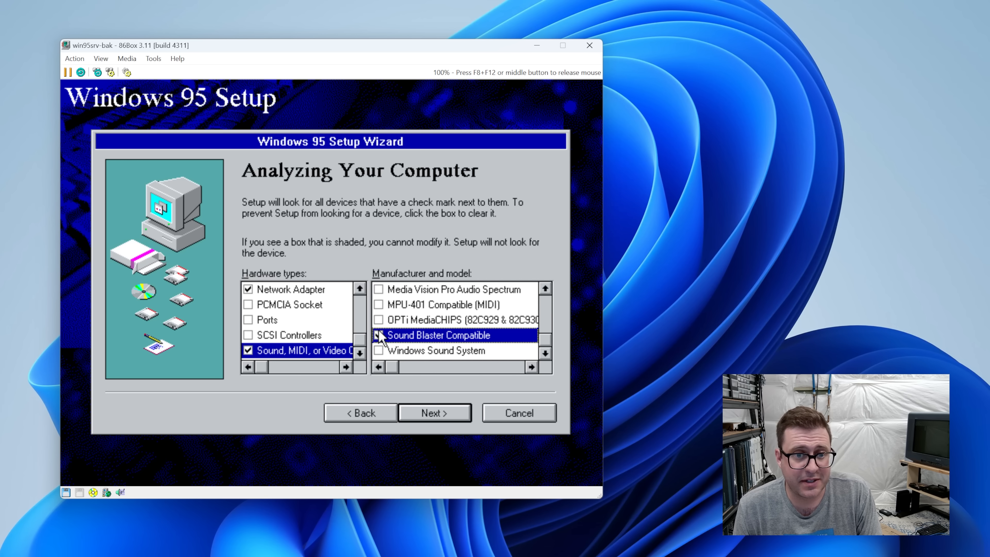
click(378, 334)
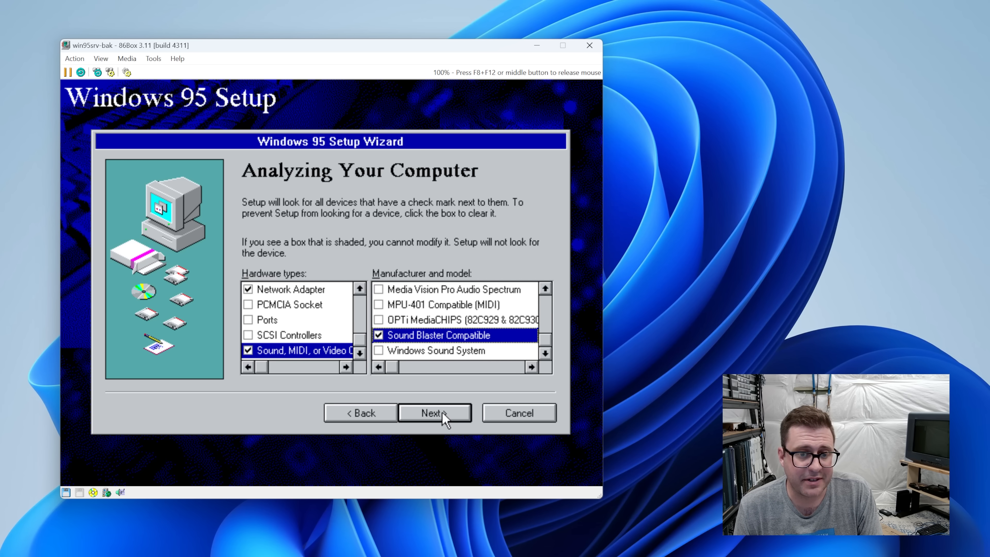
click(434, 412)
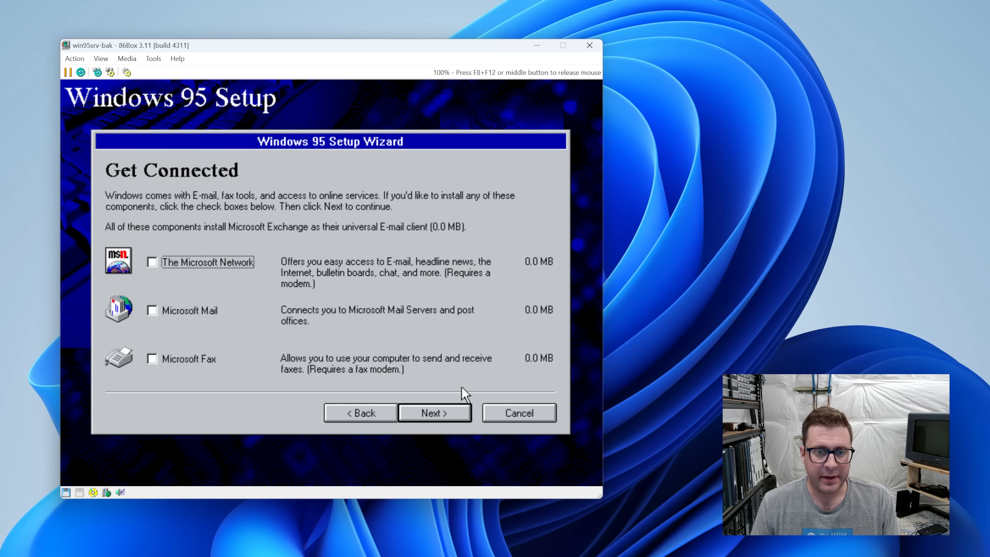
Keep default components and networking, set workgroup WORKGROUP, and start copying files
click(434, 412)
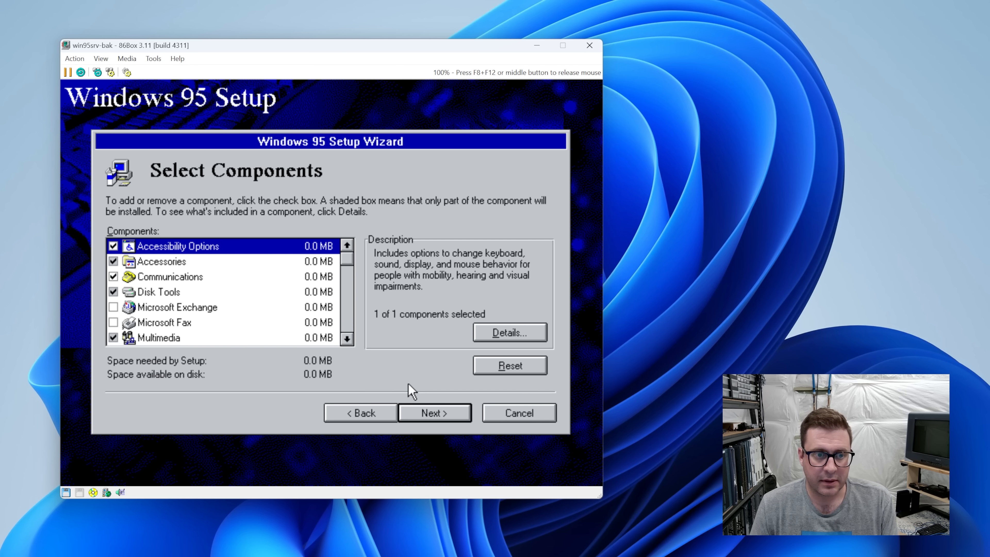
click(169, 276)
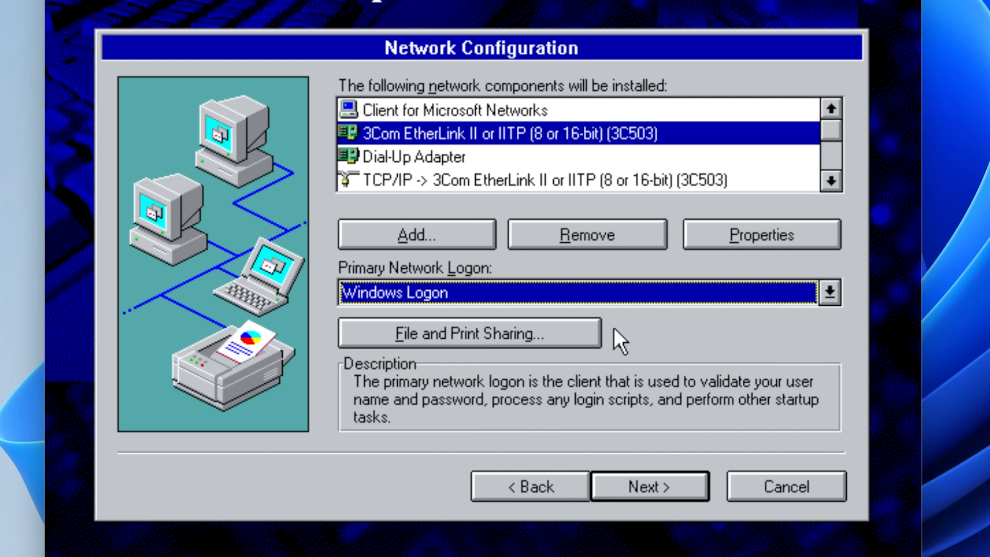
mouse_move(595, 533)
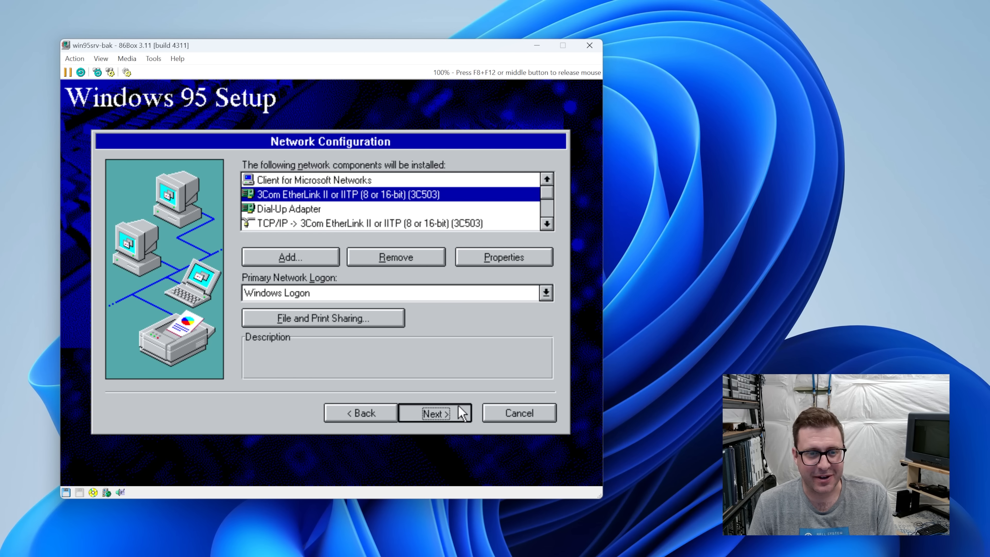
click(434, 413)
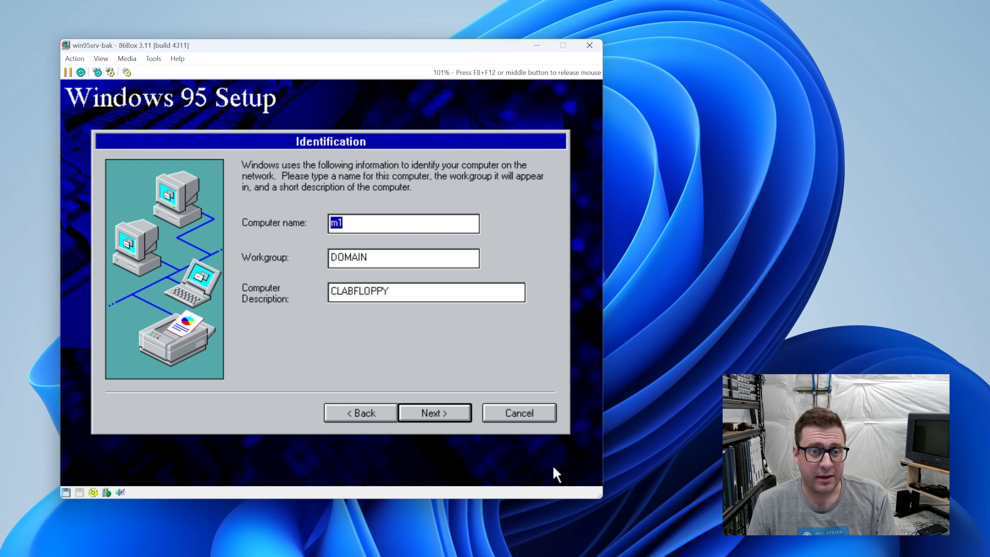
text(WORKGROUP)
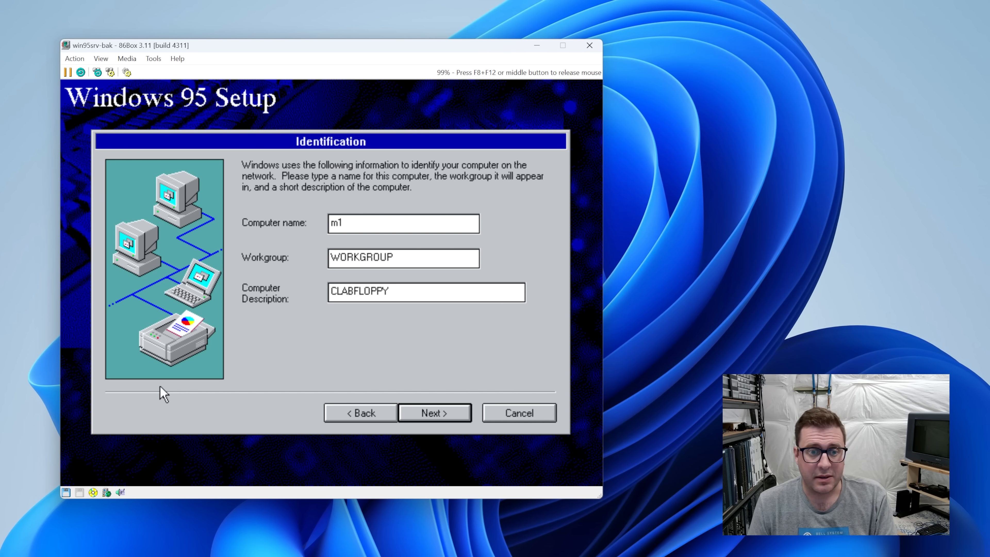
click(434, 412)
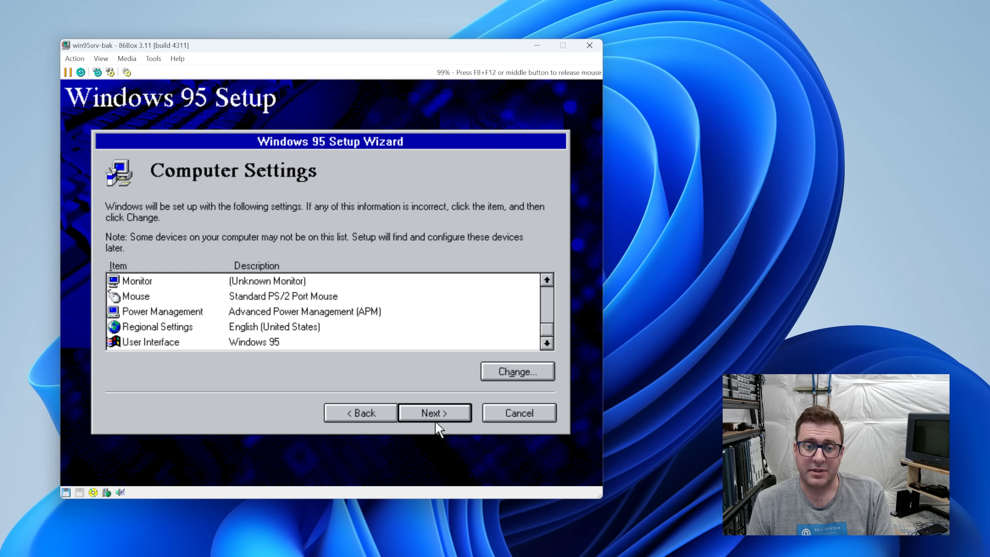
click(434, 412)
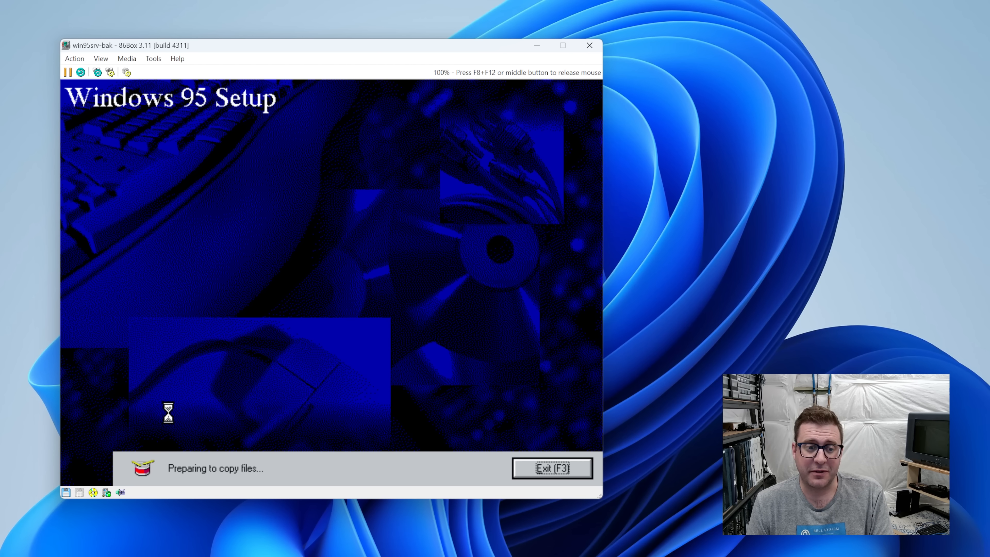
mouse_move(173, 420)
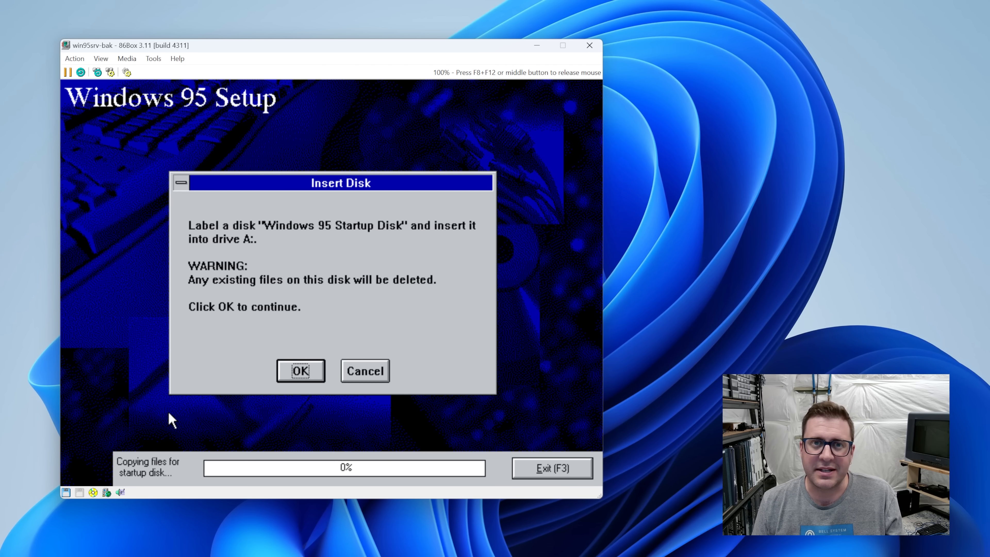
Create a new 1.44 MB floppy image 'win-95-m1-boot' in drive 1 and let setup write the startup disk
click(126, 58)
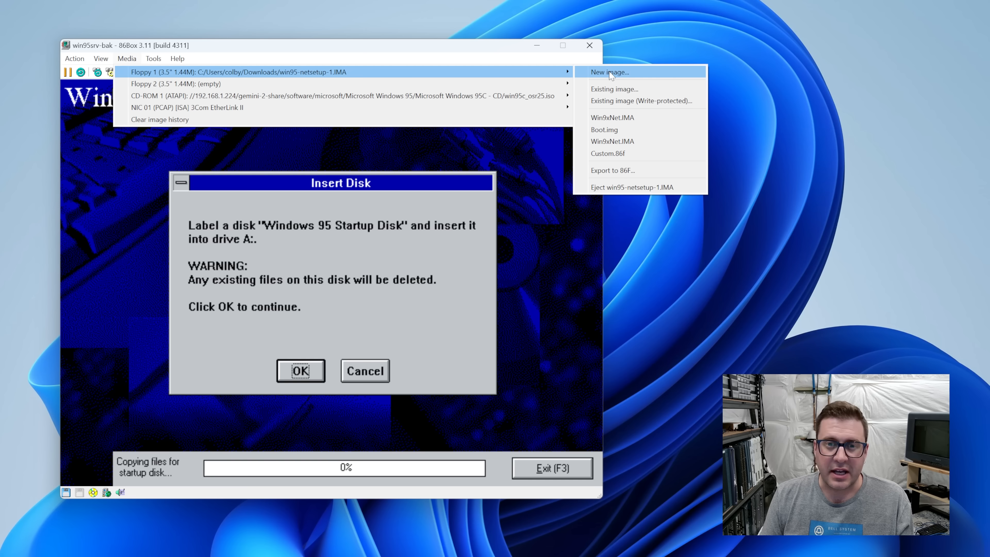
click(608, 71)
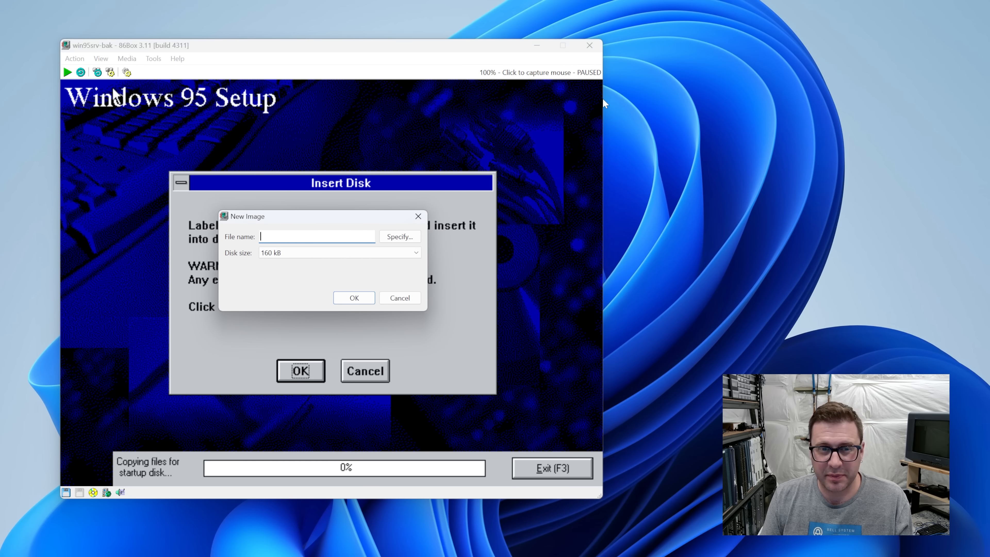
text(win-95-m1-boot)
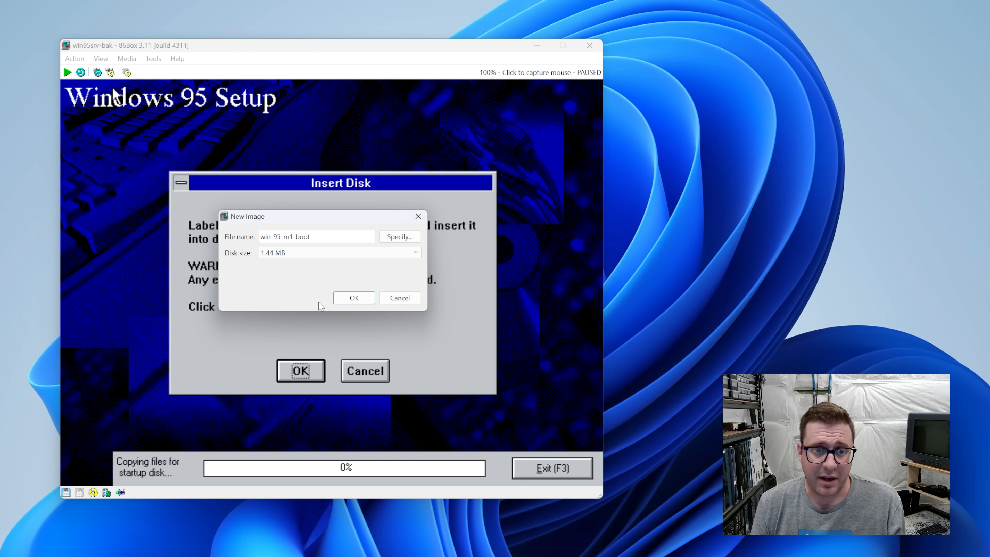
click(354, 298)
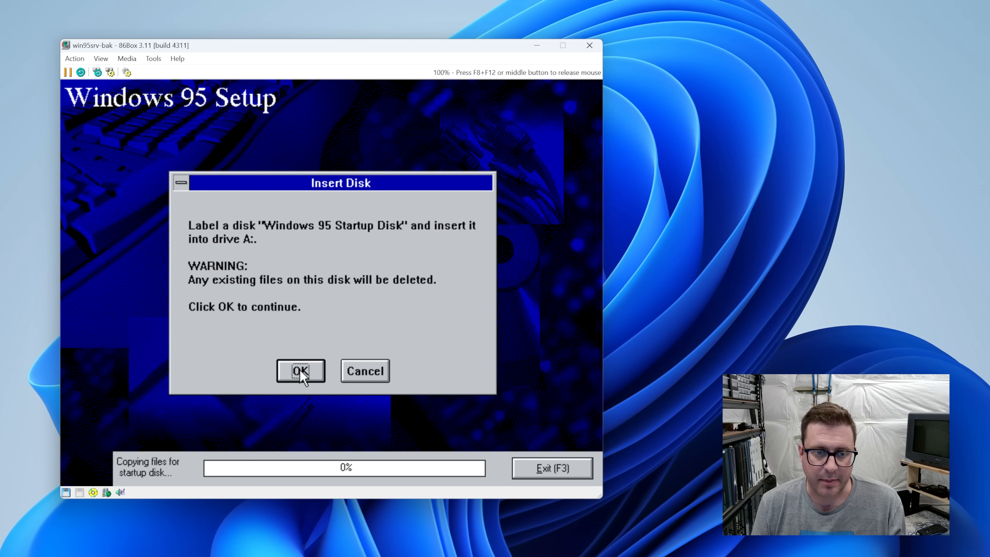
click(300, 370)
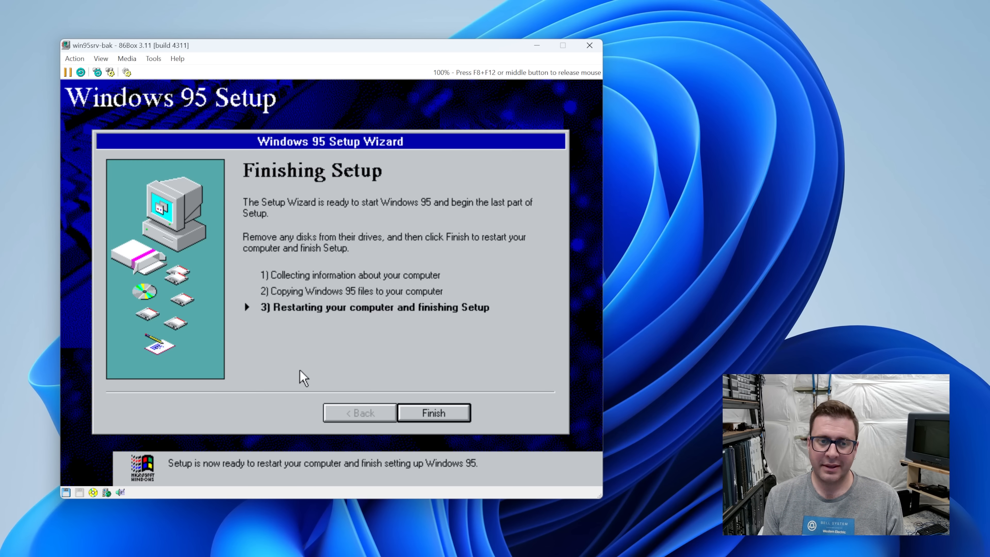
mouse_move(290, 336)
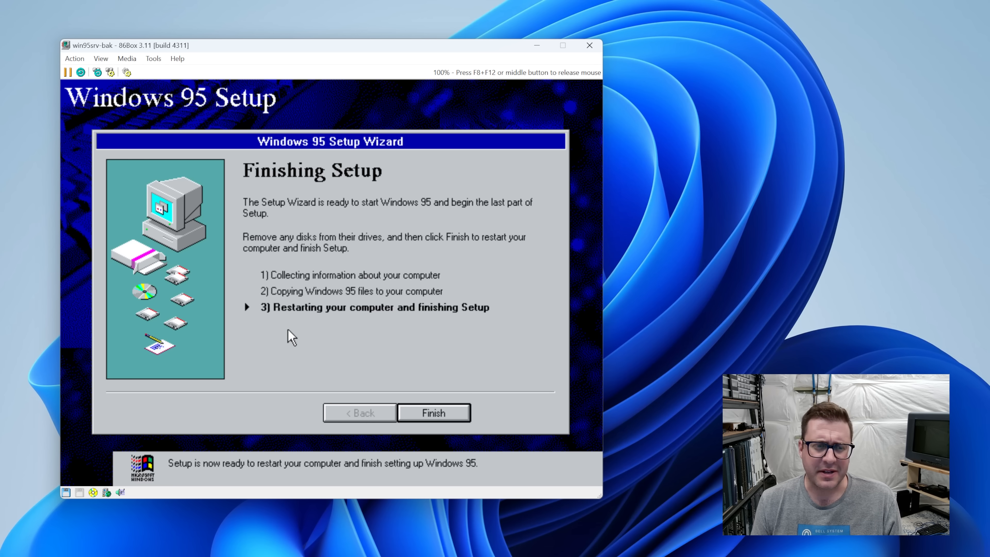
click(433, 412)
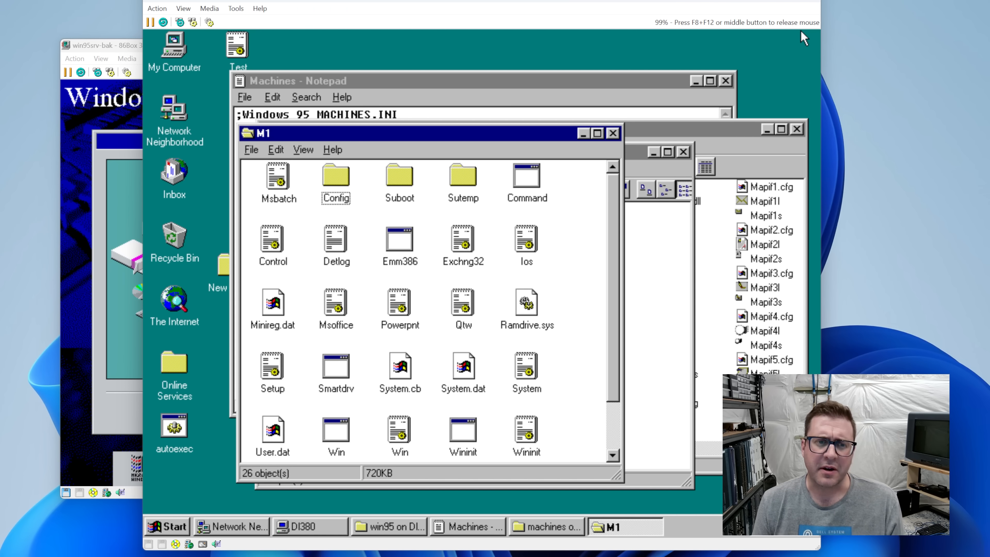
mouse_move(711, 239)
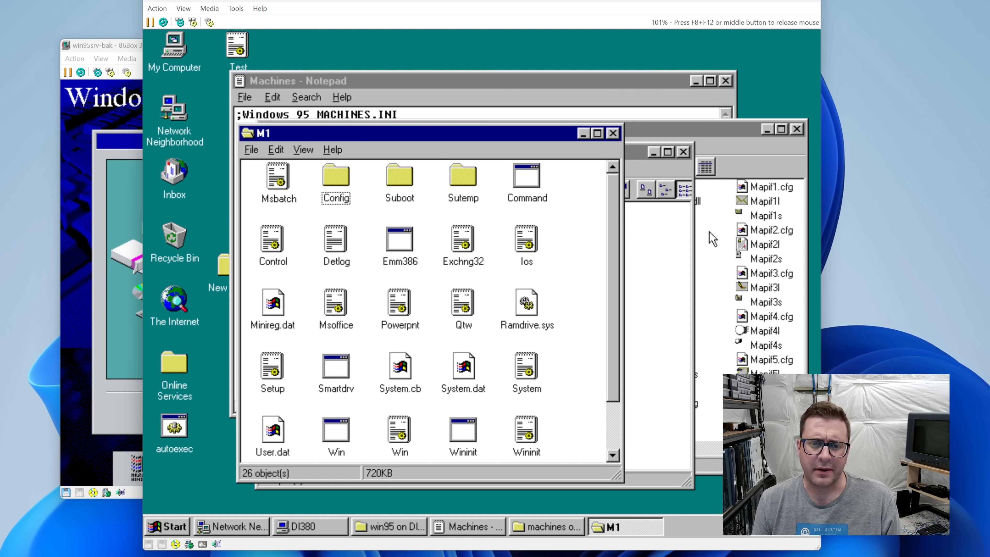
scroll(down, 3)
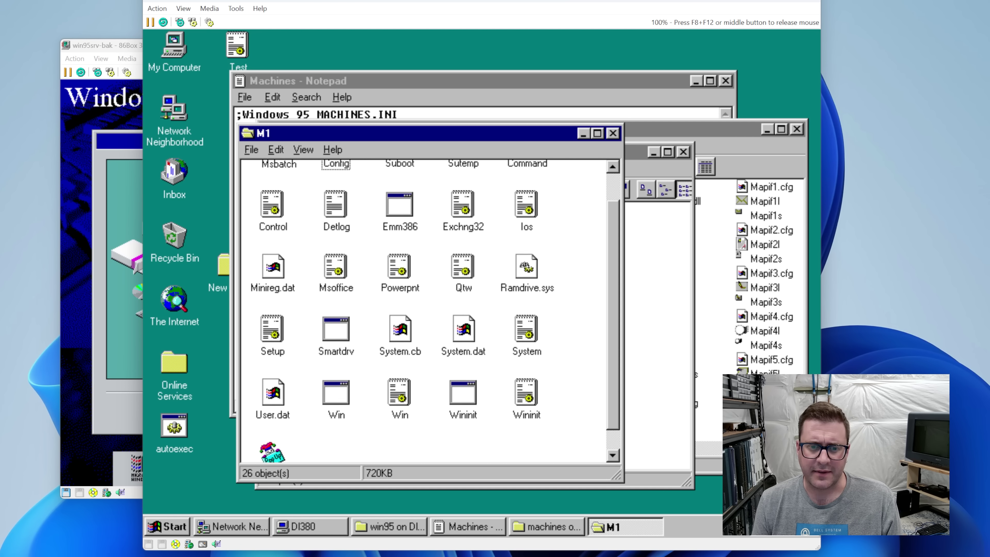
scroll(up, 3)
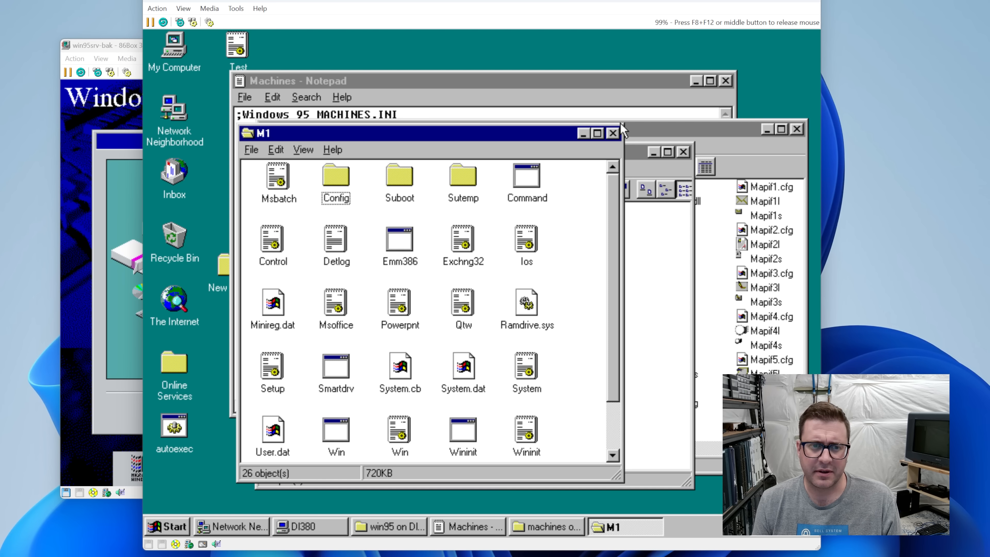
mouse_move(515, 332)
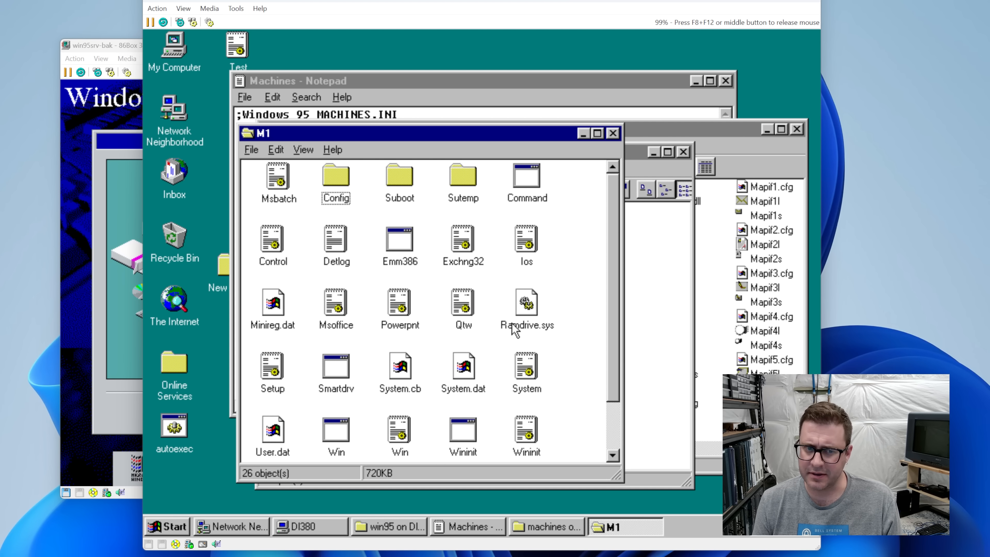
click(126, 58)
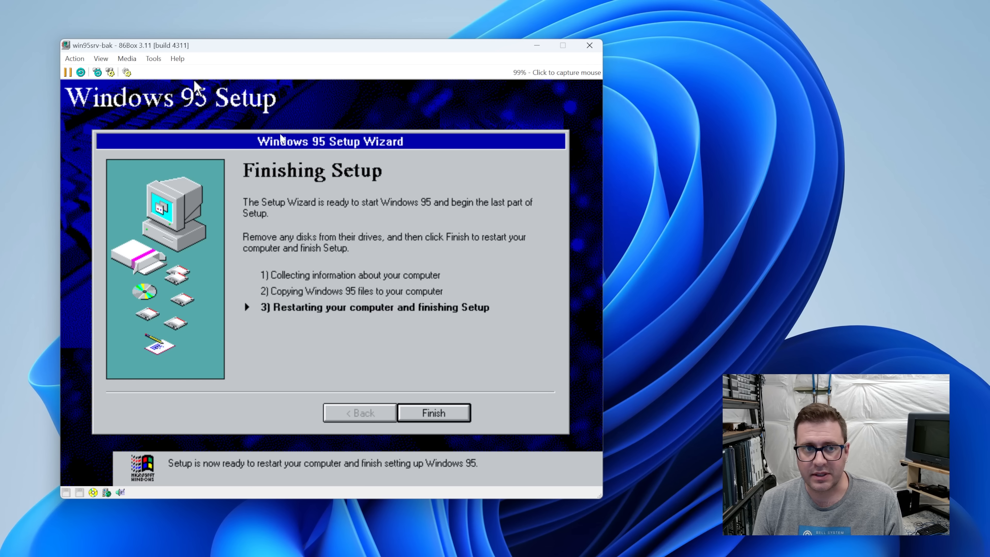
Give the VM input focus and choose Finish so Windows 95 setup restarts the machine
click(127, 58)
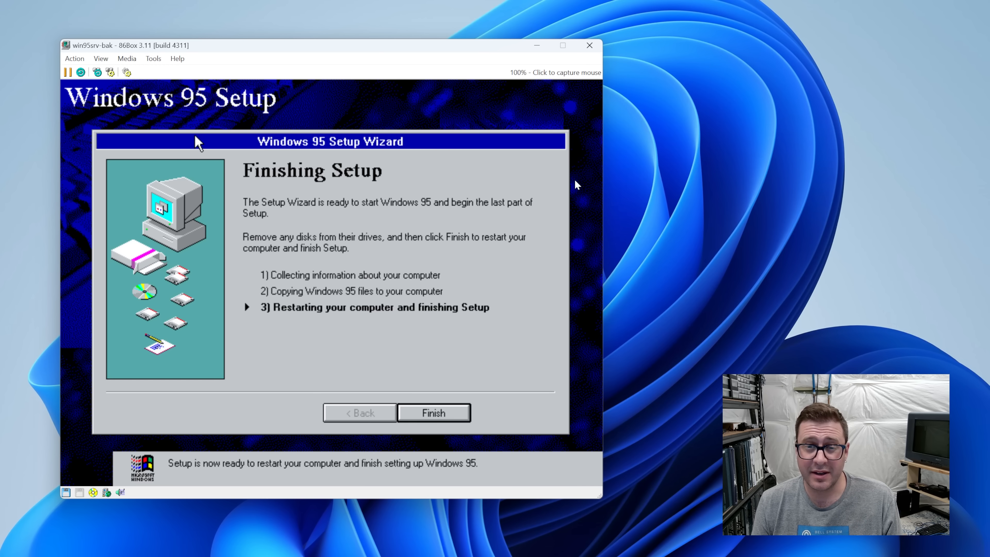
mouse_move(98, 296)
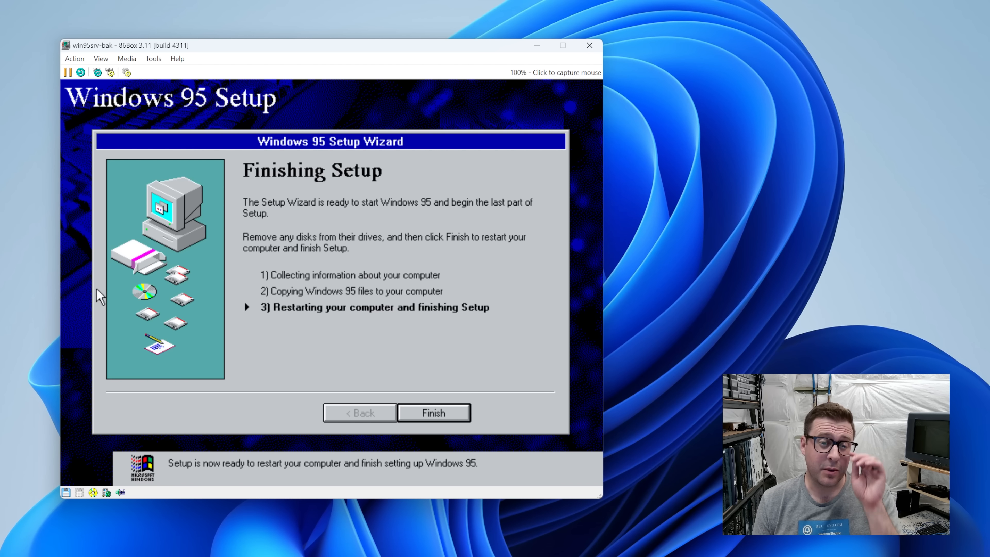
click(402, 208)
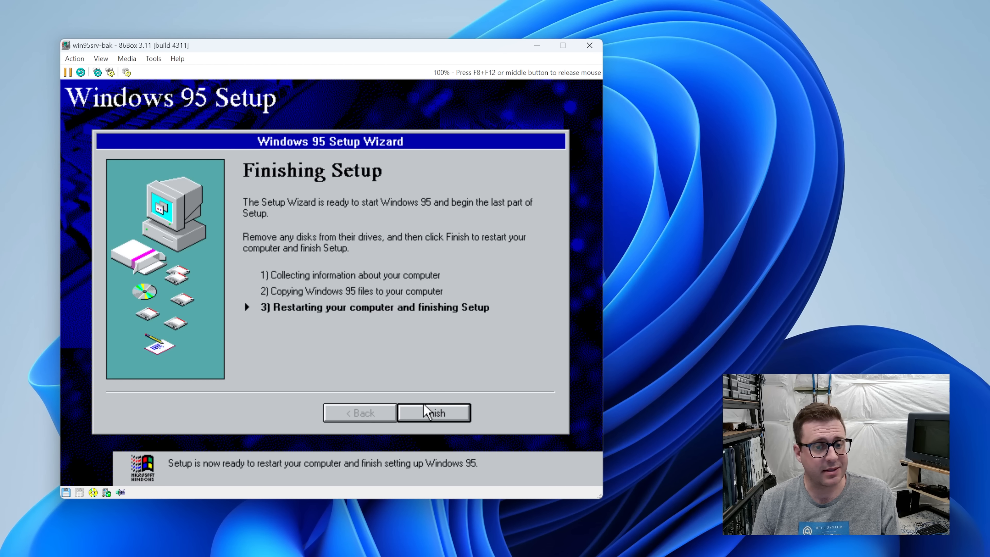
click(434, 413)
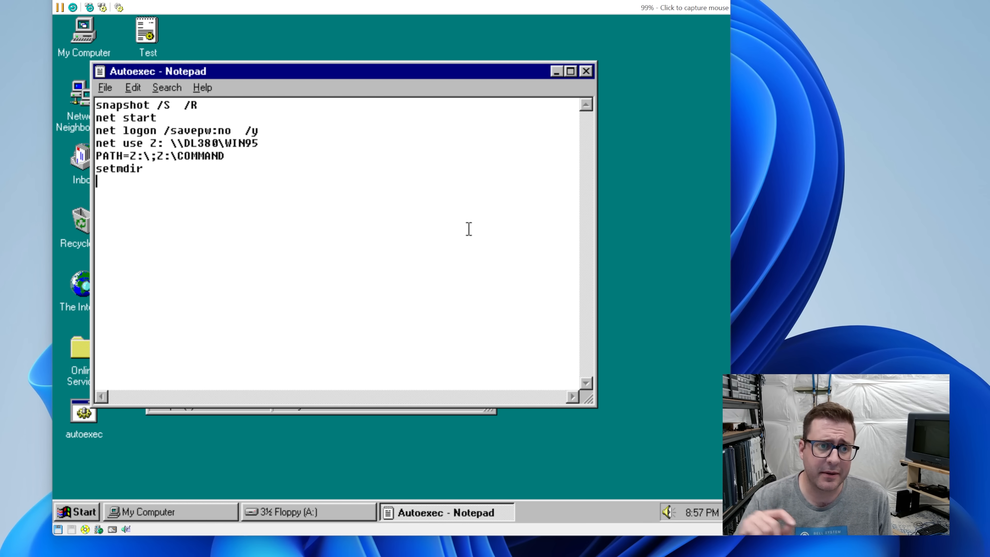
mouse_move(568, 202)
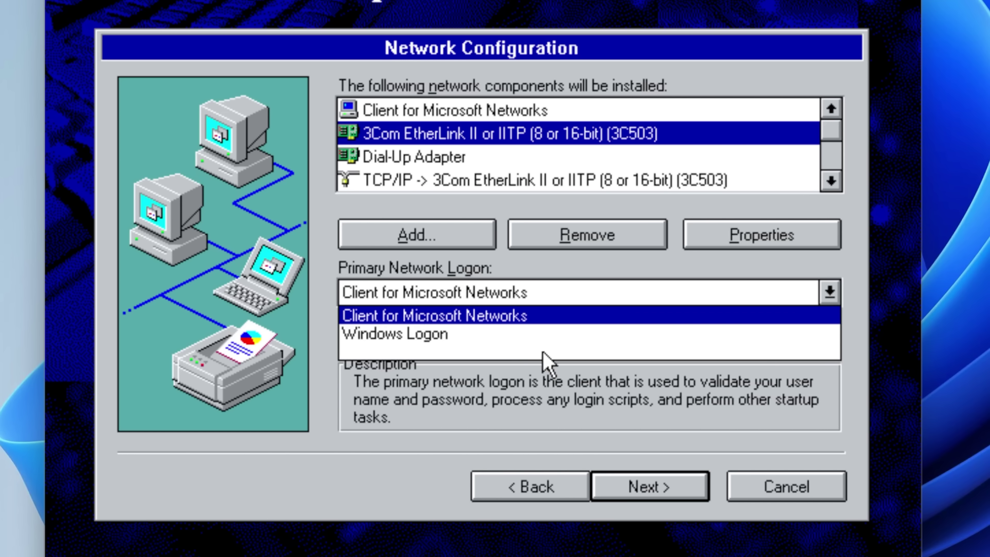
Keep Client for Microsoft Networks as logon, swap the adapter for NE1000 Compatible, and begin adding a Protocol
click(394, 334)
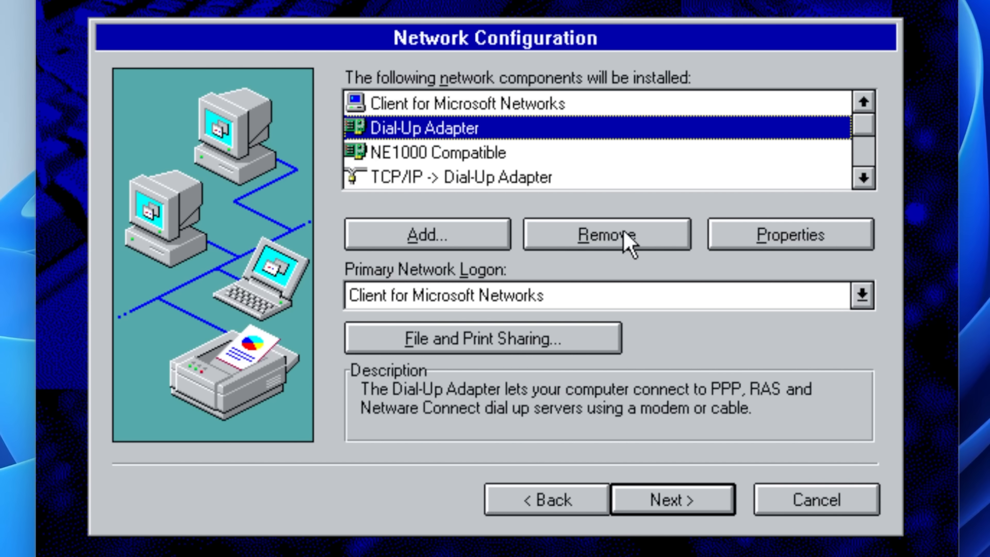
click(606, 234)
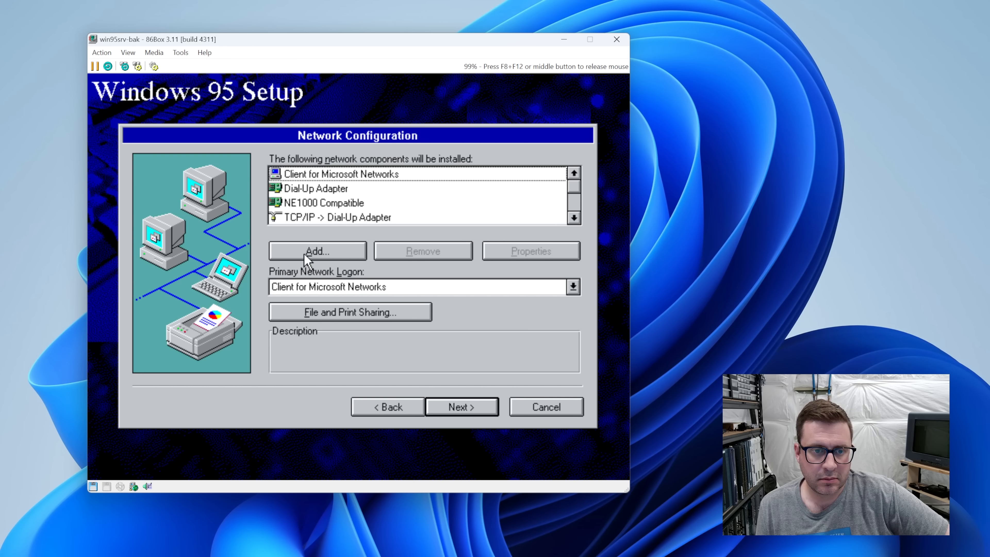
click(316, 250)
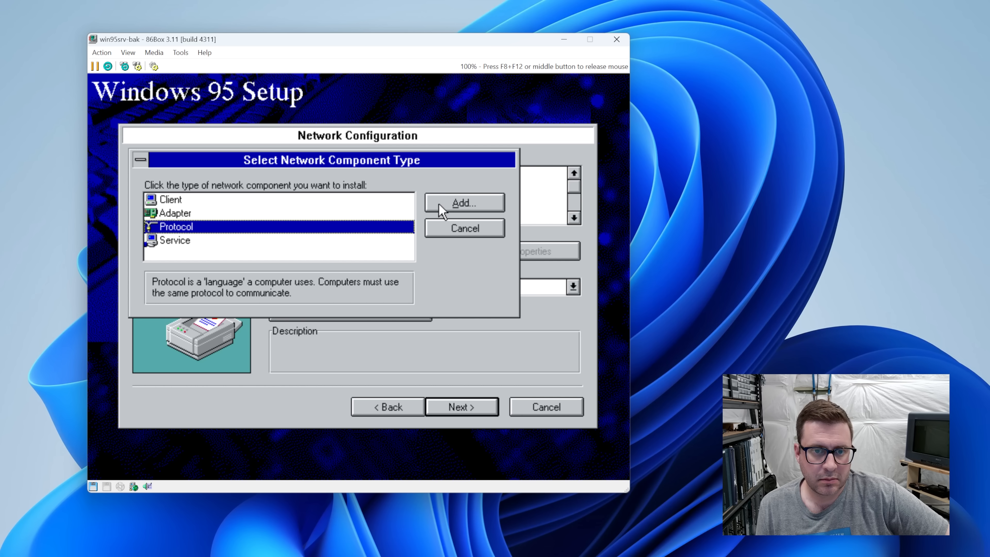
click(464, 202)
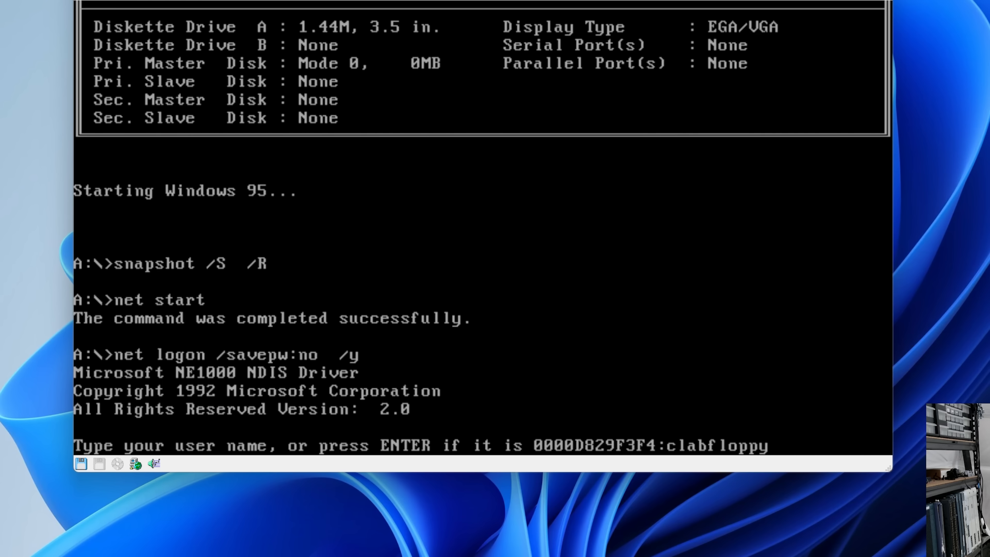
Accept the default user name at the net logon prompt during boot
key(Return)
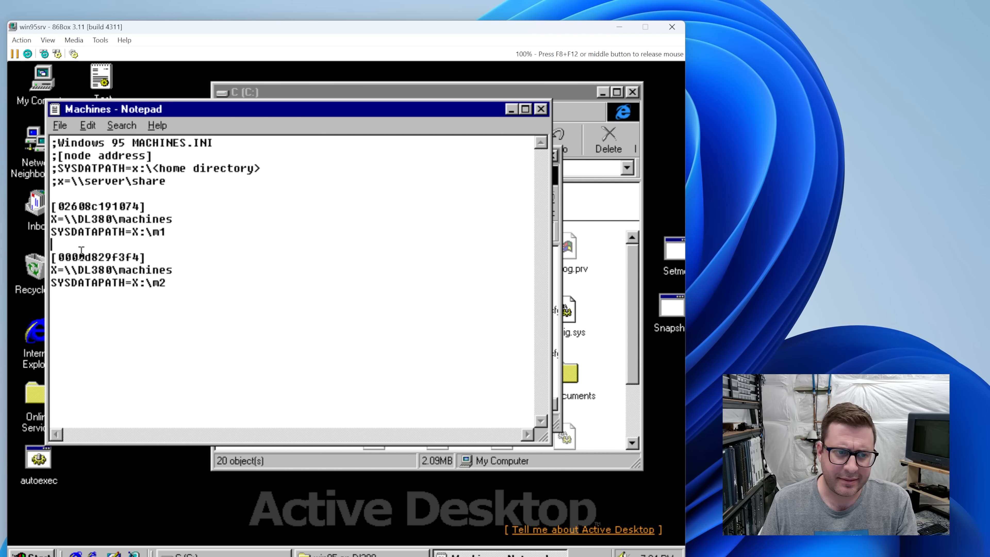
Paste revised Autoexec lines (X: to \\DL380\machines, temp X:\tmp, setmdir X:\m2, win.com) and remove snapshot's /R
click(525, 108)
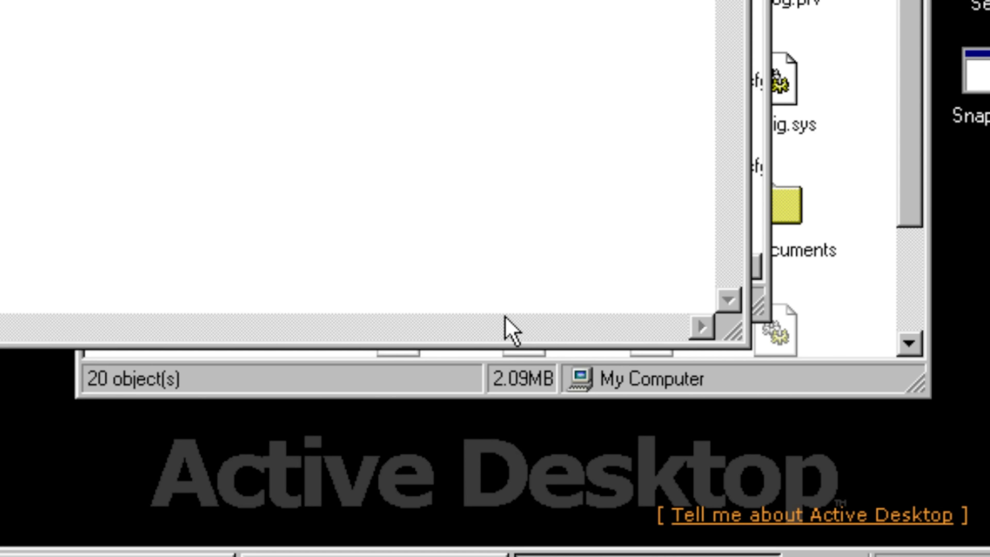
mouse_move(387, 509)
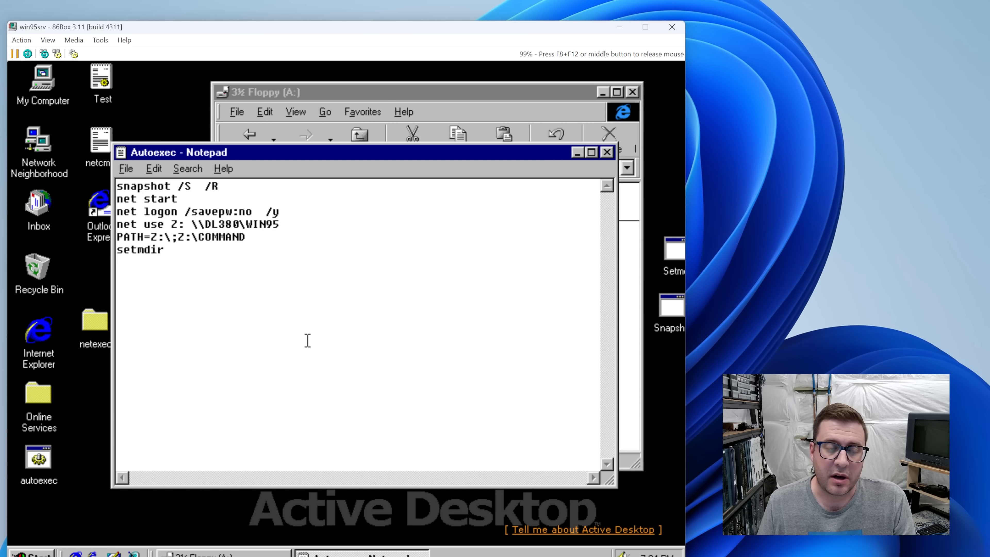
click(177, 270)
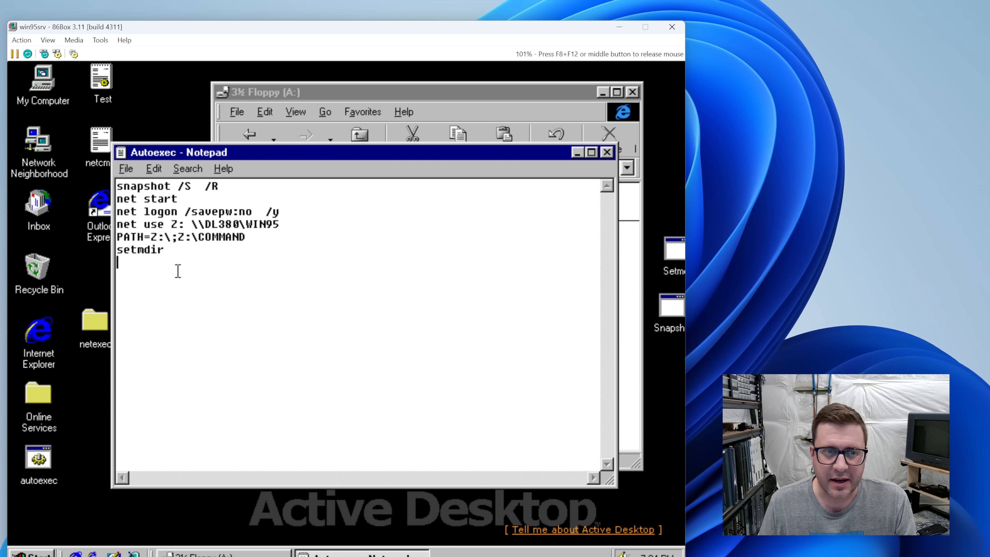
mouse_move(396, 266)
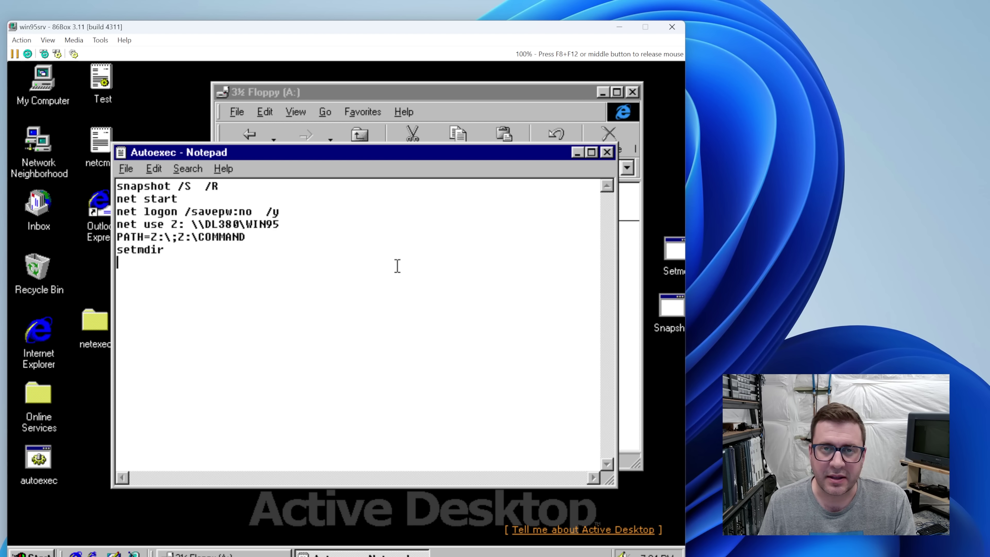
mouse_move(269, 276)
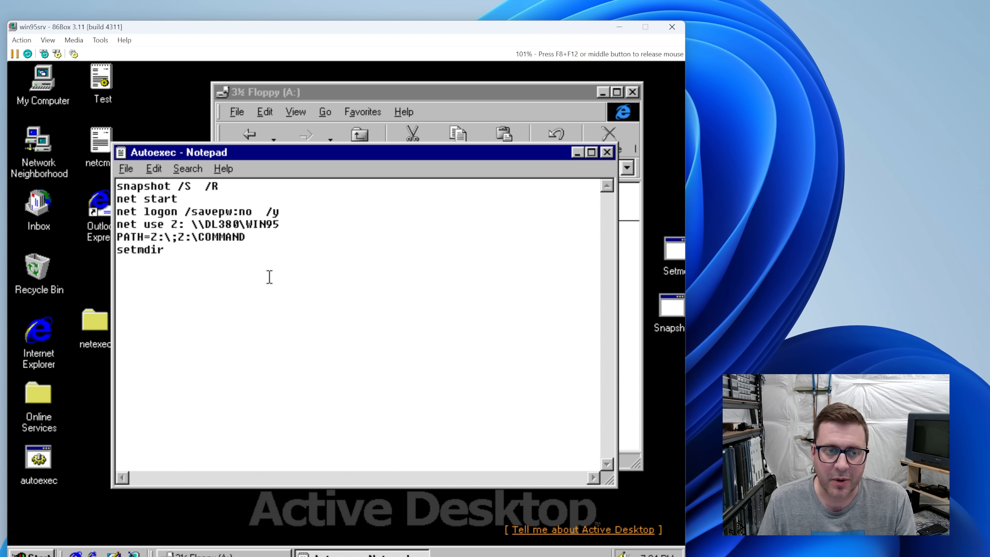
mouse_move(287, 313)
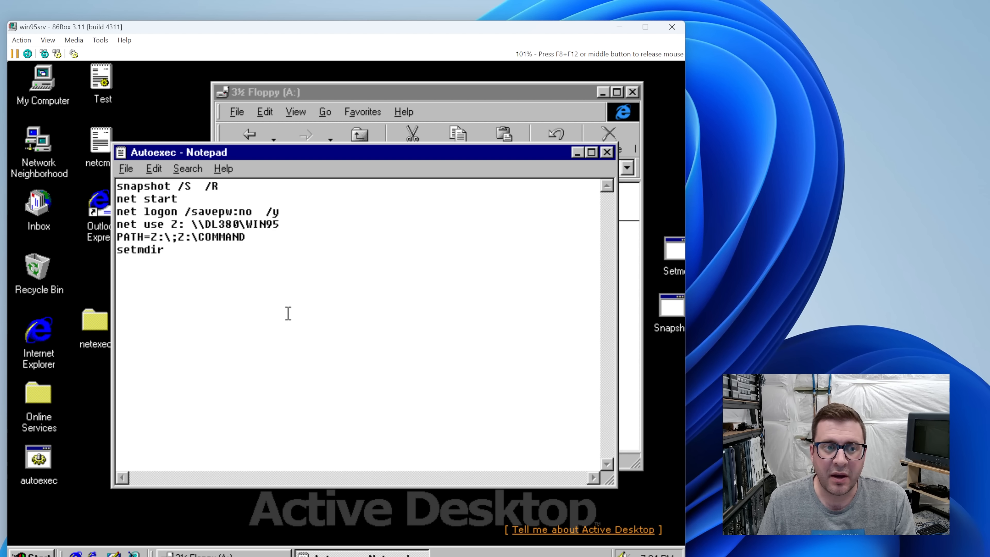
key(ctrl+a)
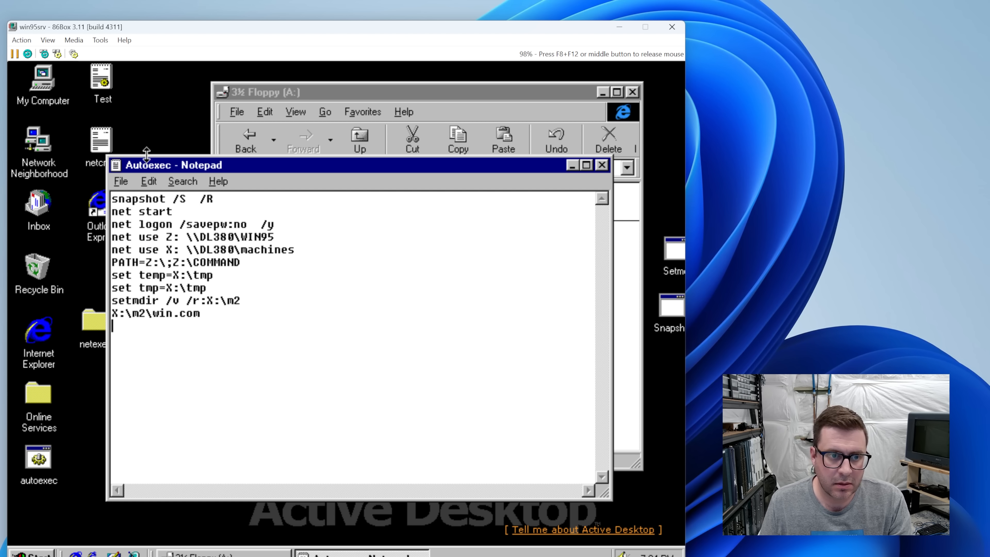
mouse_move(383, 276)
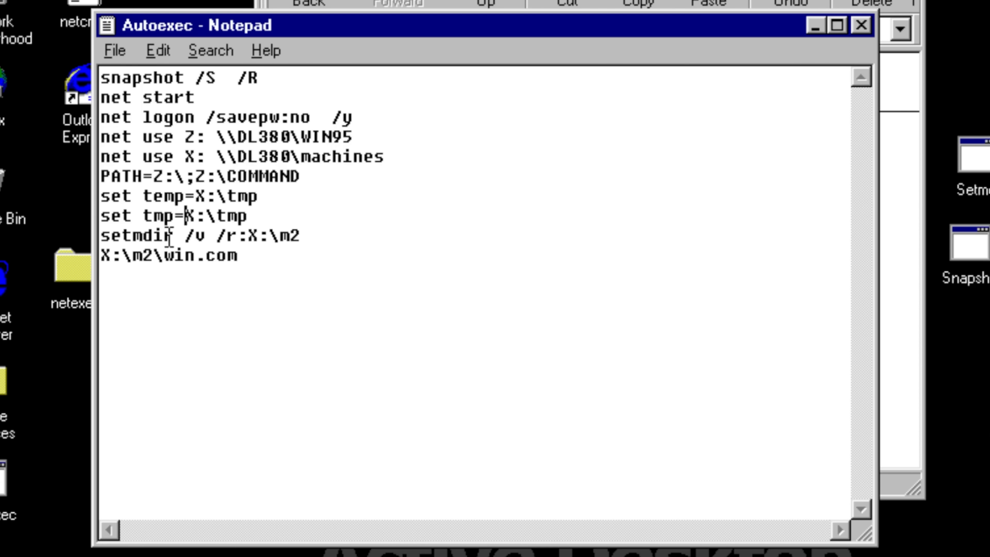
double_click(133, 235)
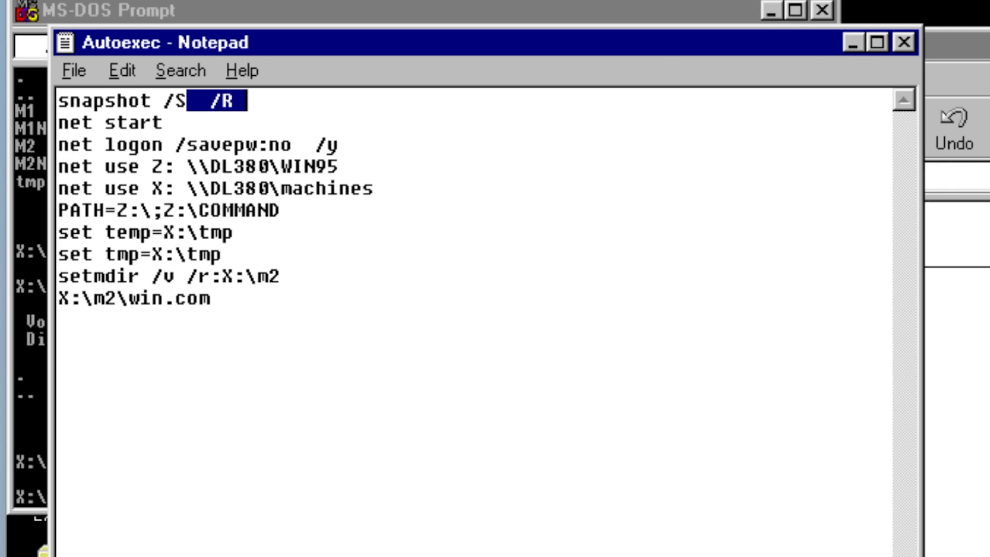
key(Delete)
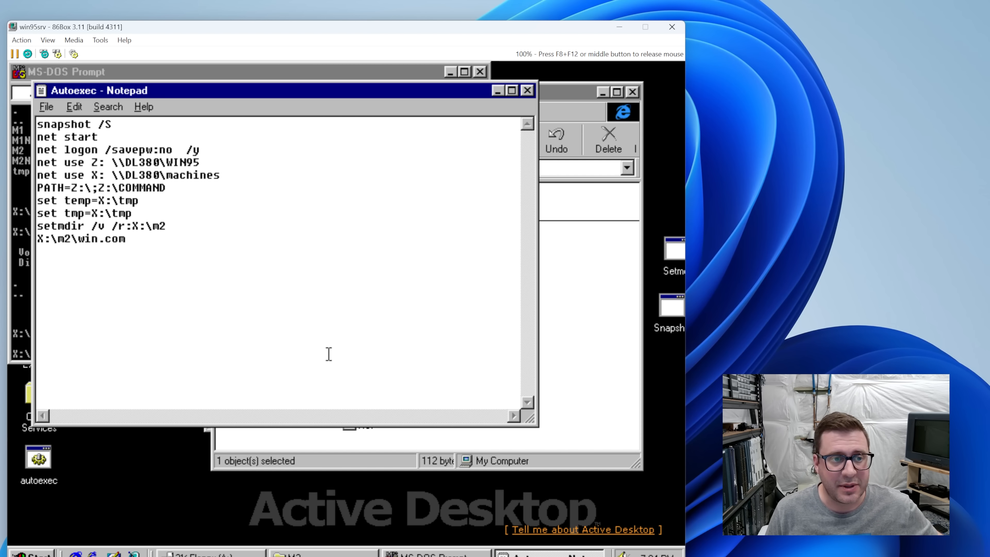
click(107, 123)
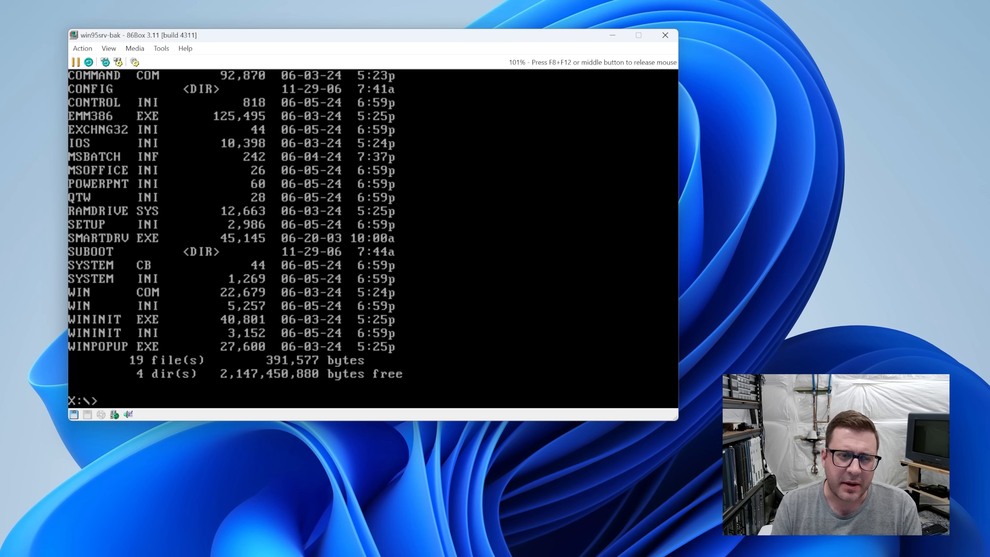
Run dir m2, change the second MACHINES.INI entry's drive from X to Q, and save the file
text(dir m2)
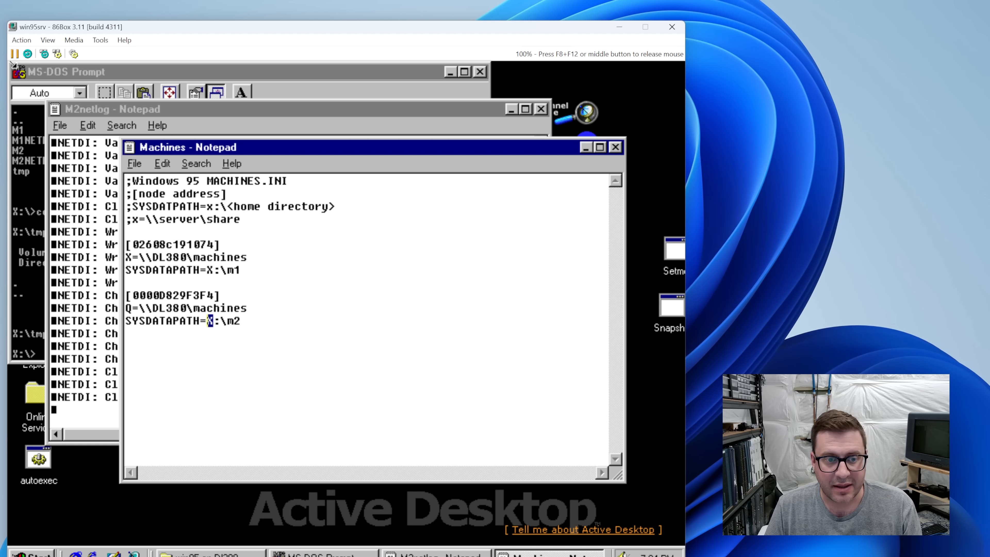
text(Q)
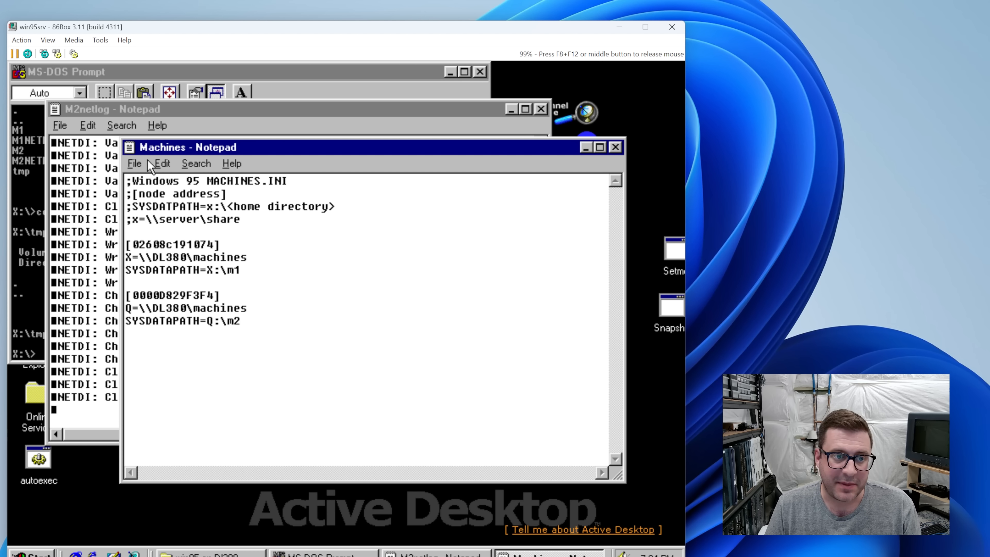
click(134, 164)
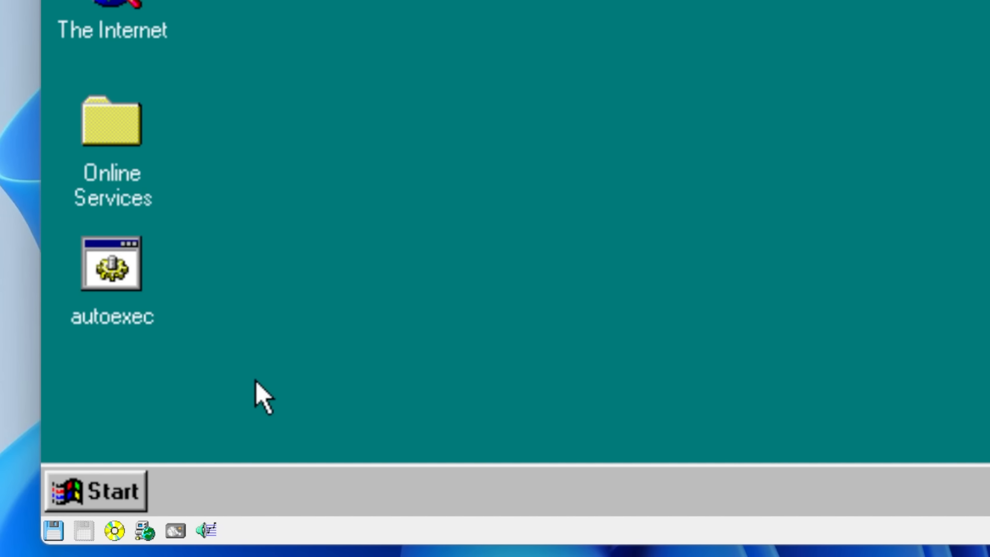
mouse_move(165, 502)
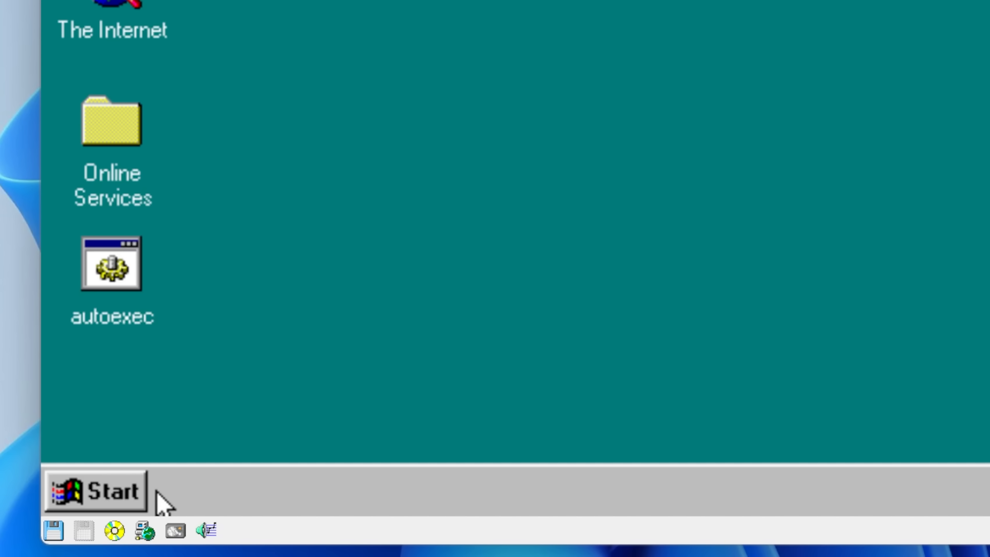
mouse_move(110, 499)
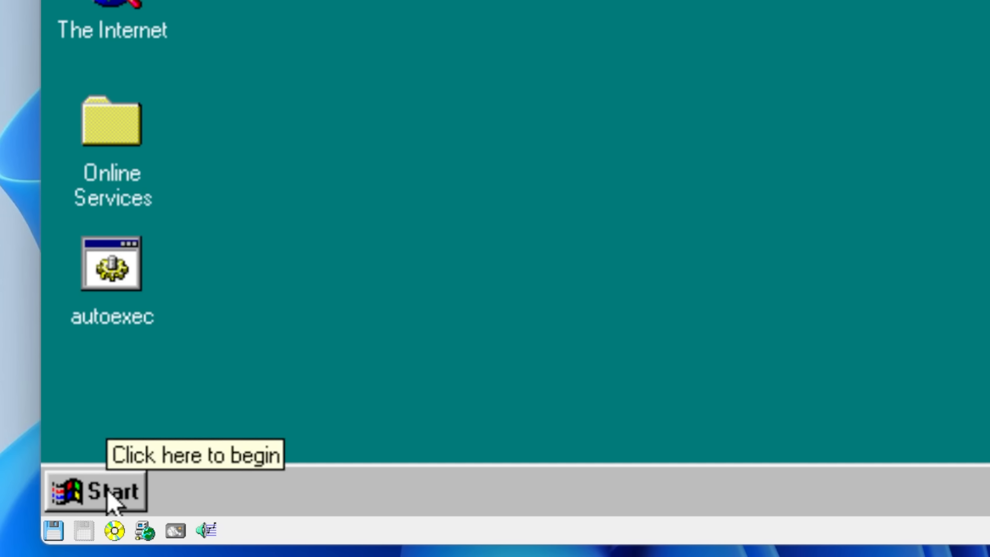
click(95, 492)
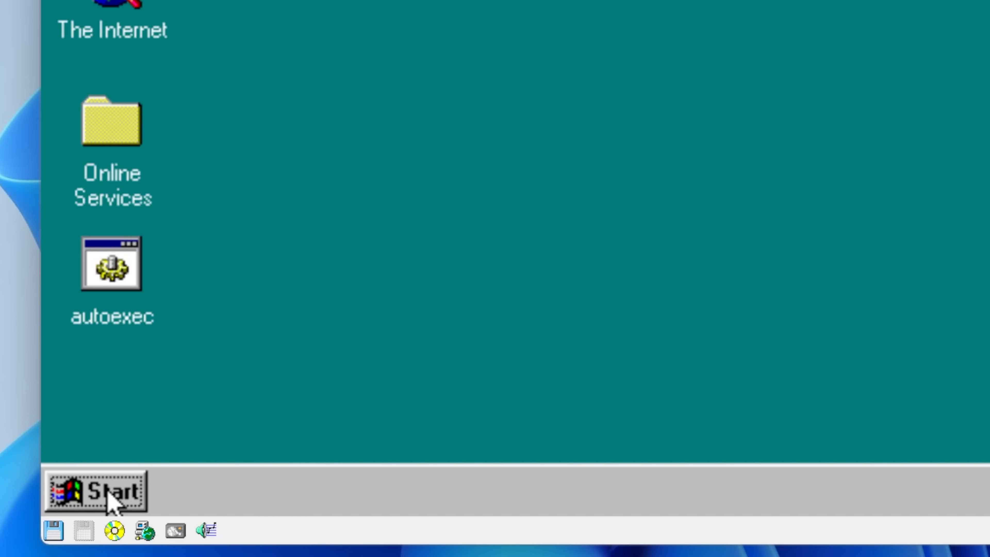
key(alt)
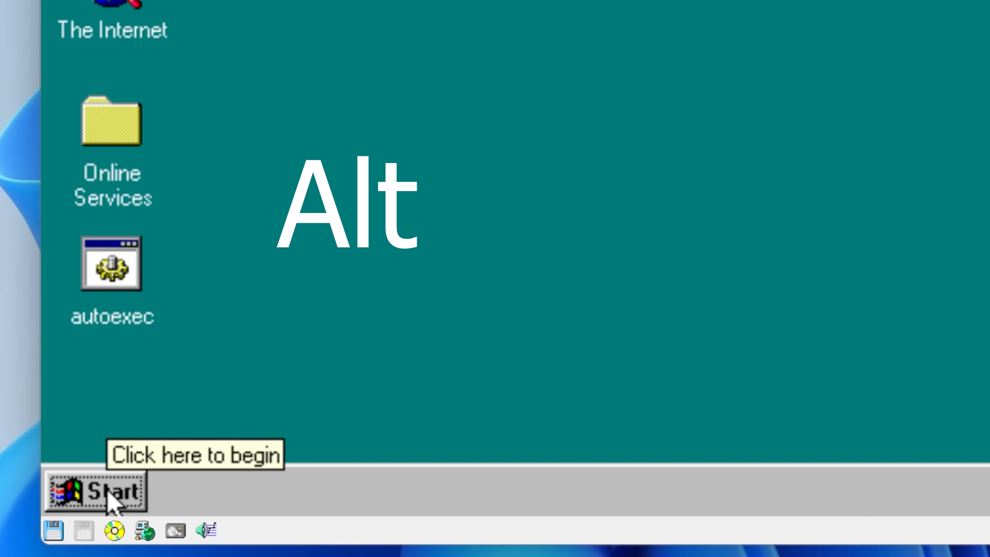
key(alt+-)
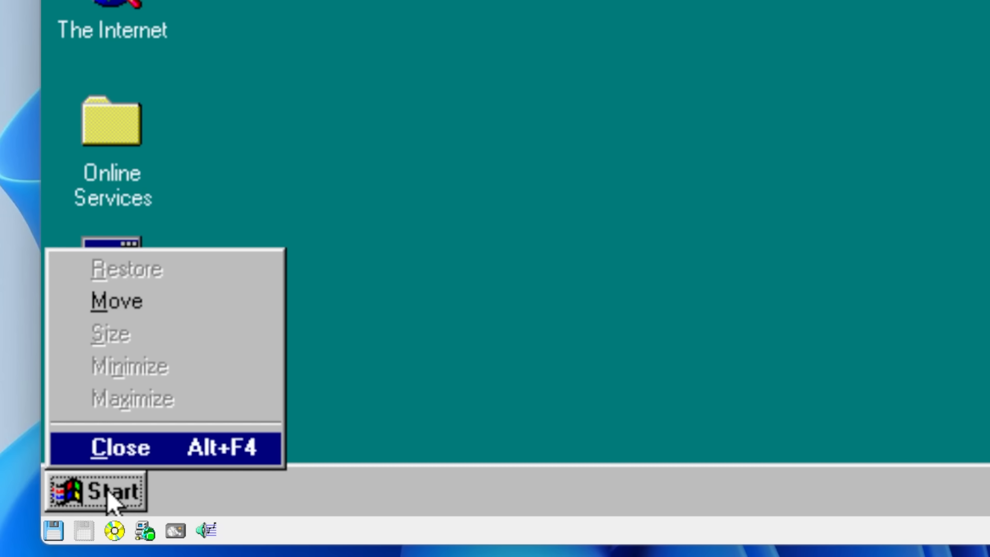
click(119, 447)
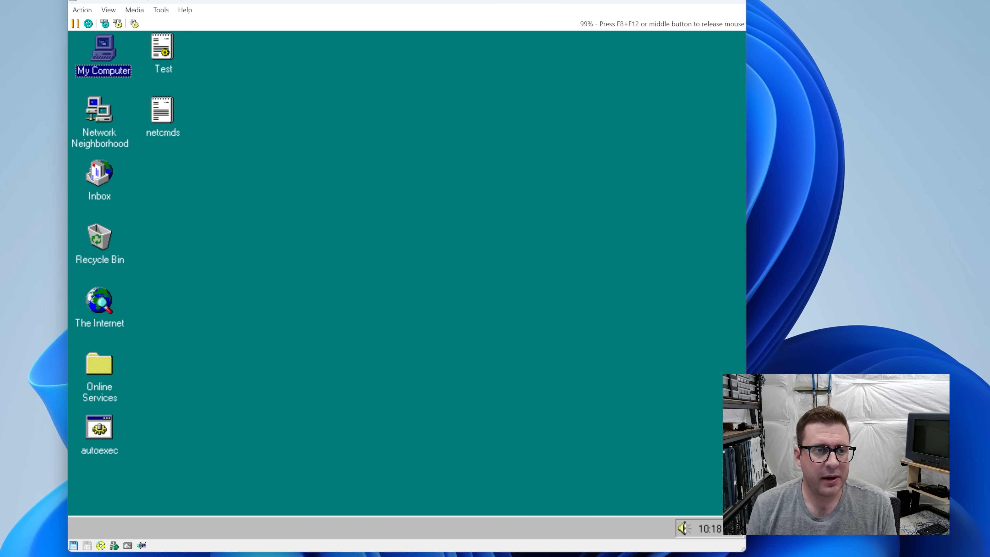
From My Computer open the Win_95up (D:) CD and then the C drive
double_click(103, 50)
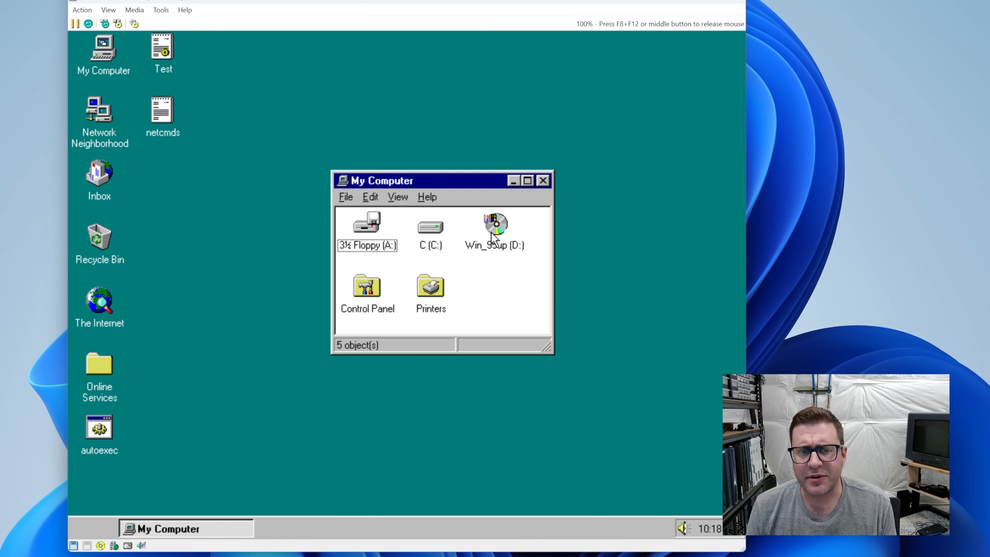
double_click(430, 231)
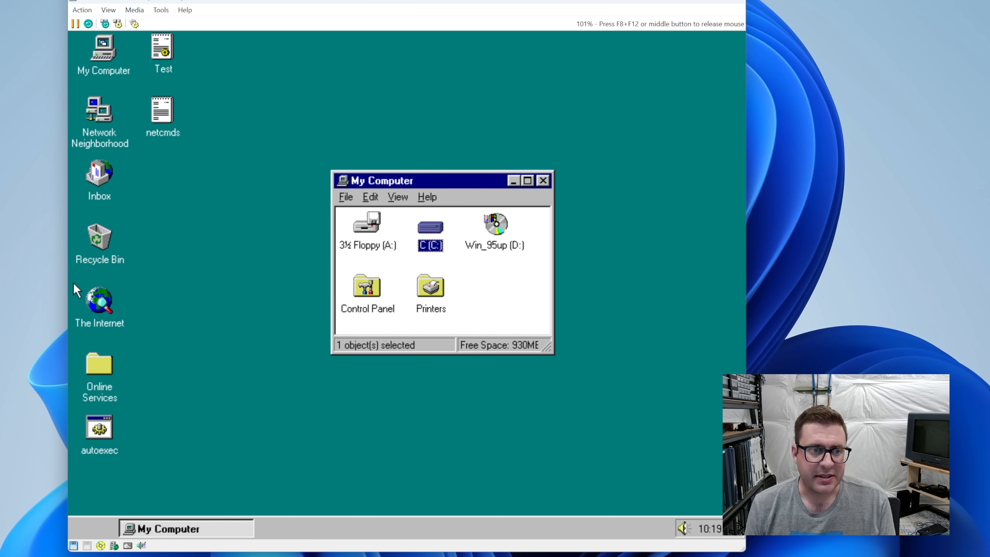
double_click(99, 303)
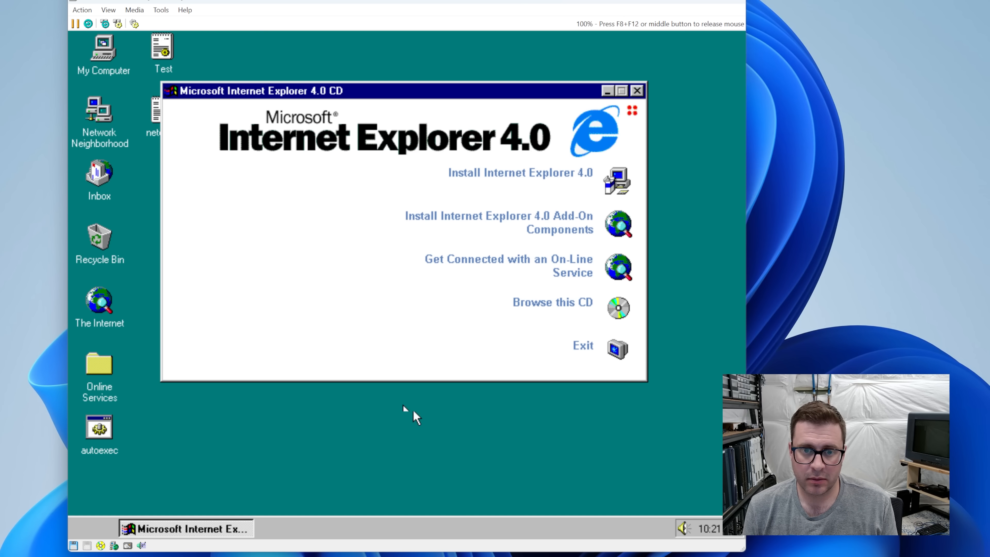
mouse_move(485, 300)
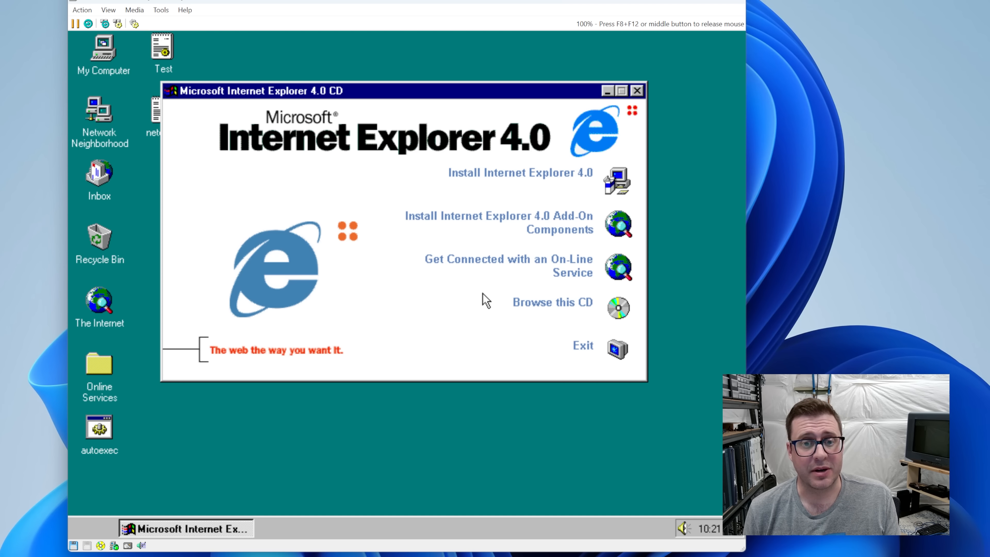
Start Install Internet Explorer 4.0 from the CD menu, keeping Yes for the Windows Desktop Update
click(520, 173)
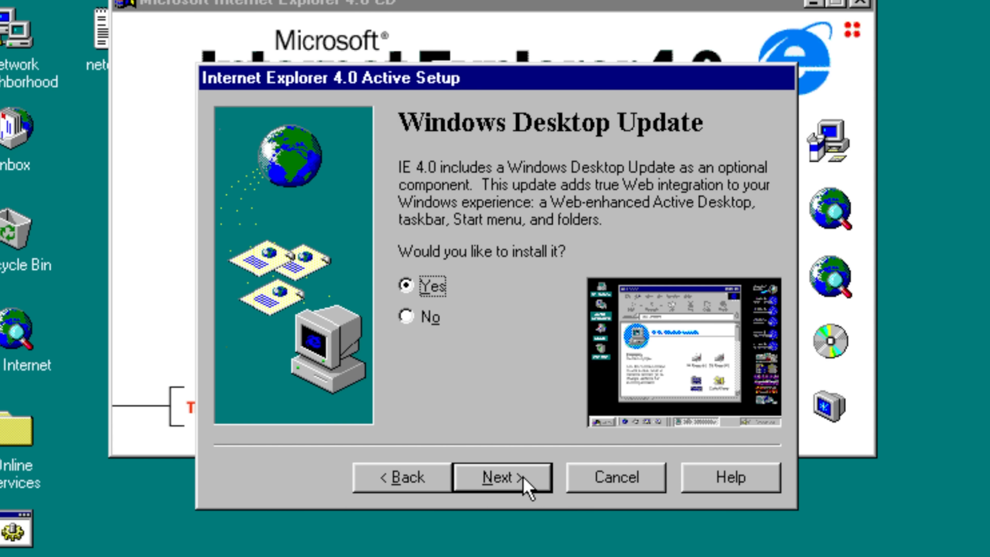
click(500, 477)
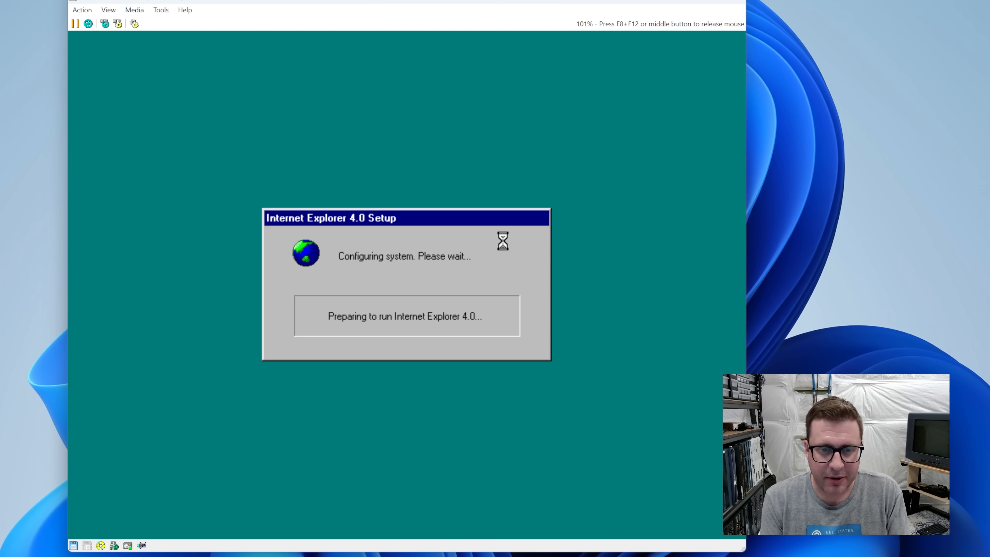
mouse_move(322, 135)
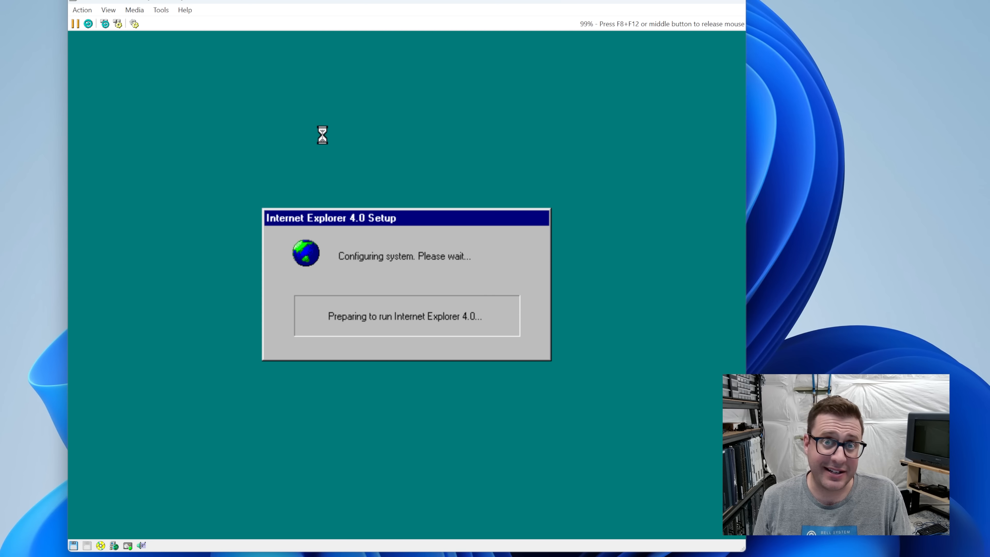
mouse_move(534, 381)
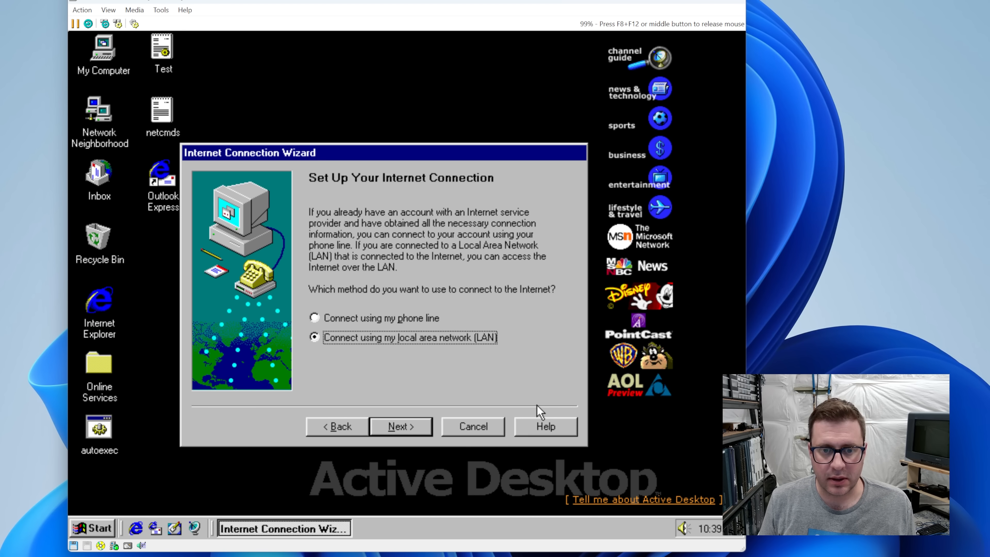
Dismiss the connection wizard and script error, check About Internet Explorer shows 4.72.2106.8, then close the browser windows
click(399, 426)
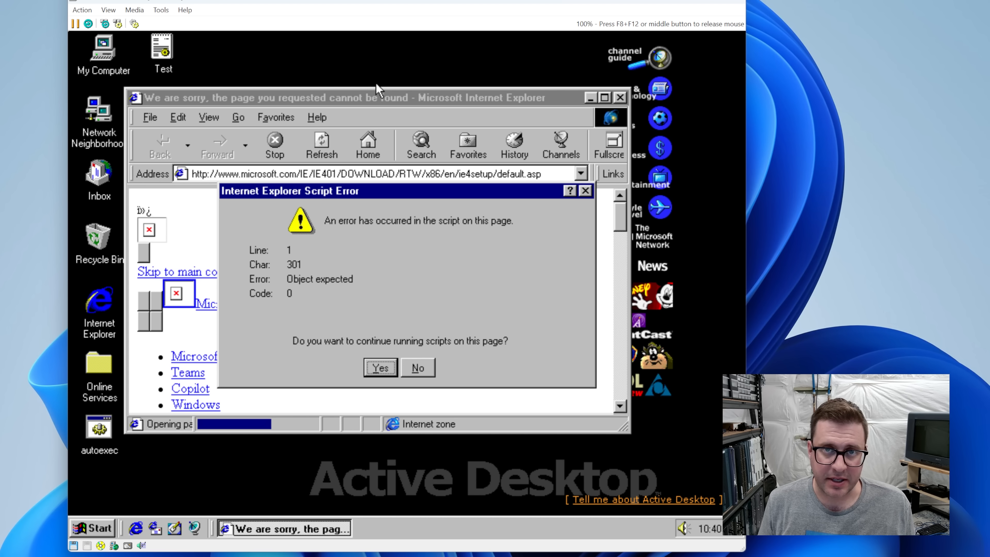
click(417, 367)
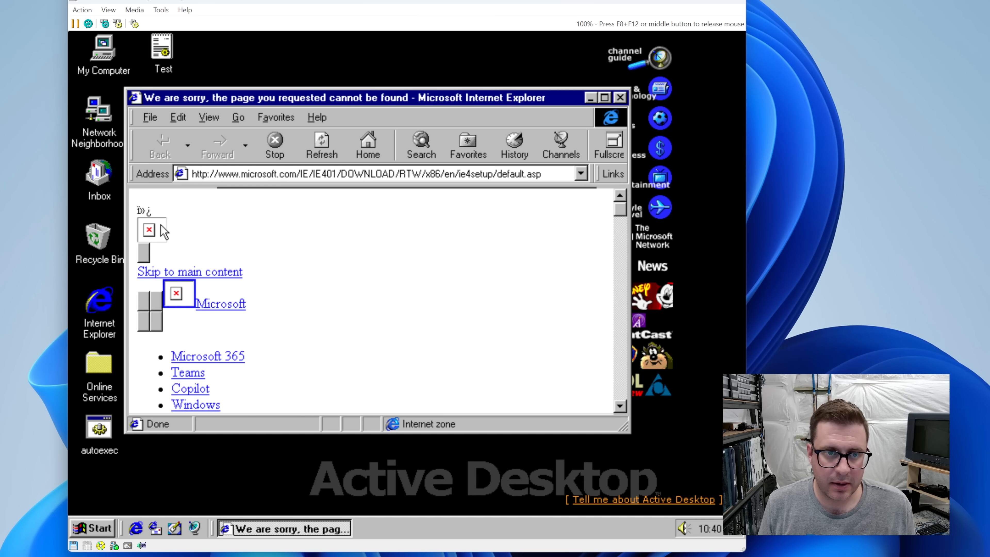
click(318, 118)
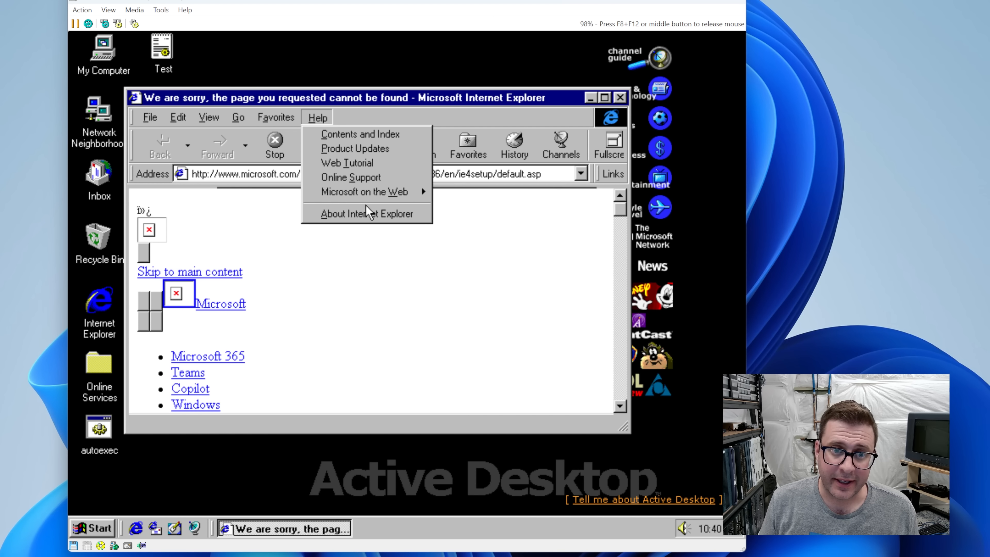
click(366, 213)
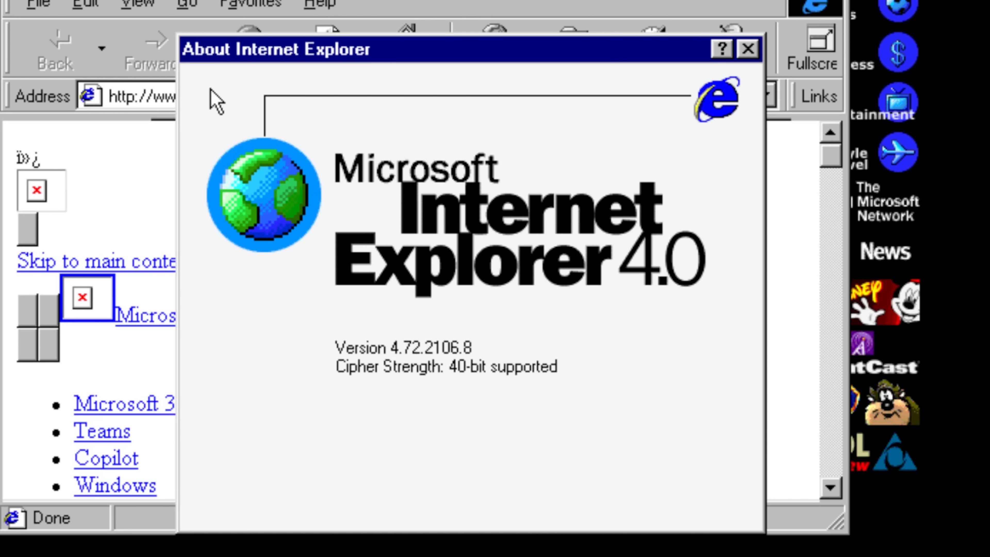
click(748, 50)
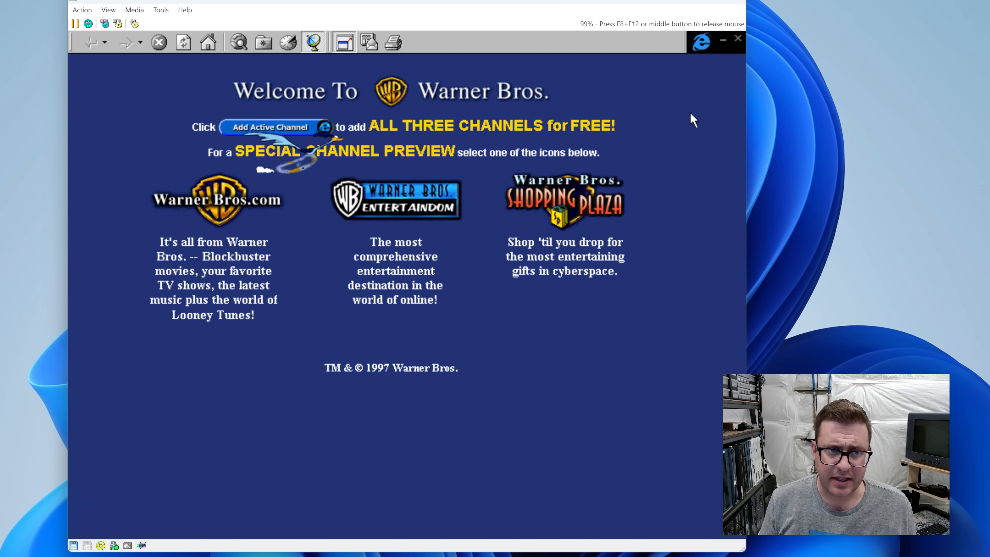
click(737, 38)
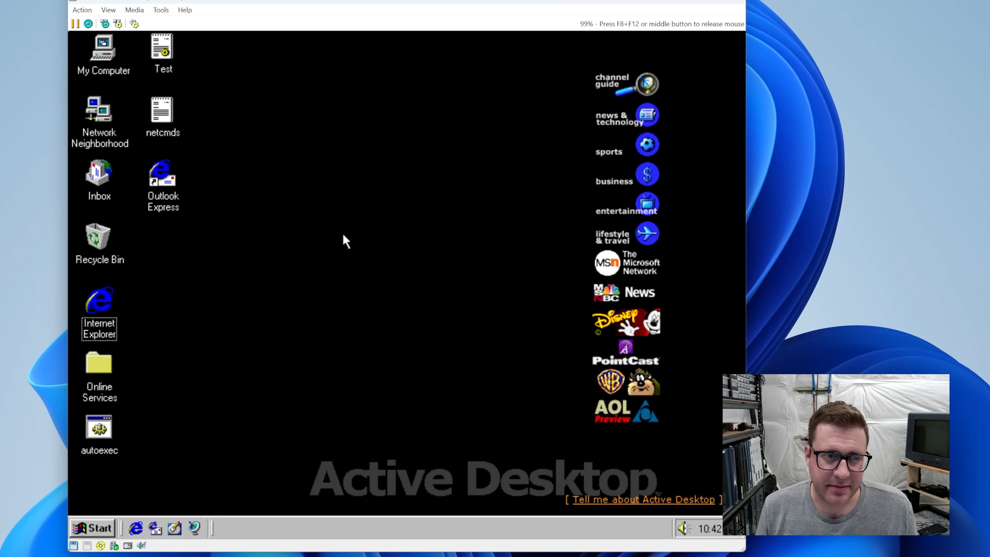
mouse_move(103, 373)
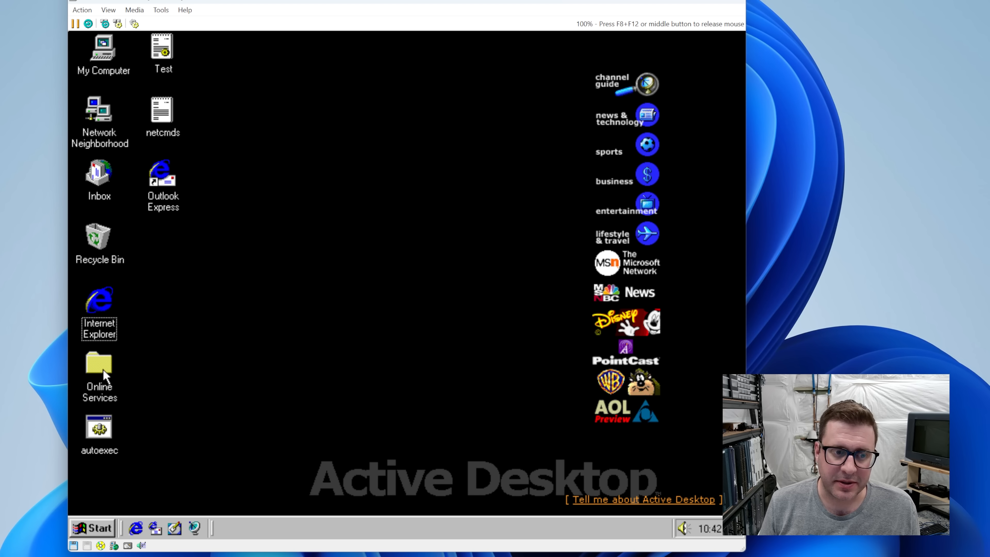
Browse from the Online Services folder to My Computer and into drive C in the web-style view
double_click(99, 369)
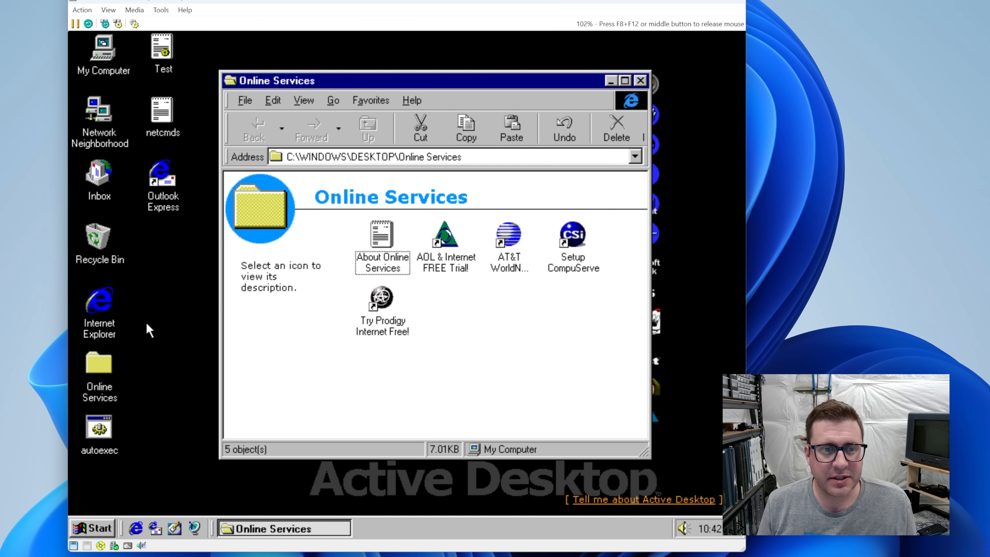
mouse_move(442, 334)
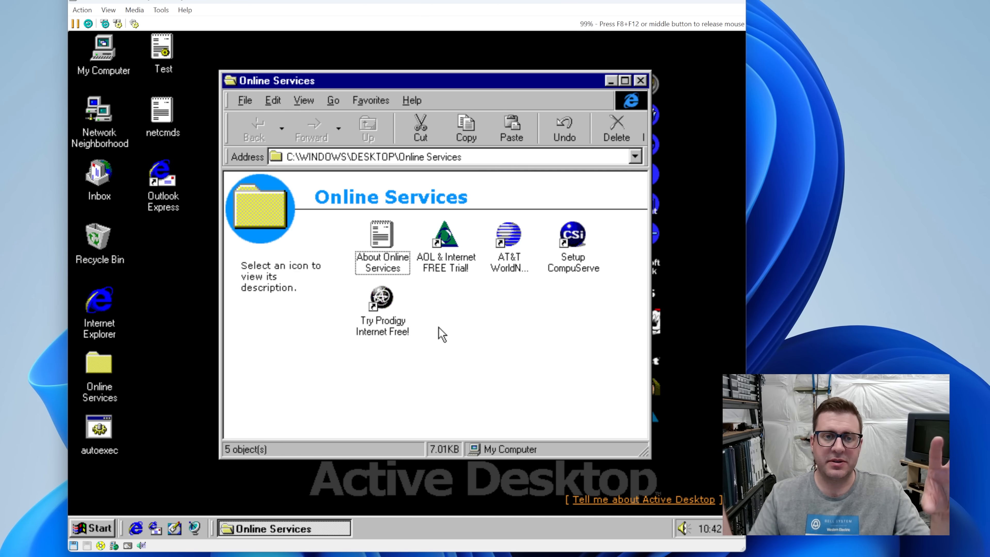
mouse_move(165, 123)
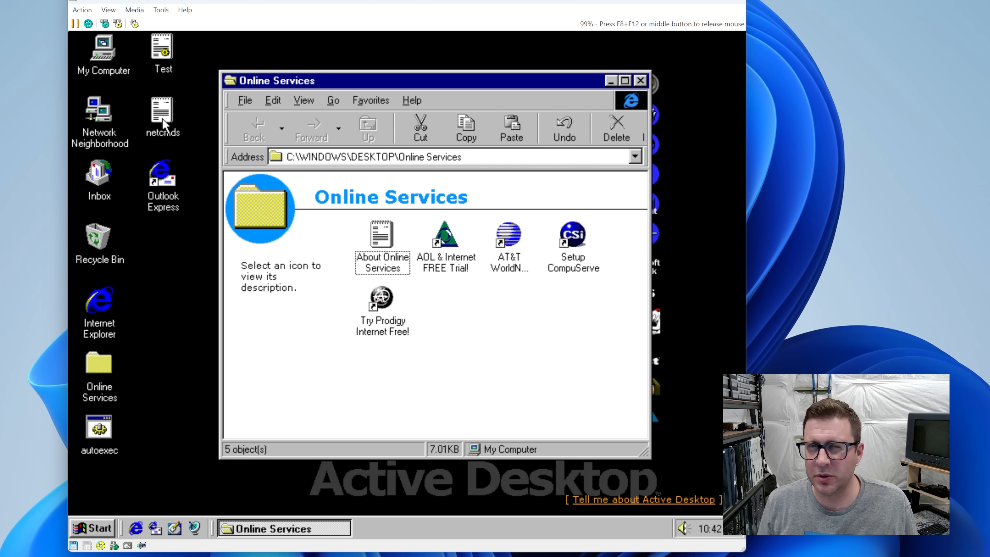
mouse_move(646, 171)
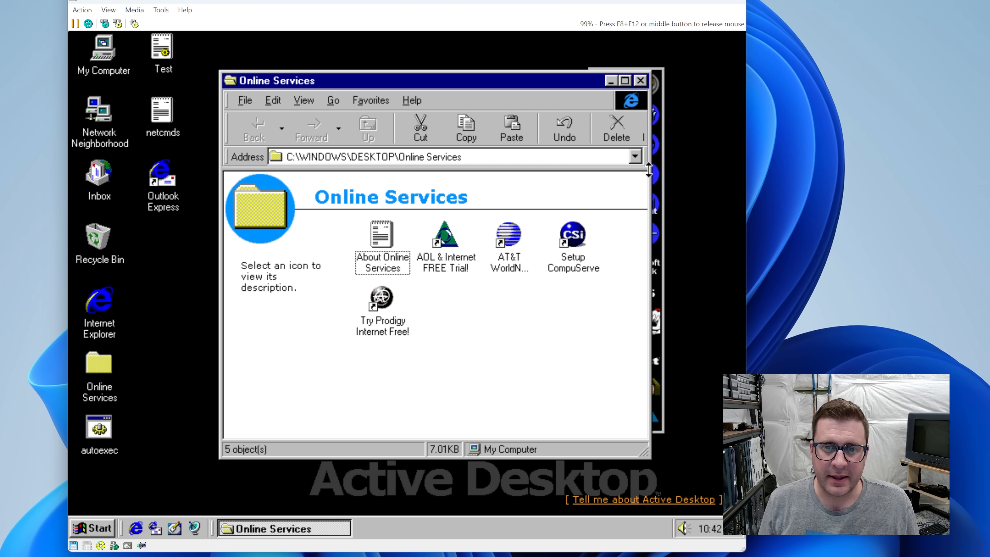
click(635, 157)
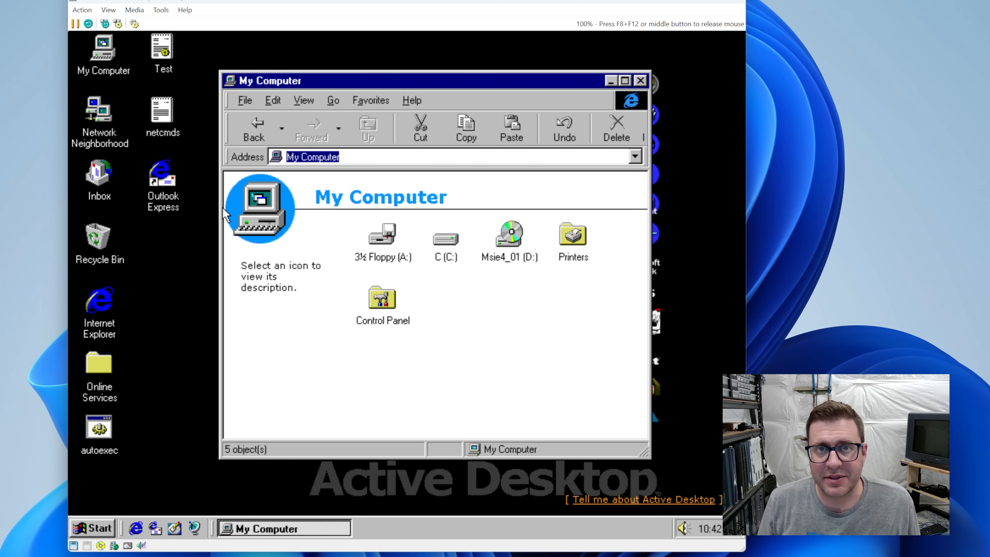
mouse_move(478, 241)
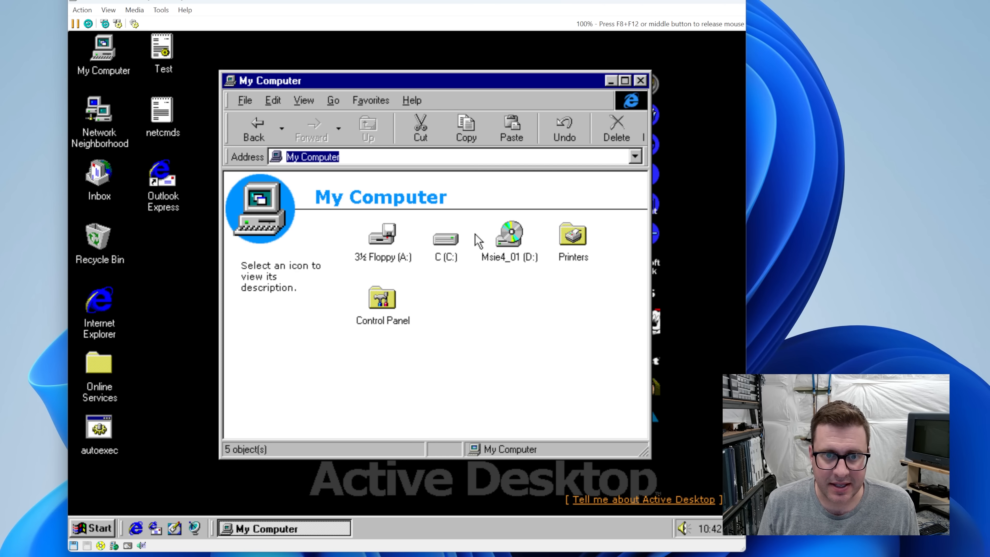
double_click(445, 236)
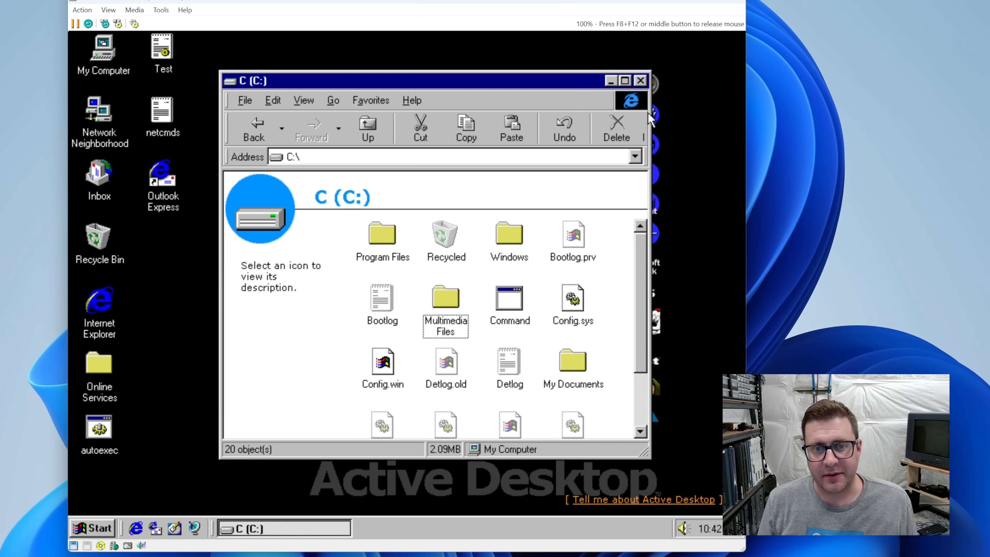
mouse_move(573, 366)
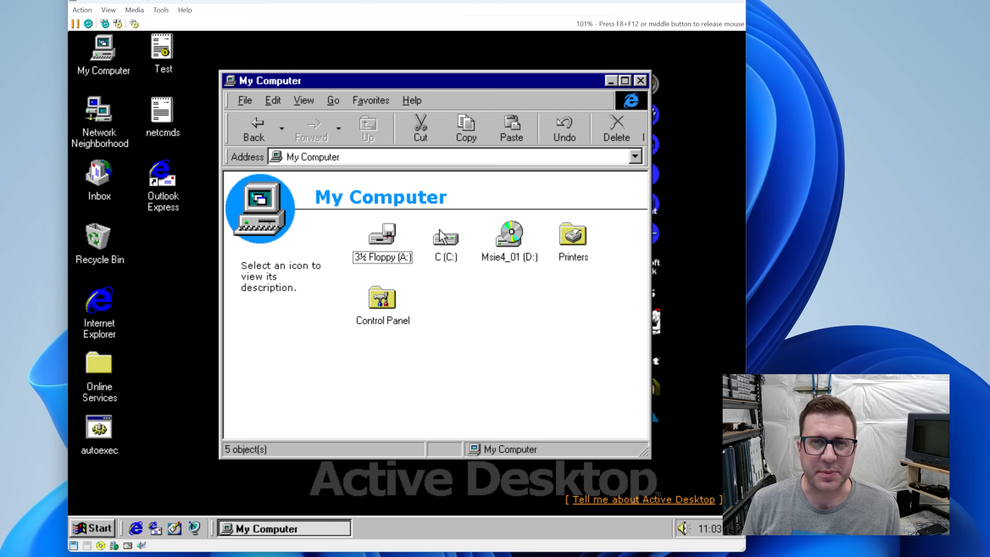
mouse_move(449, 289)
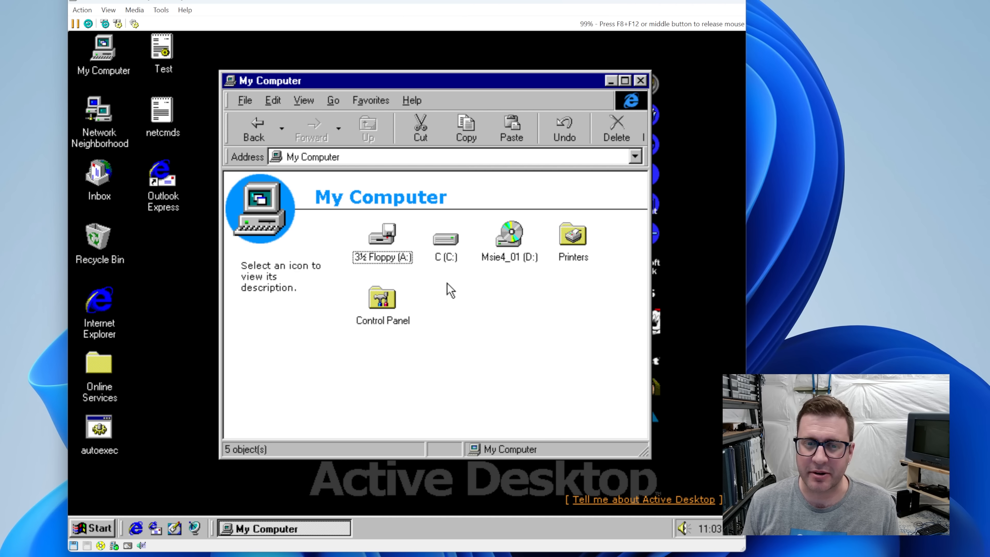
mouse_move(422, 241)
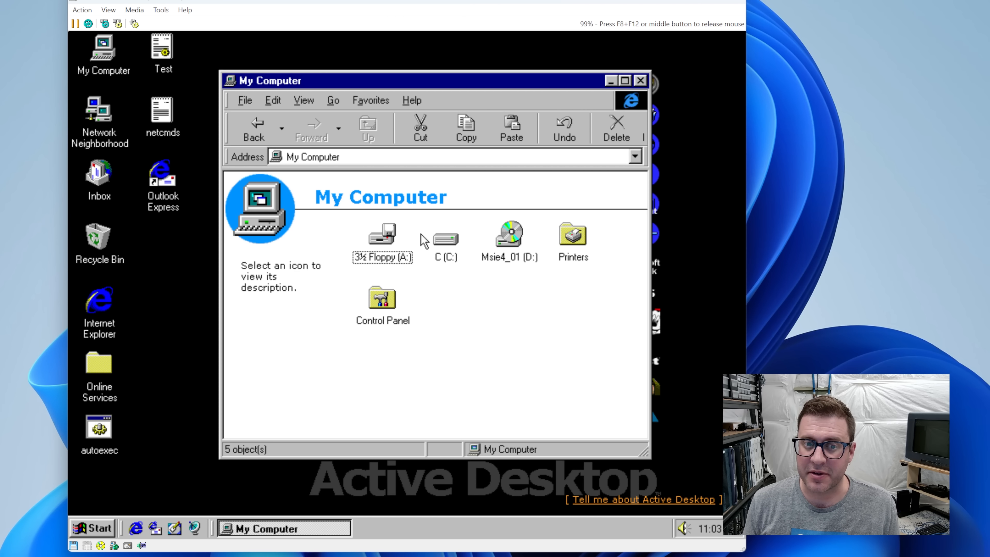
double_click(445, 240)
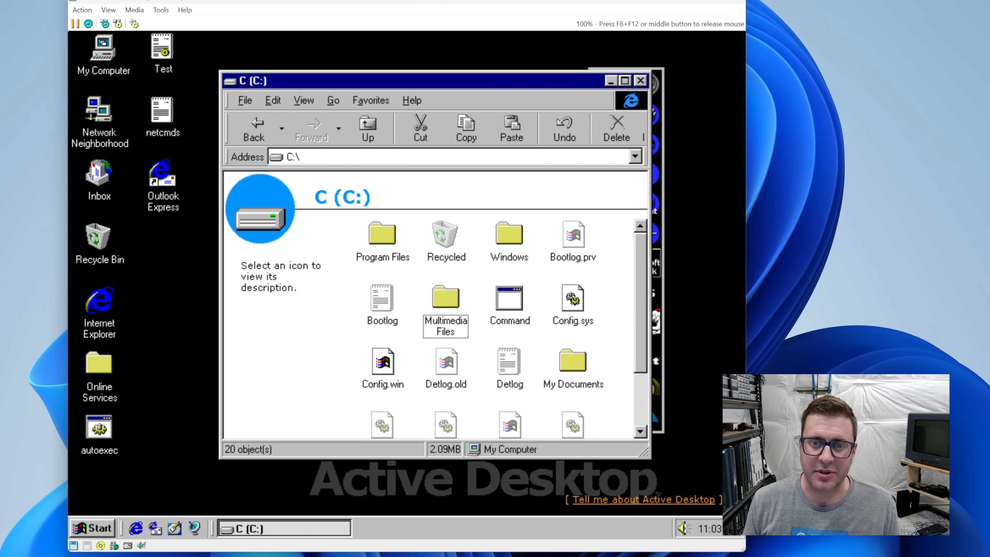
Enter the empty My Documents folder, then go Up twice back to My Computer
scroll(down, 3)
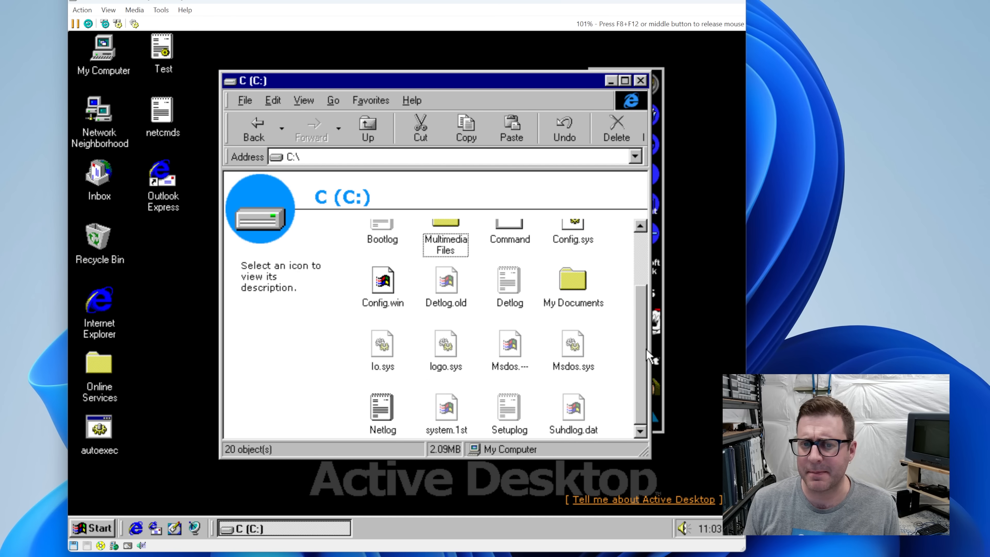
double_click(572, 281)
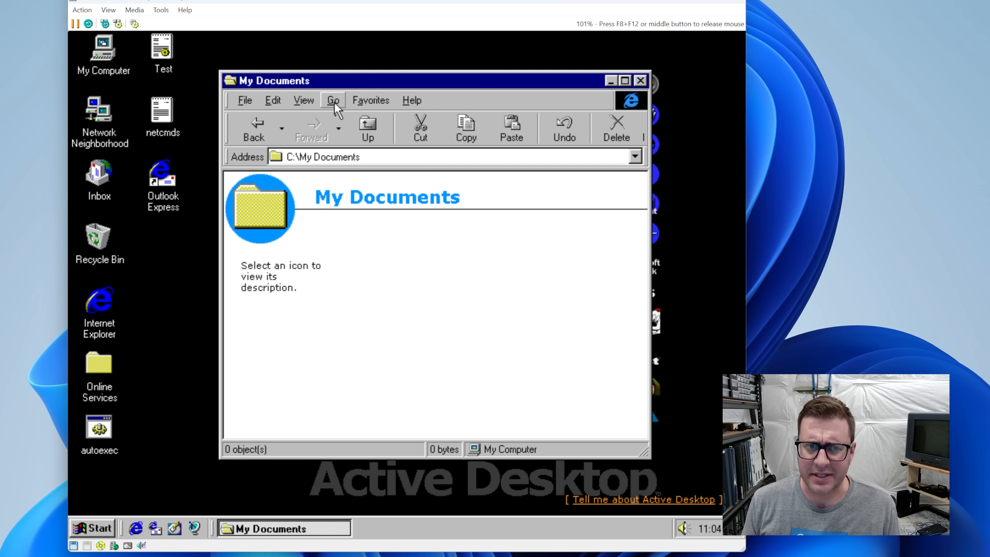
click(367, 127)
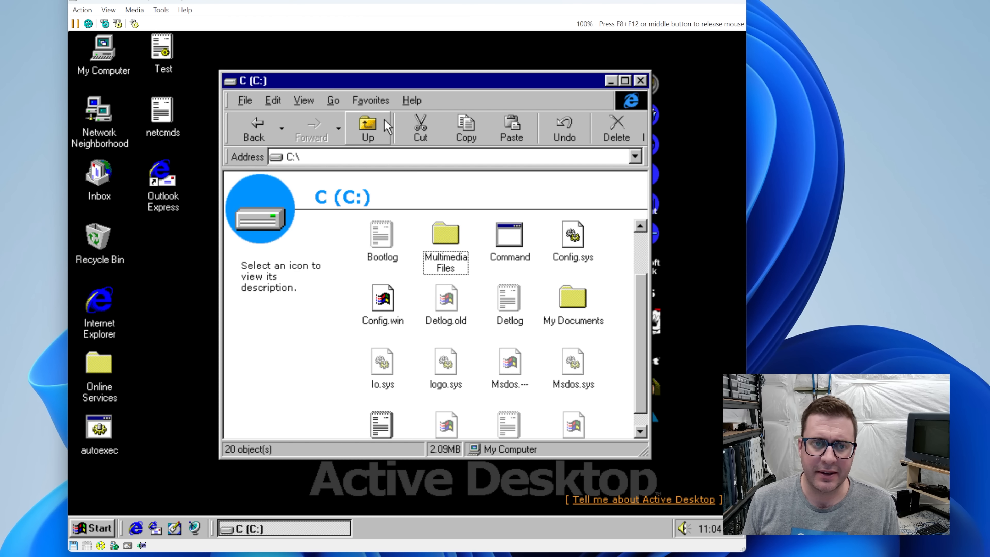
click(368, 128)
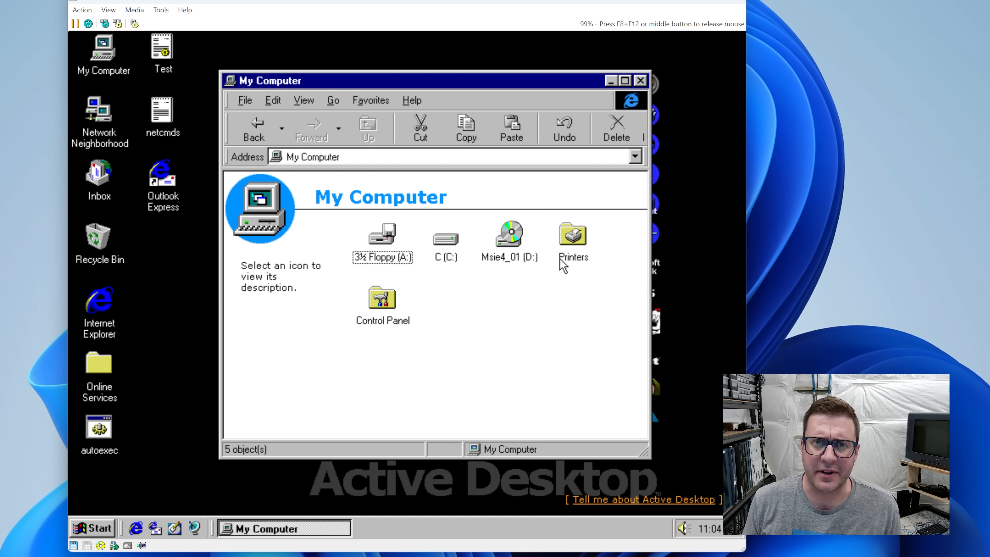